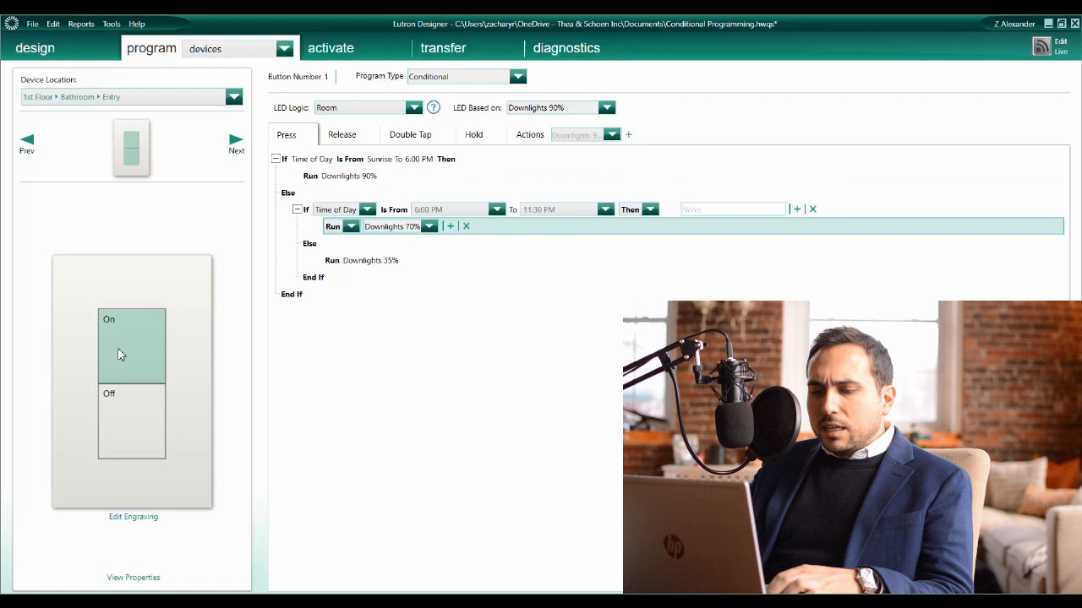
mouse_move(142, 350)
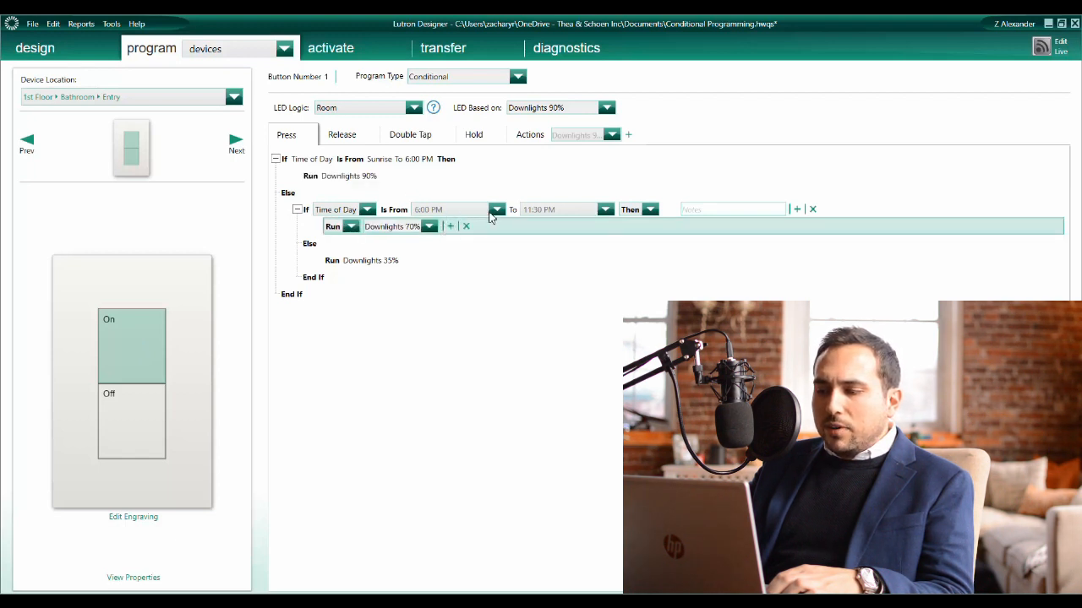
mouse_move(547, 217)
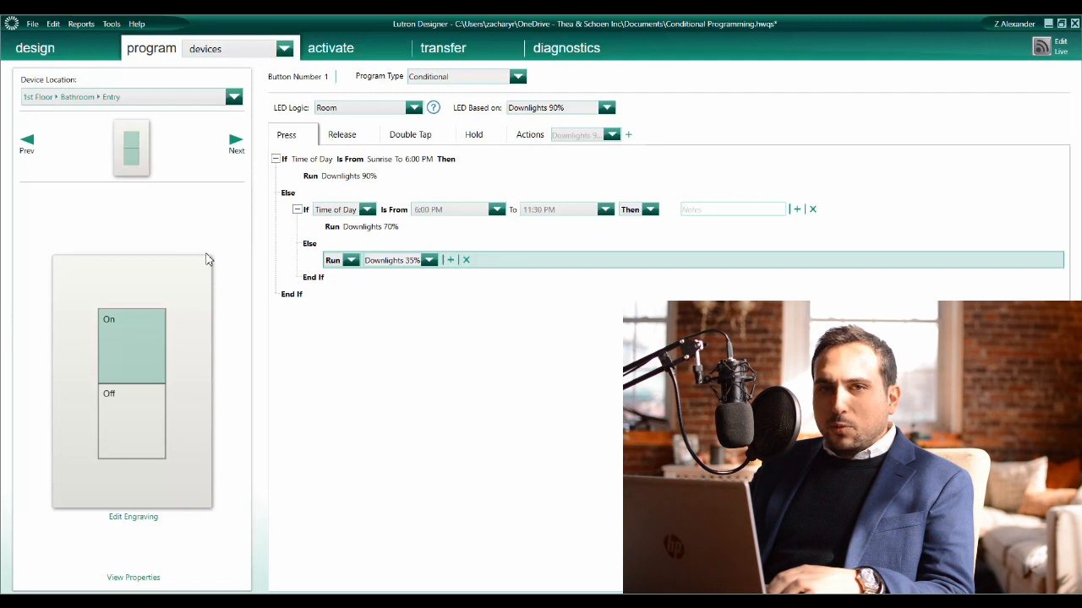
mouse_move(151, 245)
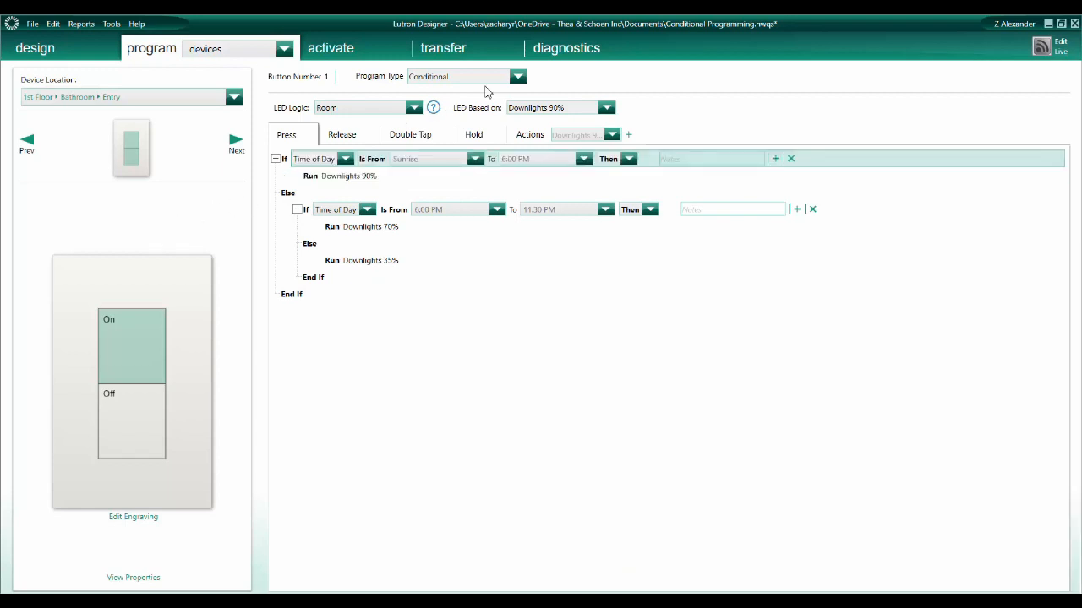
Step: Set the On button's program type to Normal and confirm the warning removing its conditional logic
click(519, 76)
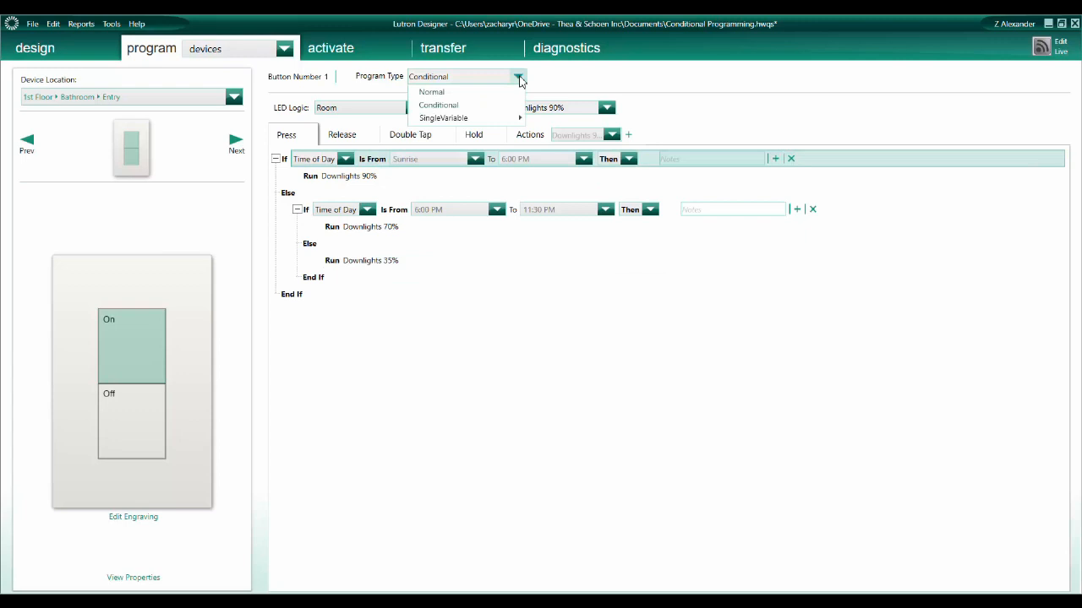
mouse_move(460, 91)
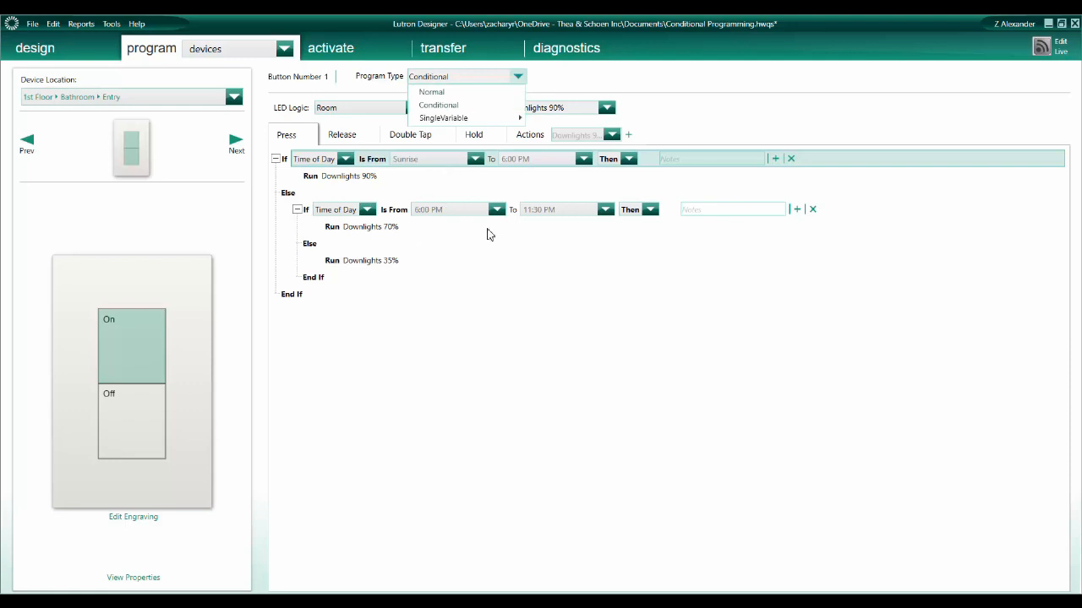
click(440, 105)
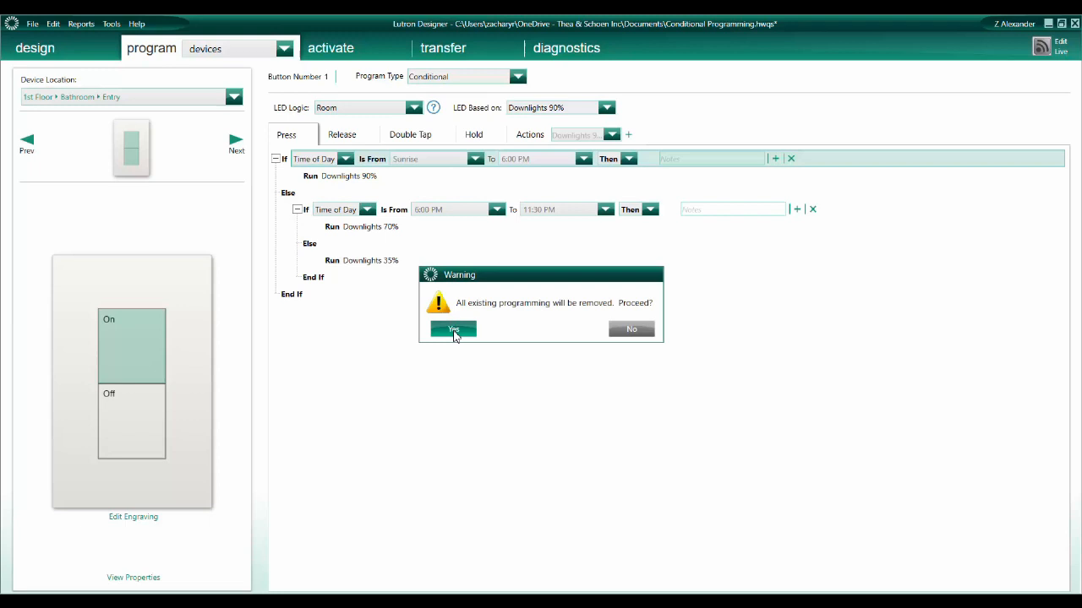
click(453, 328)
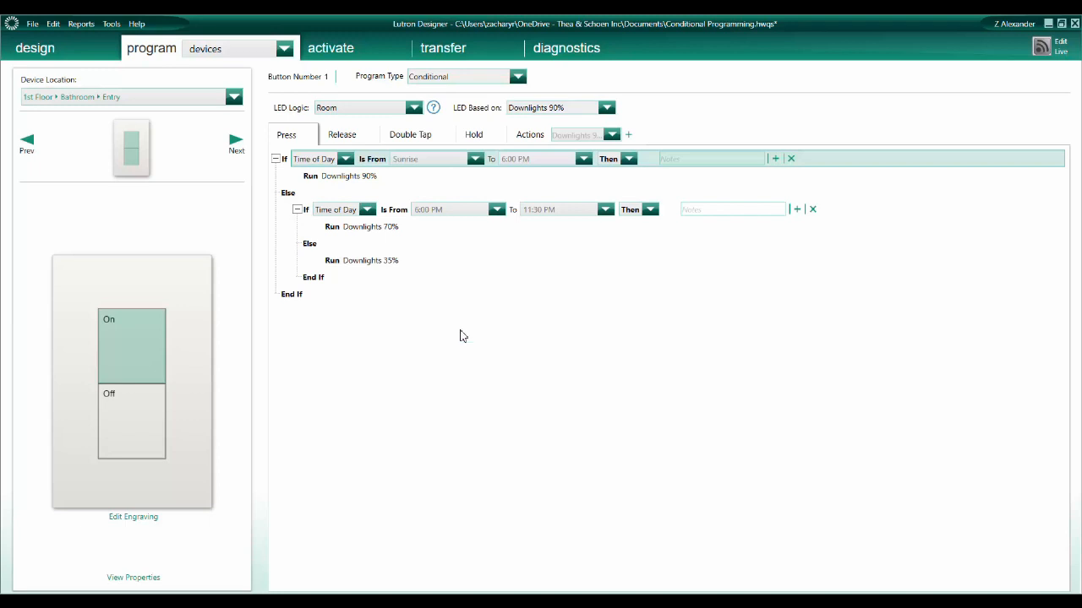
mouse_move(449, 341)
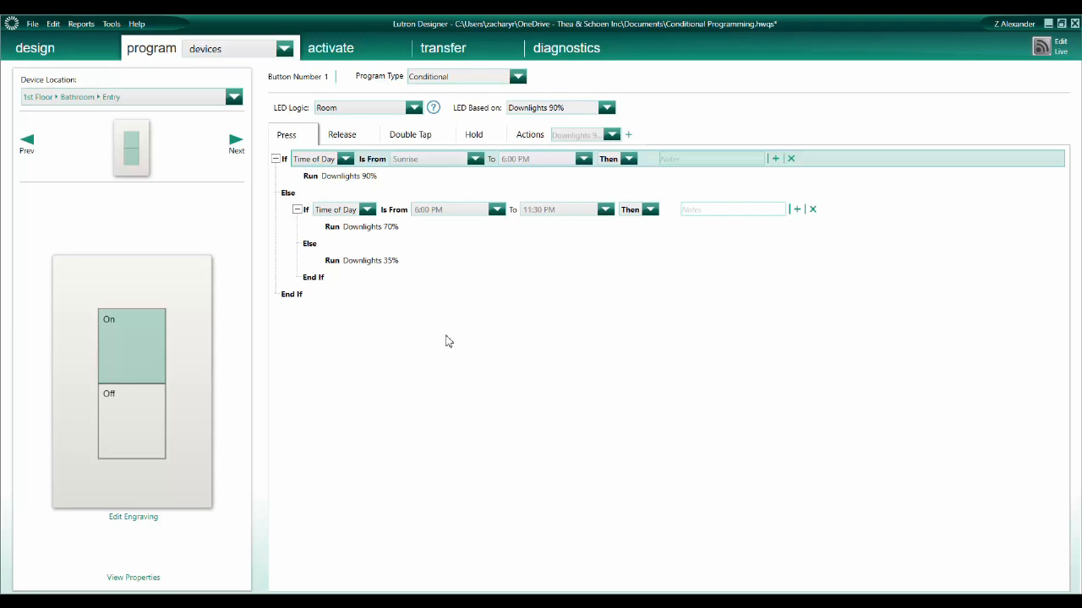
click(517, 76)
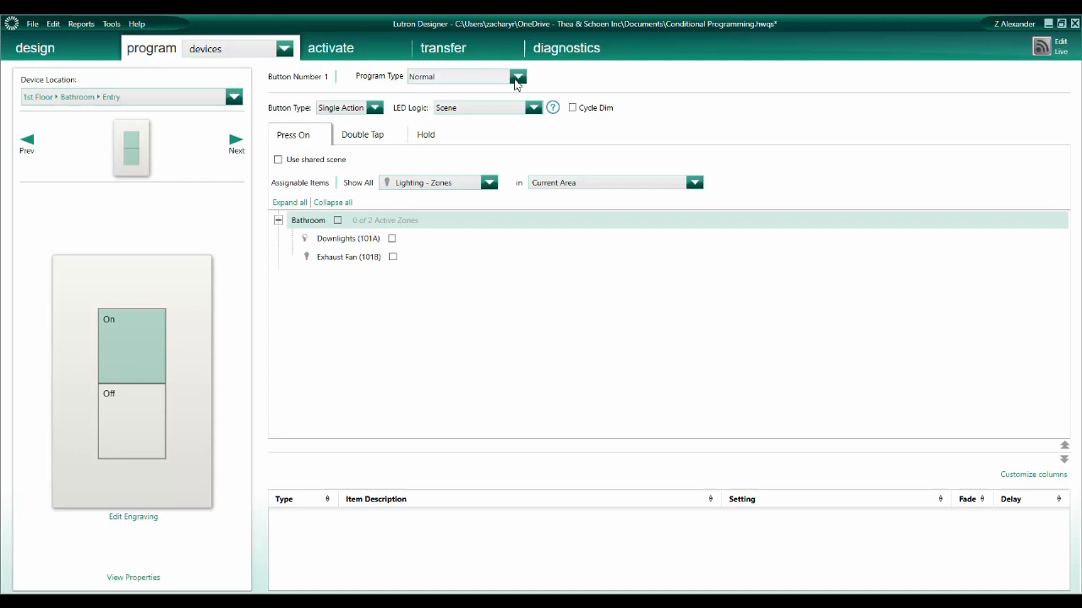
Step: Set the On button's program type back to Conditional with an empty Press program
click(517, 76)
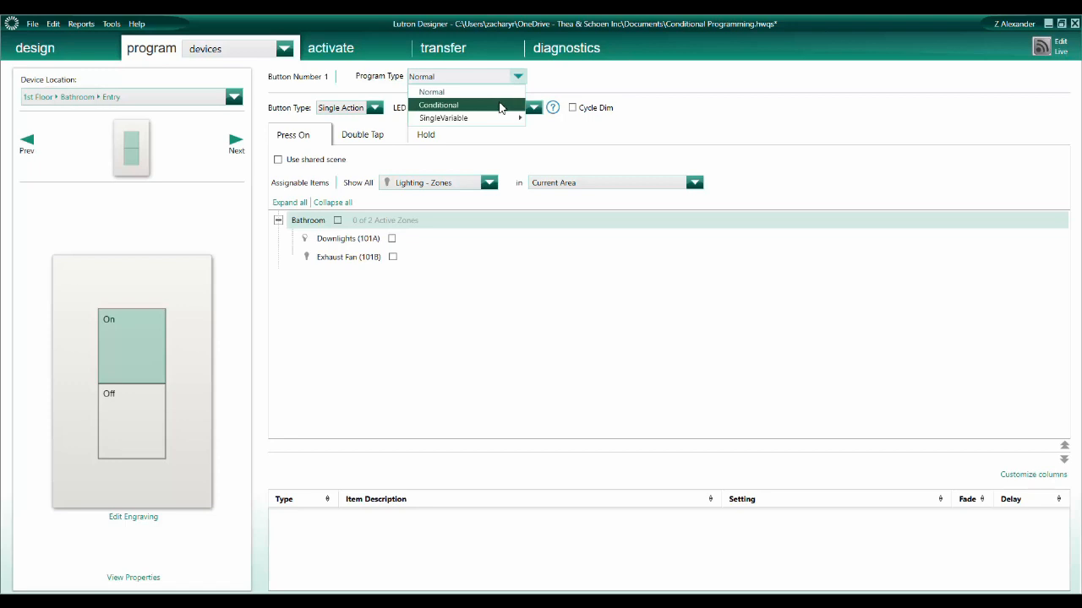
click(440, 105)
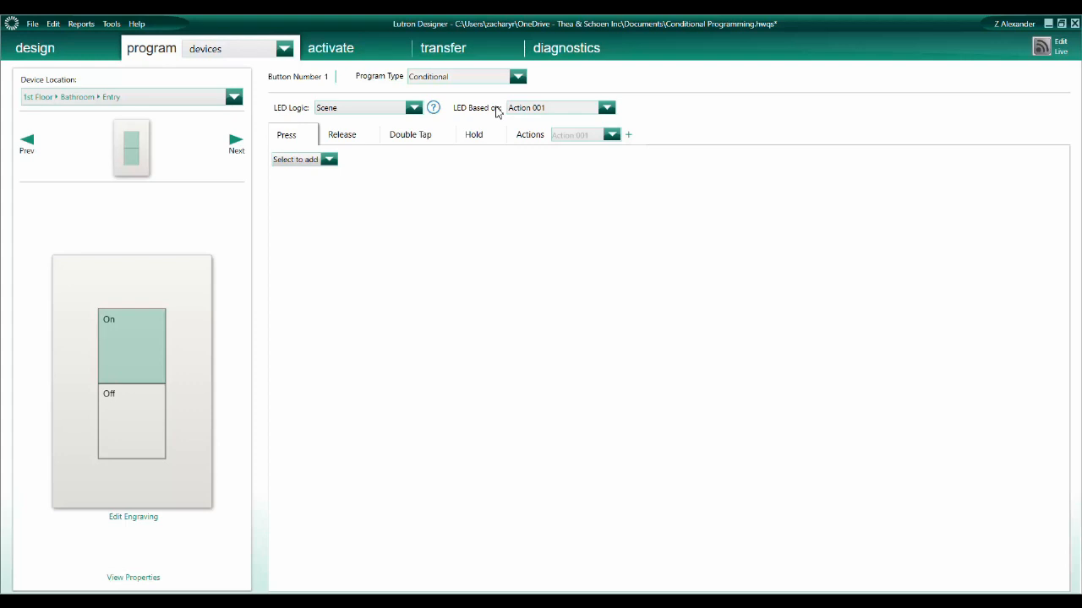
mouse_move(494, 115)
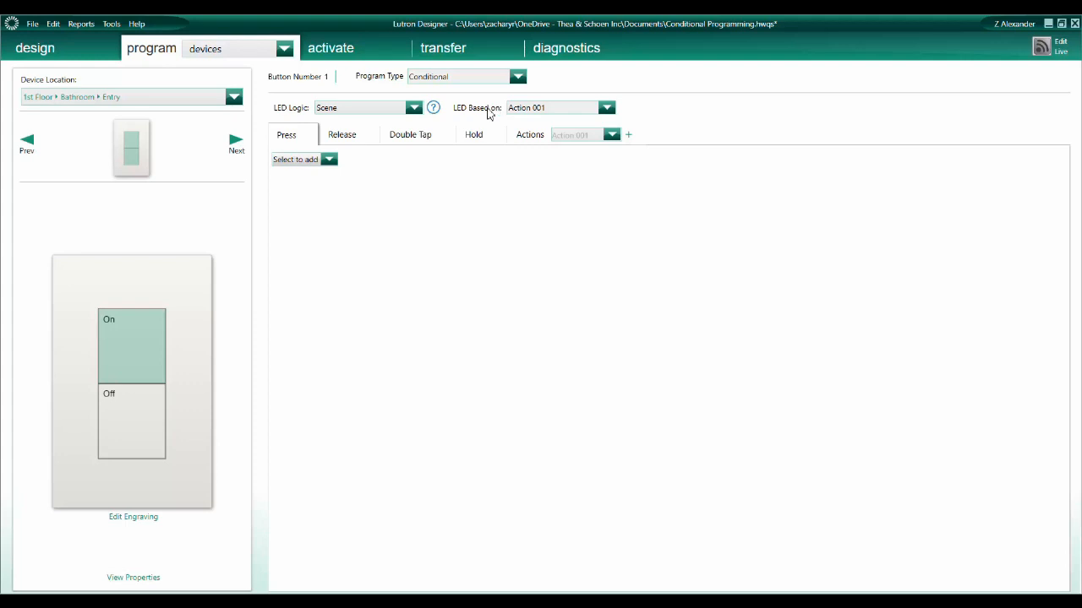
click(327, 159)
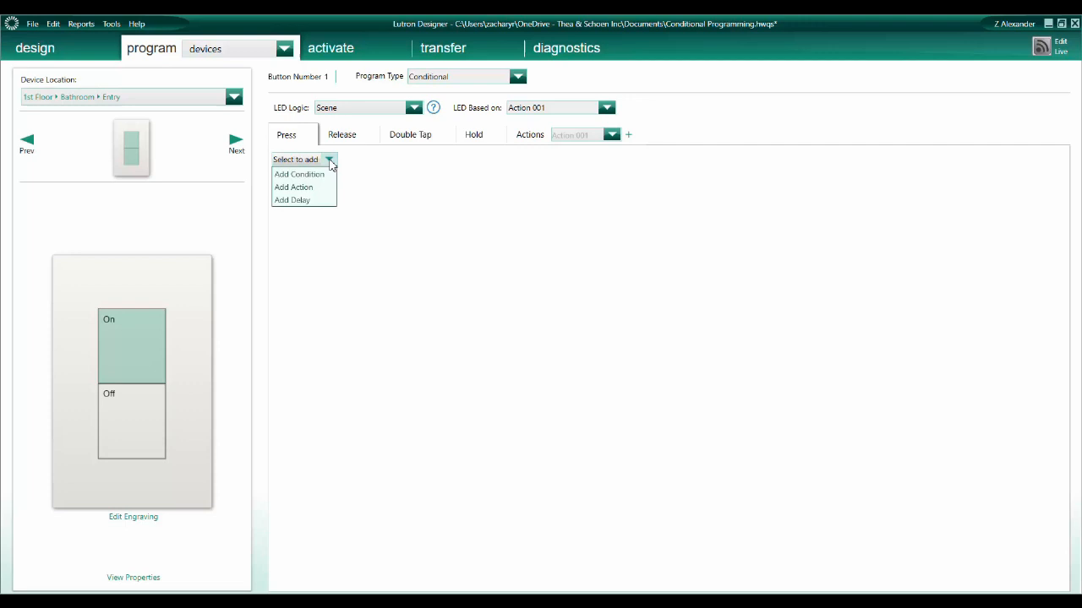
mouse_move(299, 174)
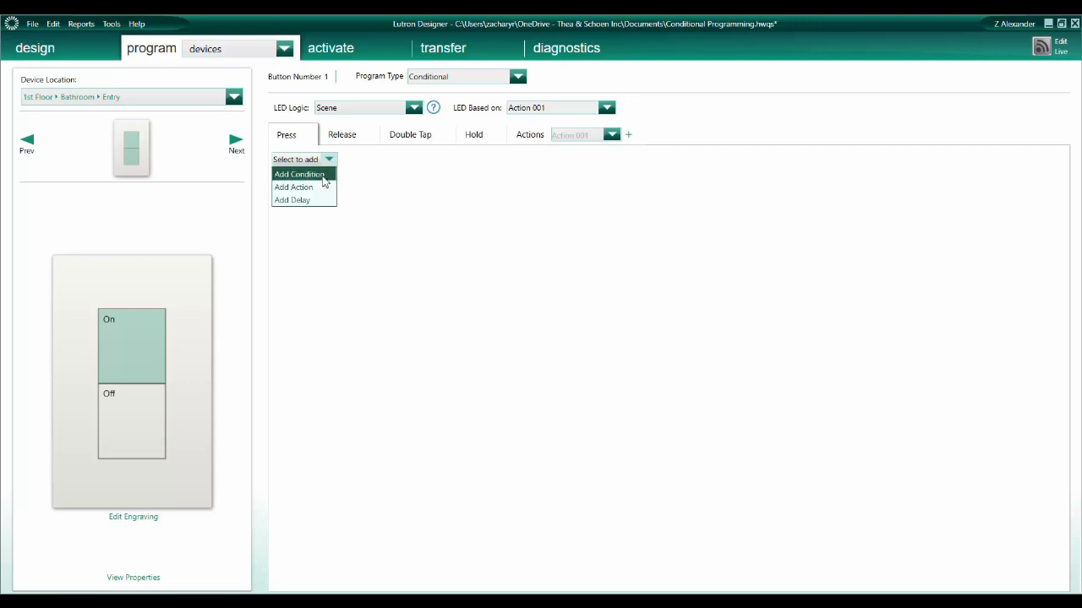
mouse_move(323, 186)
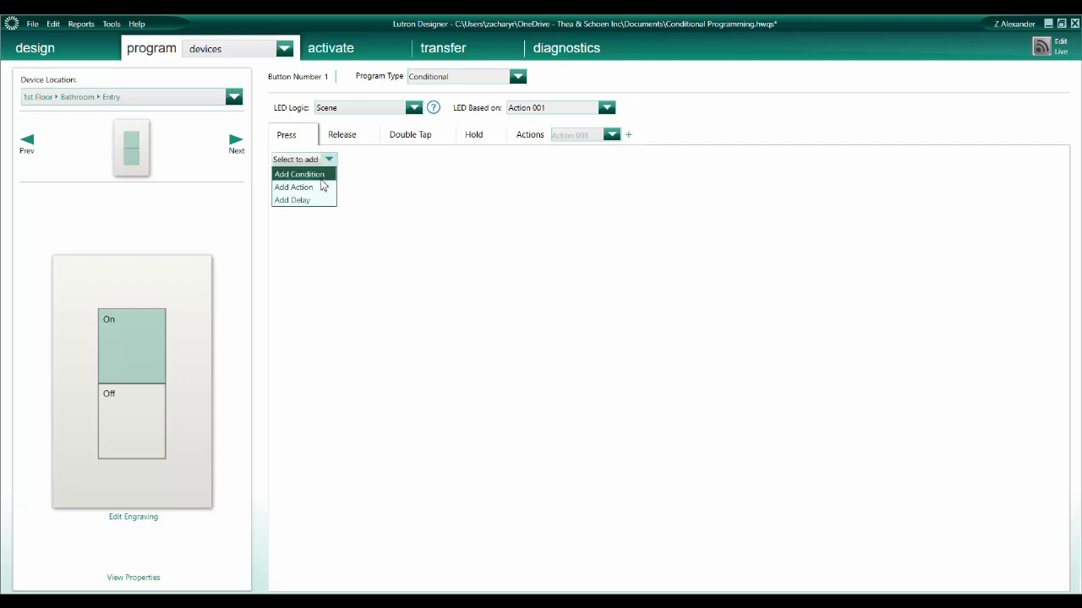
mouse_move(294, 186)
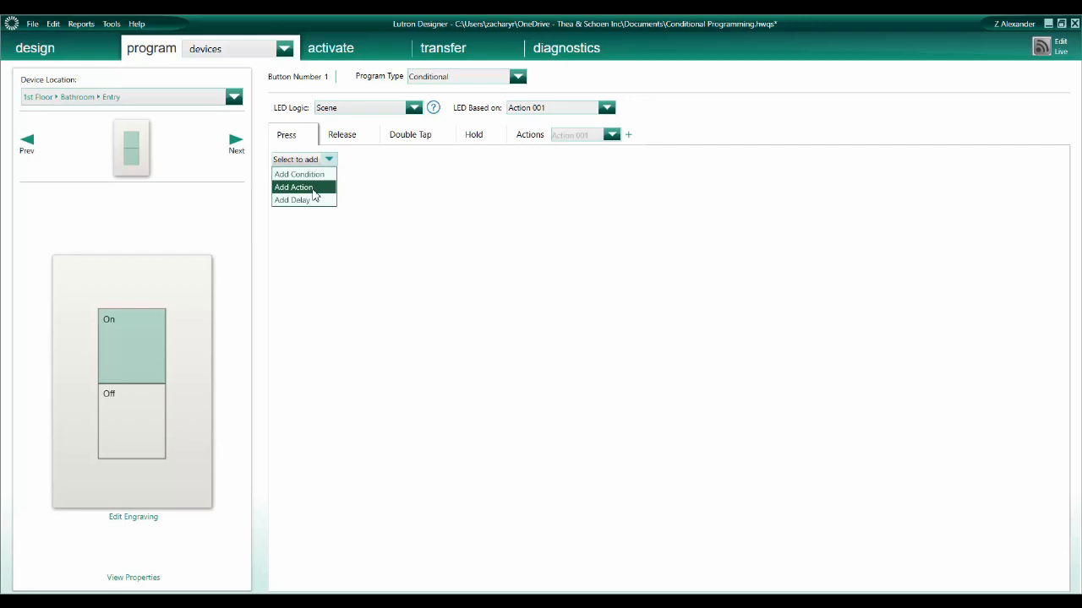
mouse_move(311, 206)
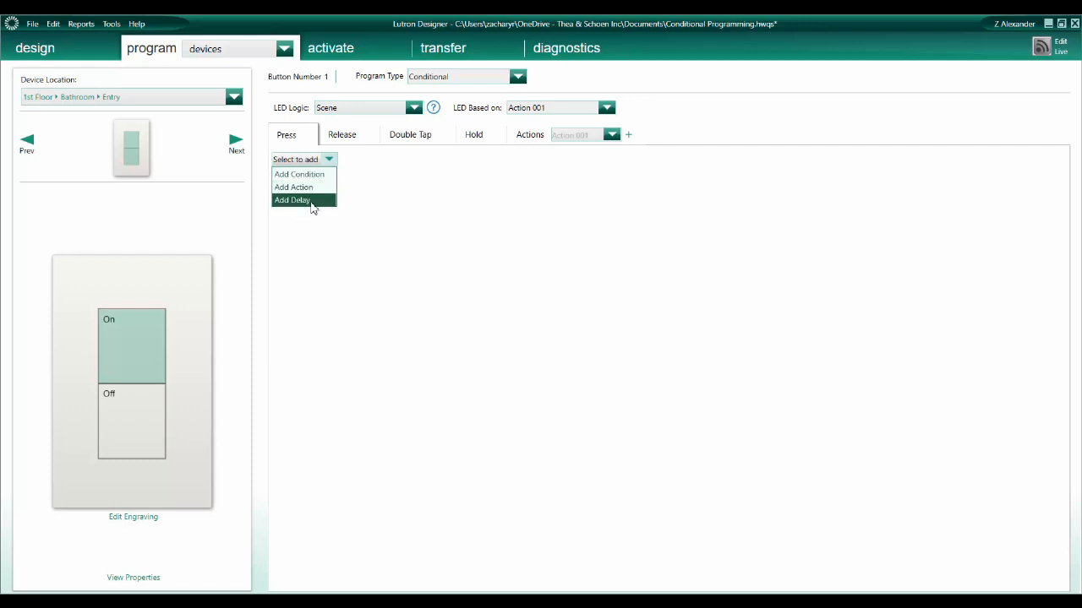
mouse_move(301, 174)
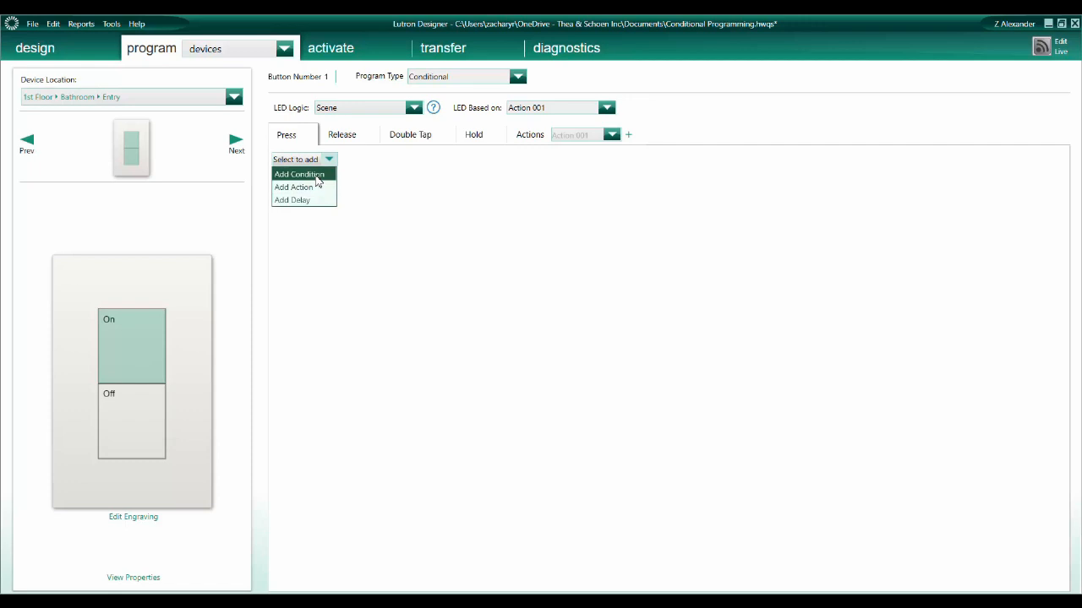
Step: Add an If/End If condition block to the Press program and list the condition types
click(297, 174)
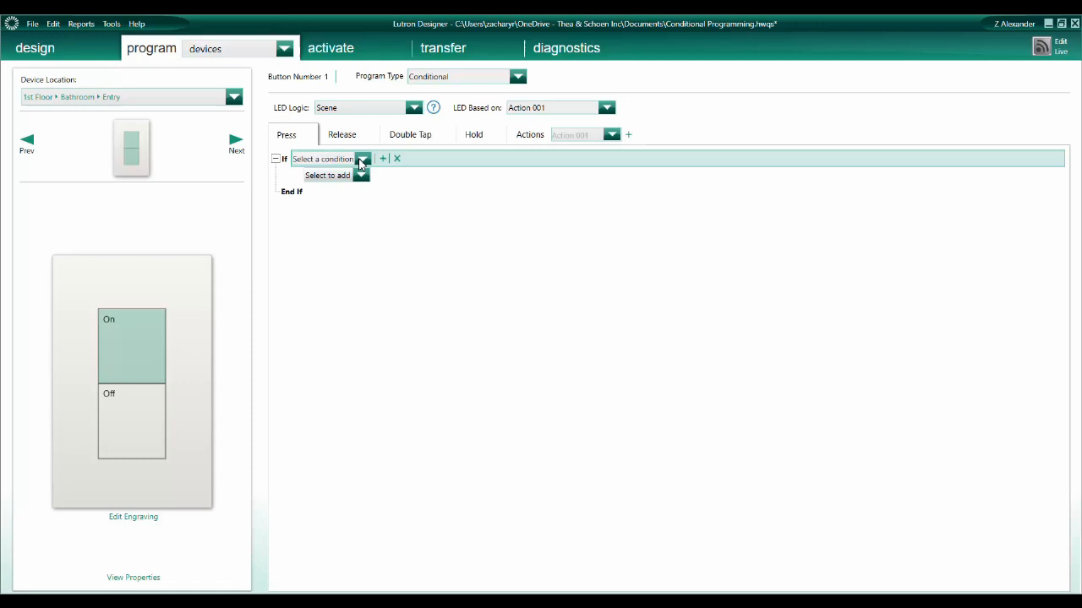
click(361, 159)
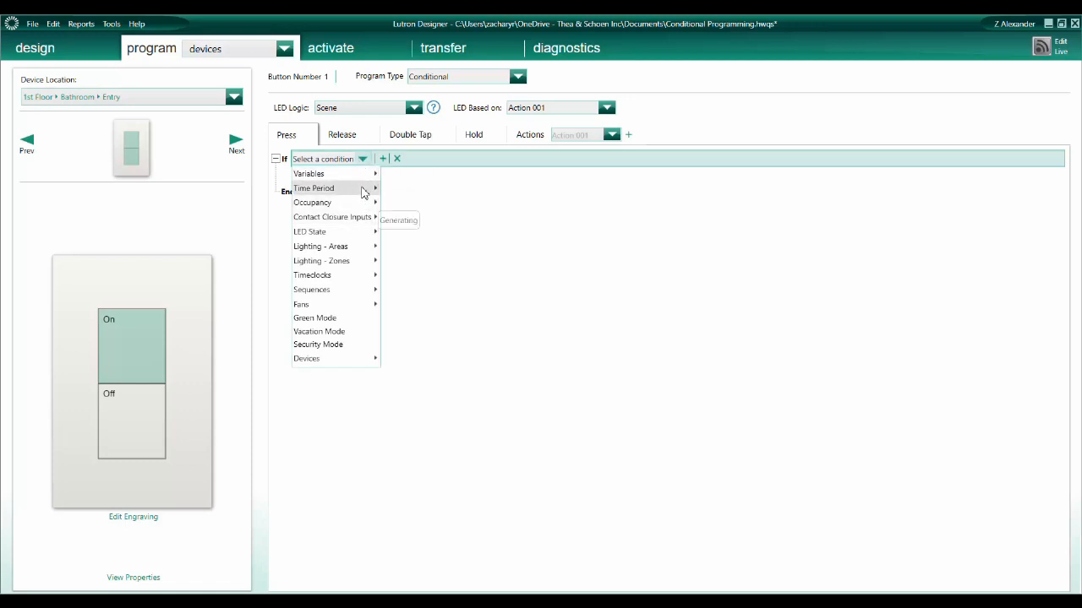
mouse_move(365, 216)
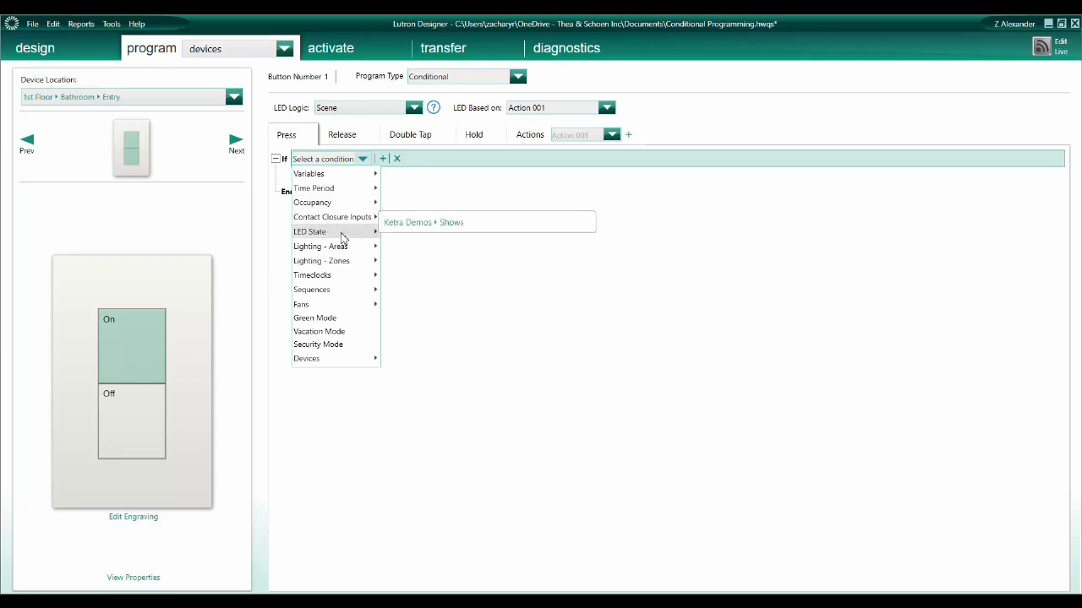
mouse_move(318, 330)
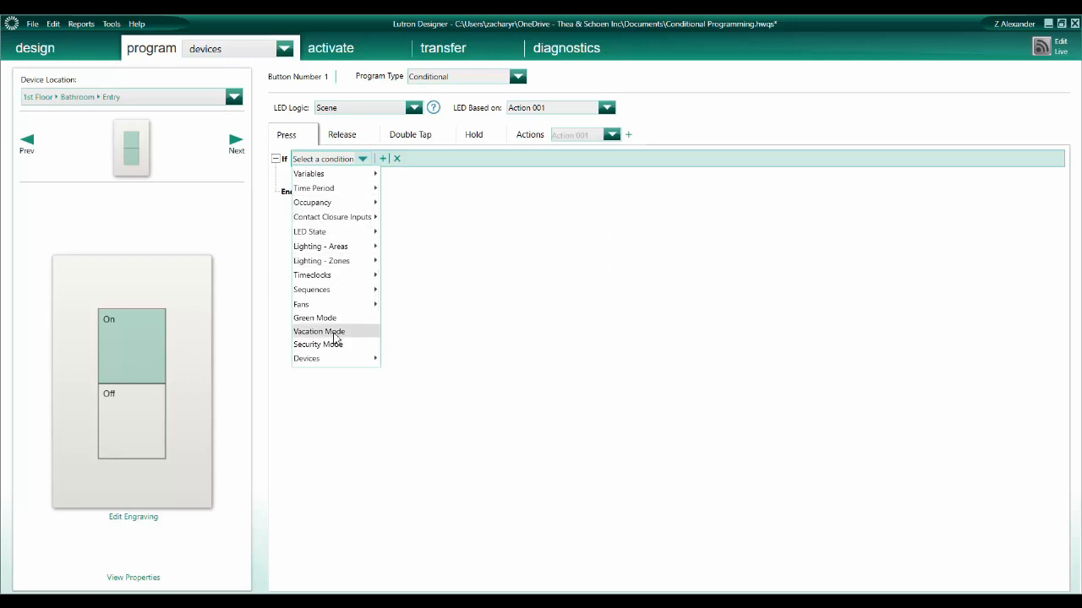
mouse_move(335, 338)
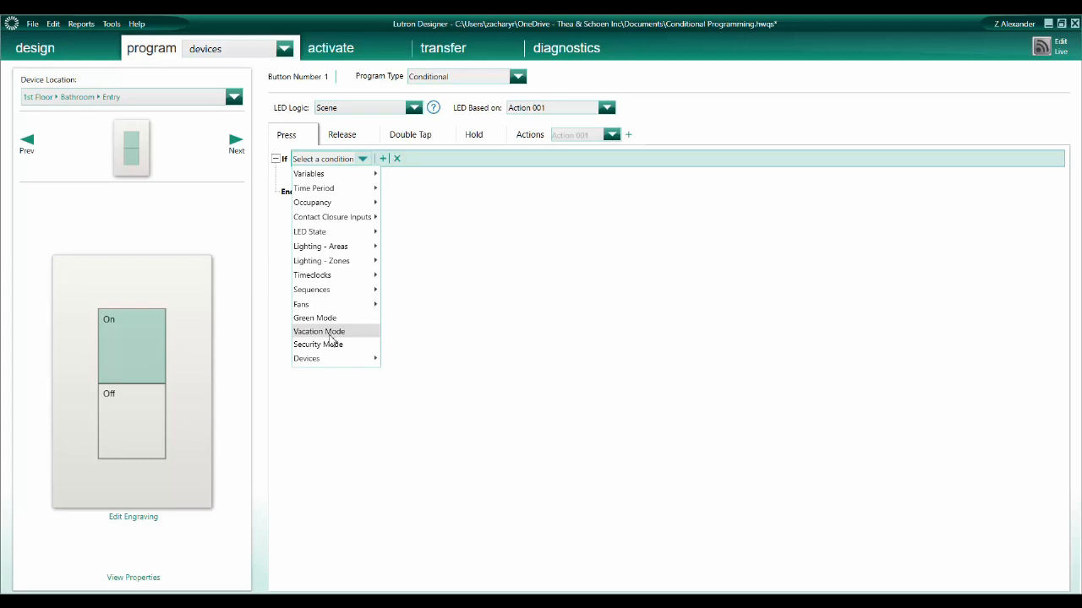
mouse_move(330, 188)
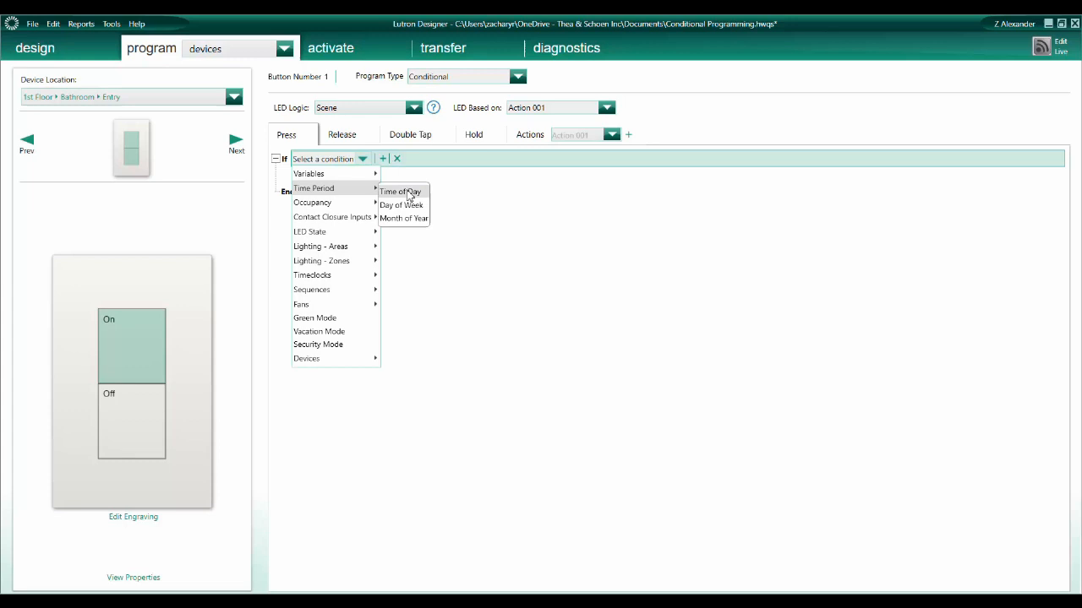
Step: Set the If condition to Time of Day from astronomic Sunrise to 6:00 PM
click(401, 191)
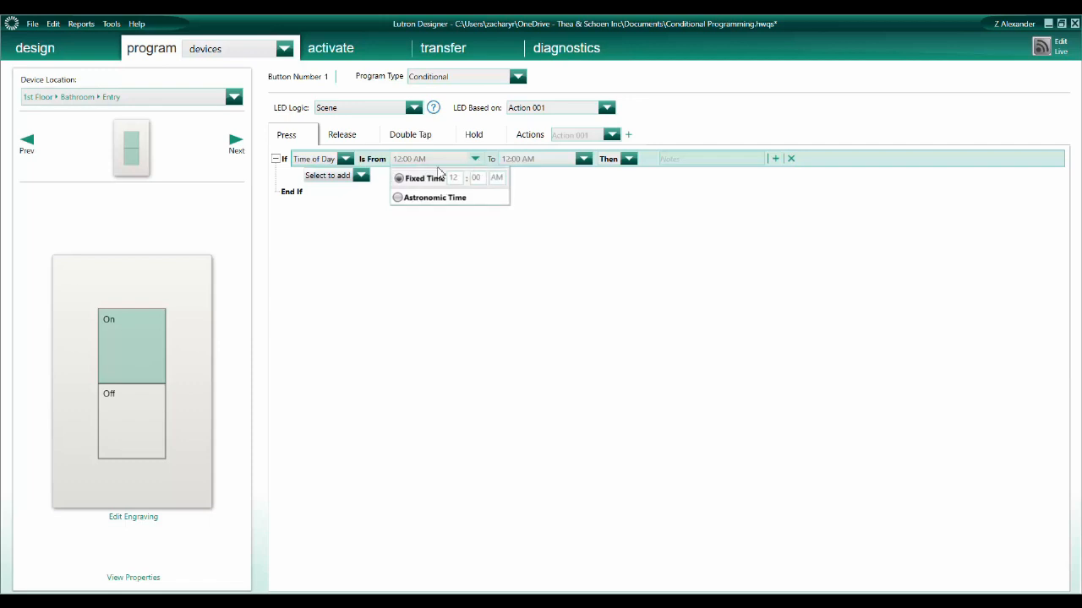
mouse_move(402, 202)
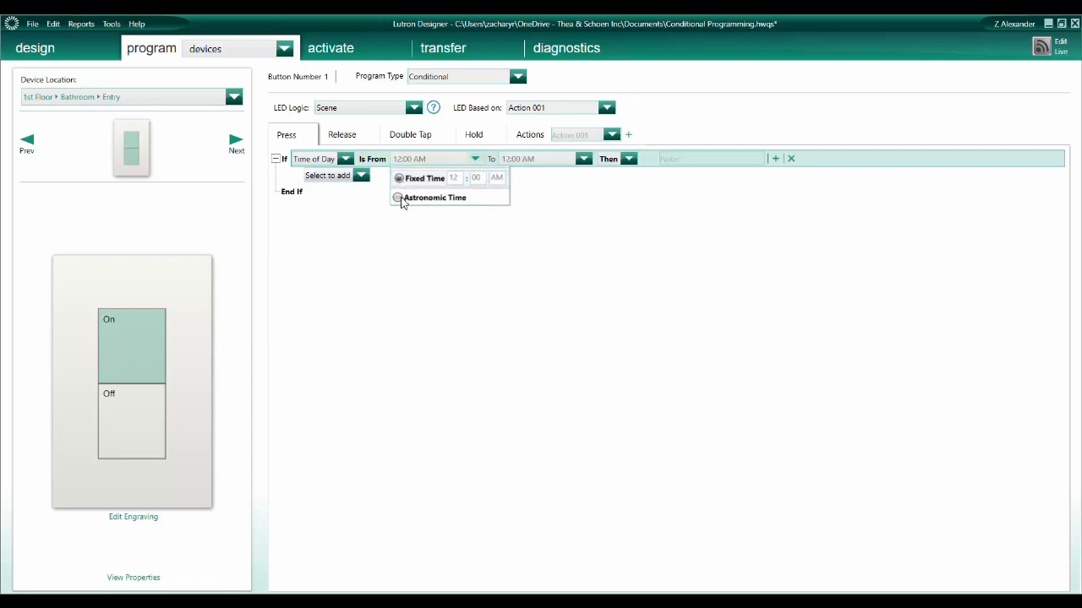
click(399, 198)
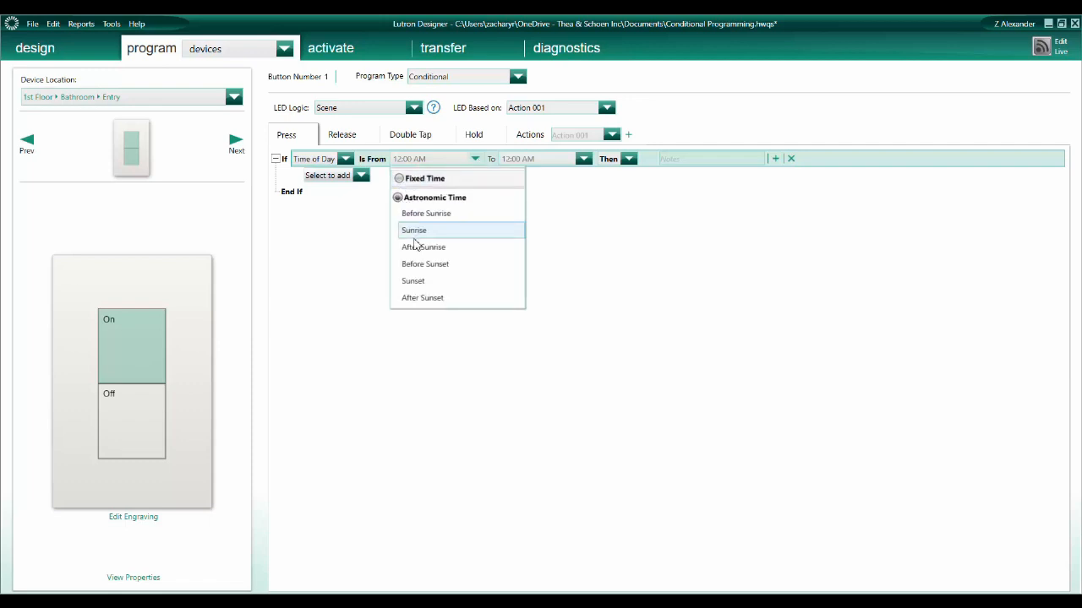
mouse_move(426, 264)
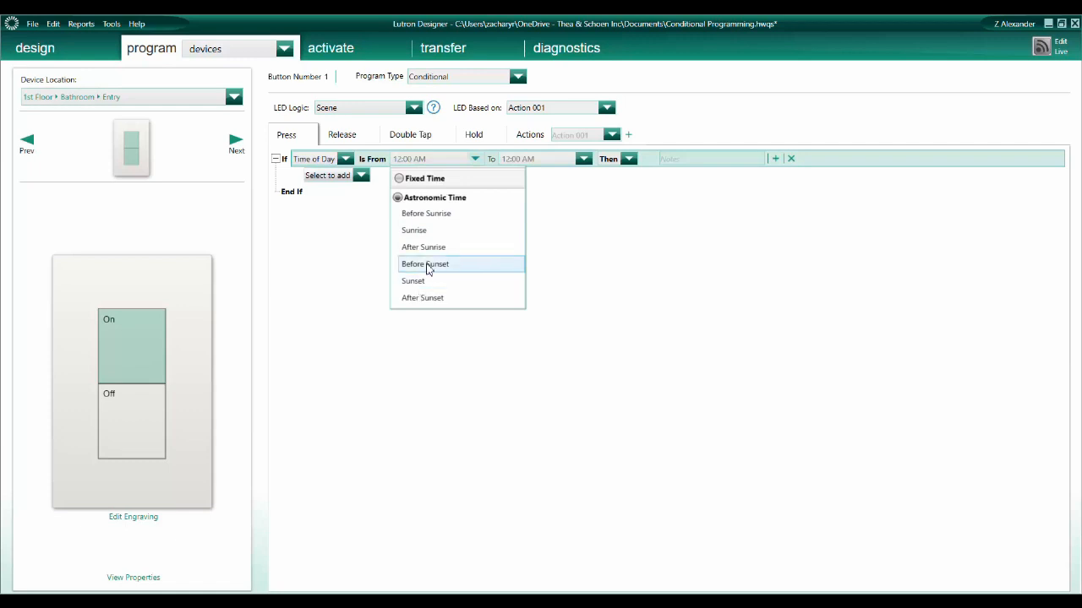
click(414, 230)
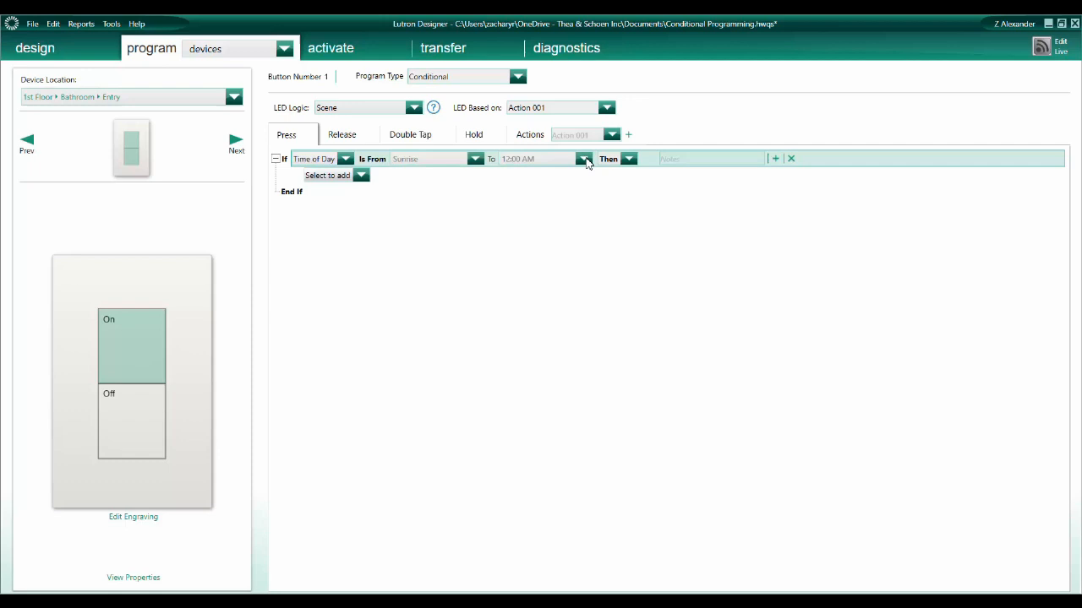
click(583, 158)
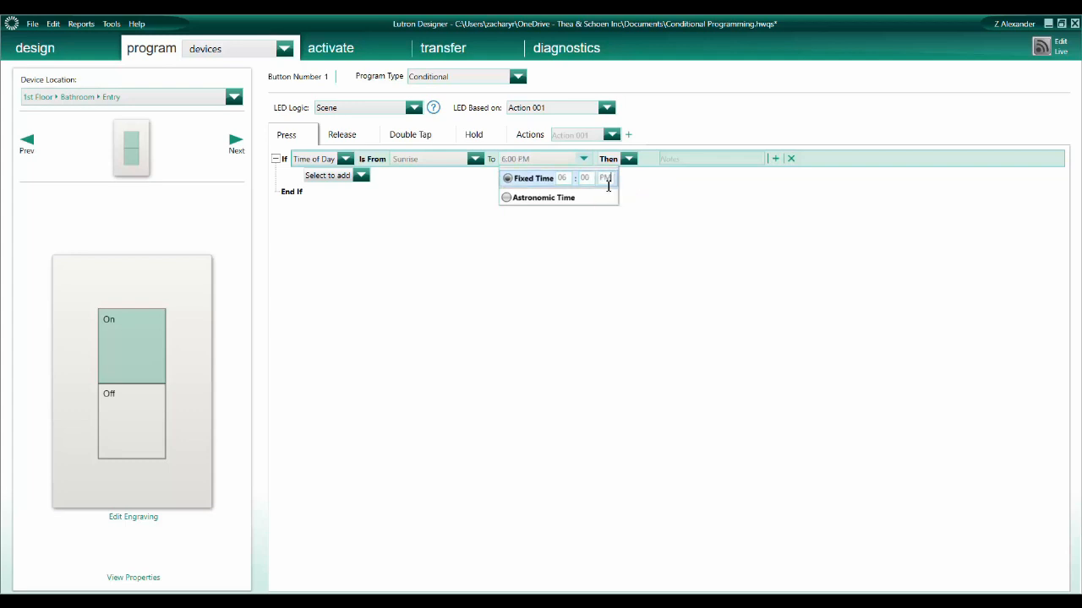
click(583, 159)
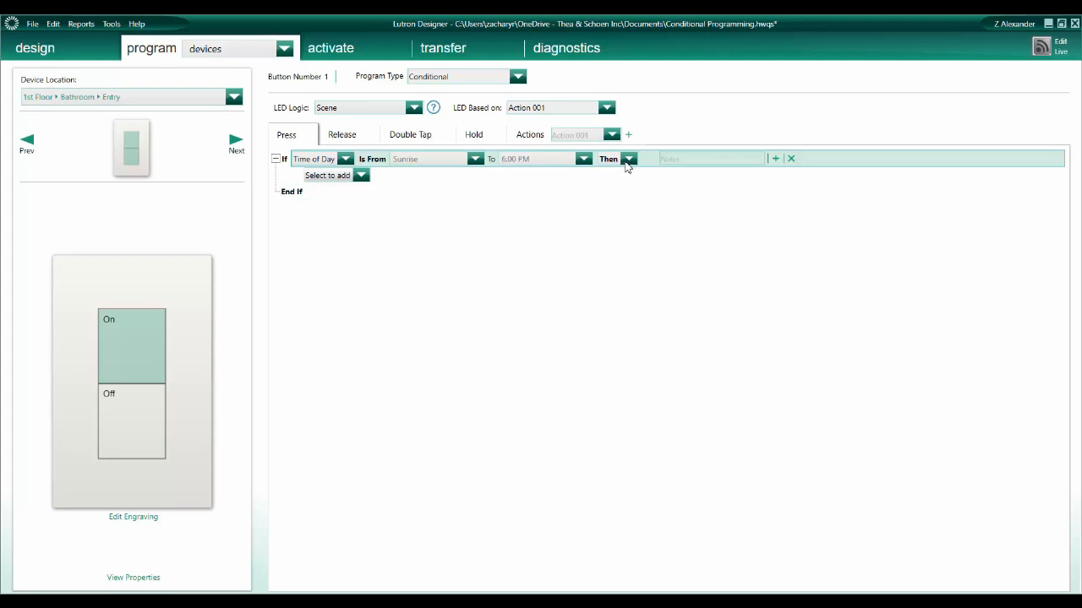
click(362, 174)
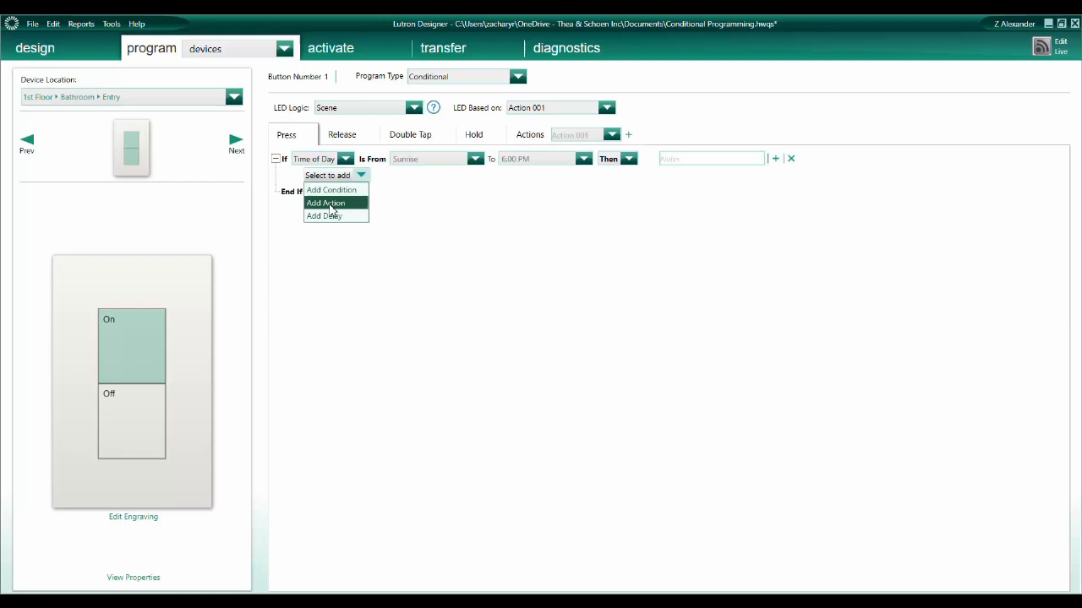
Step: Create a Downlights action setting Downlights (101A) to 50% with a 2 s fade
click(531, 135)
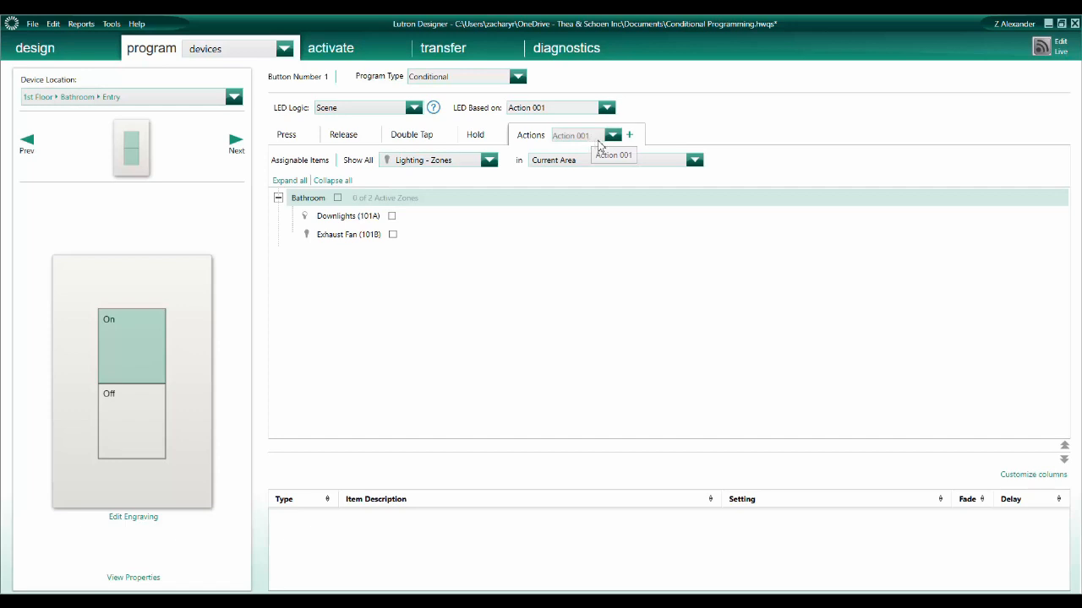
mouse_move(592, 139)
text(ownlights 90%)
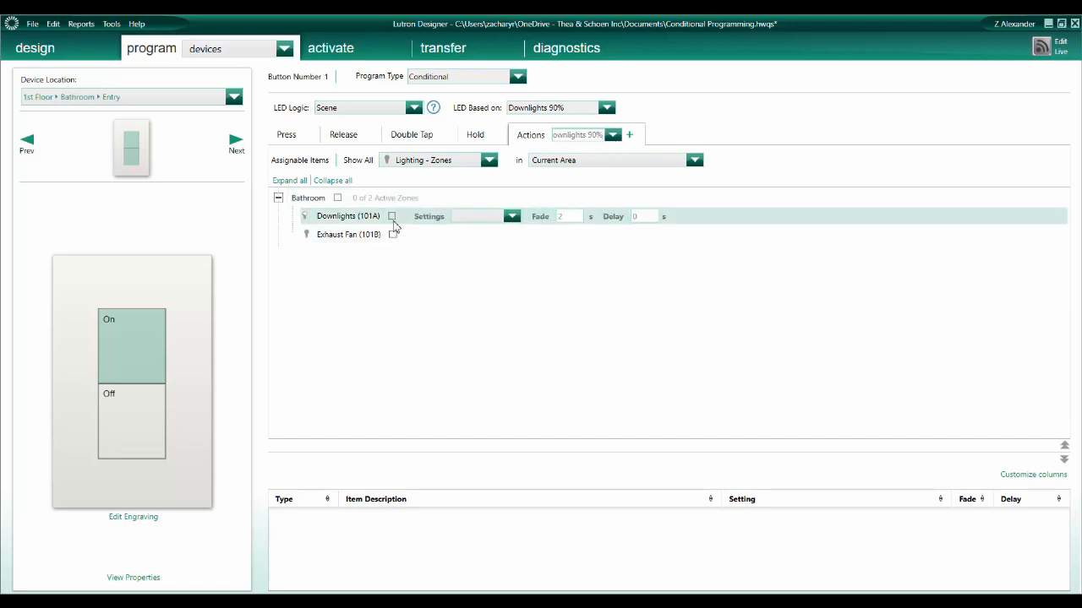
click(392, 216)
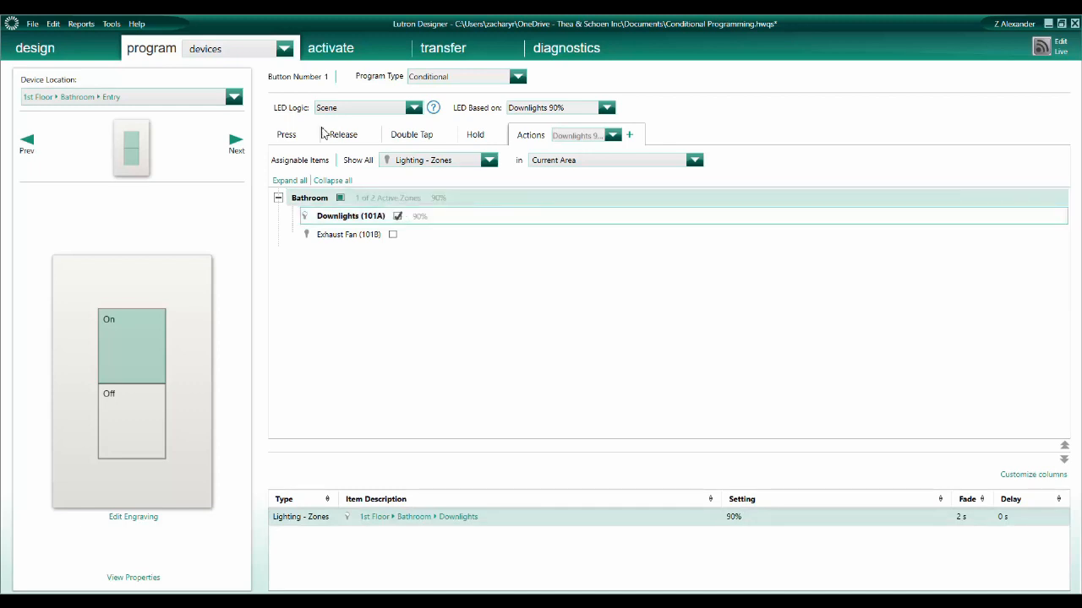
Step: Add a Run action step under the Sunrise–6:00 PM condition for the Downlights action
click(286, 135)
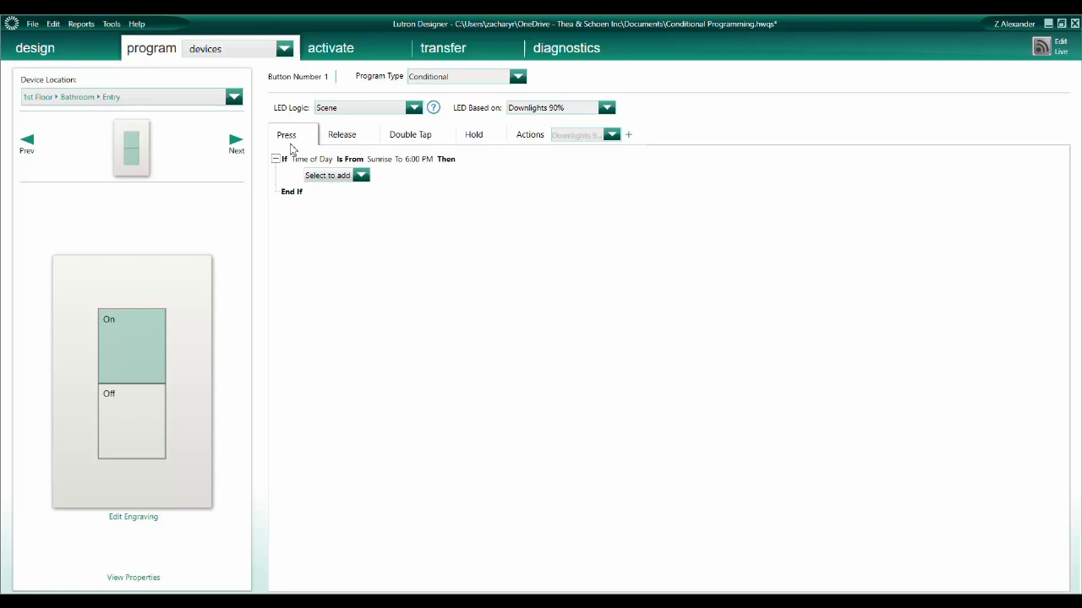
click(362, 174)
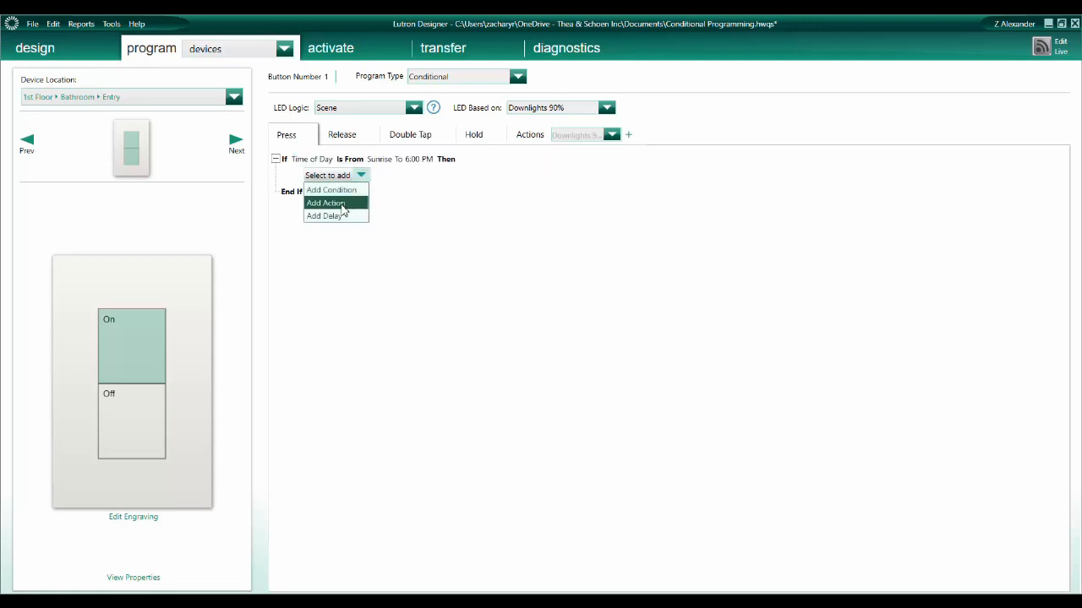
click(325, 203)
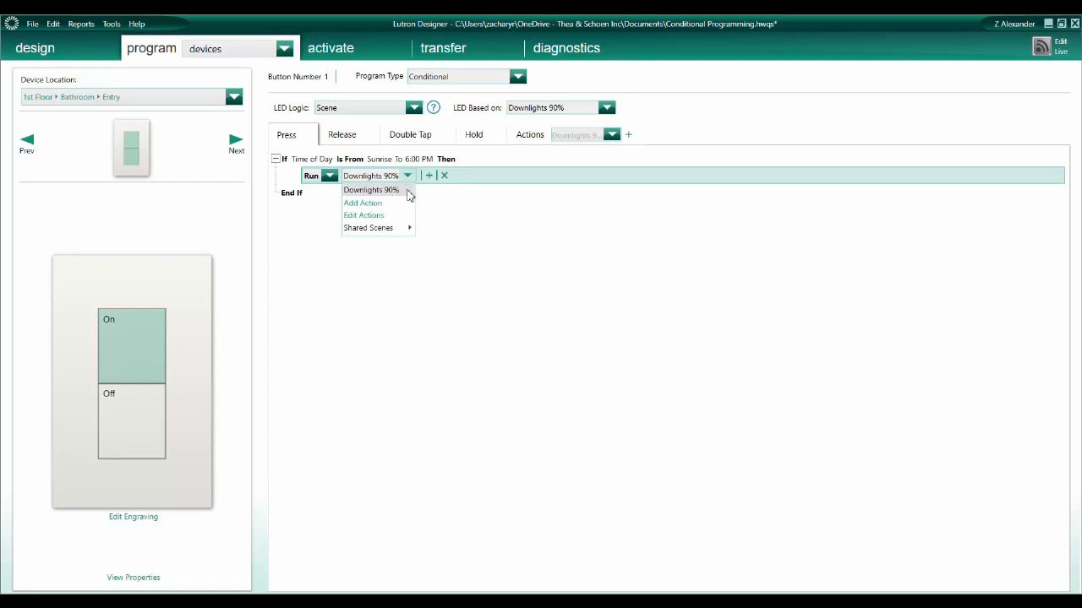
mouse_move(379, 198)
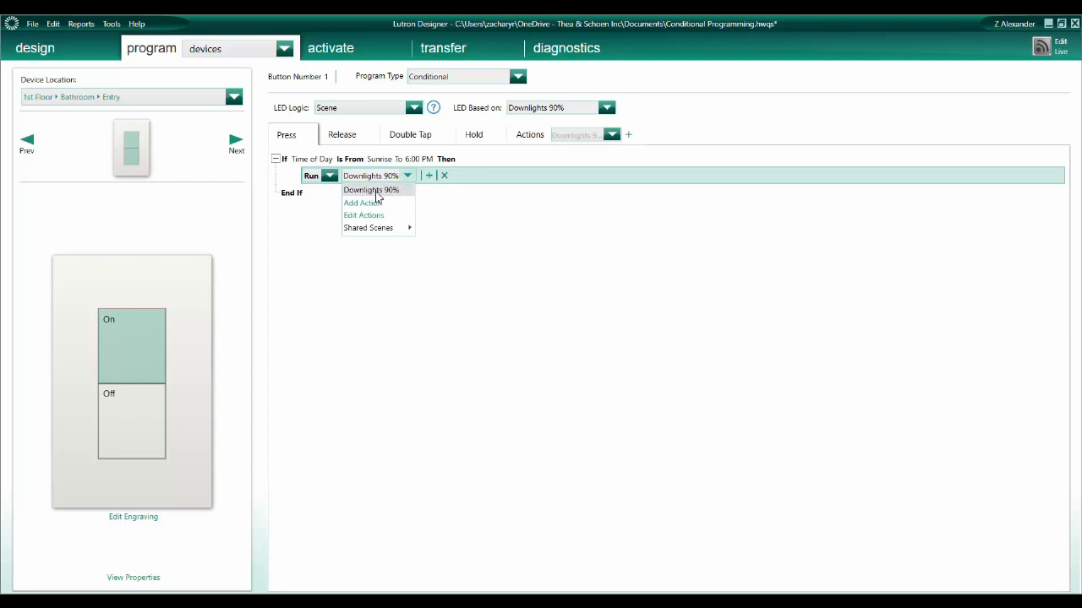
mouse_move(409, 179)
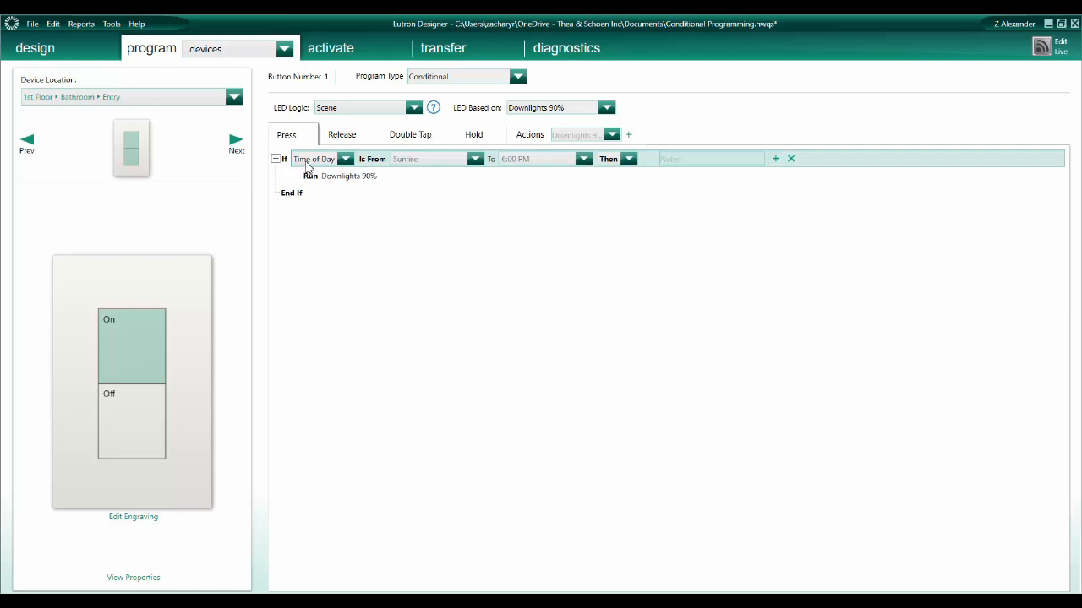
mouse_move(338, 167)
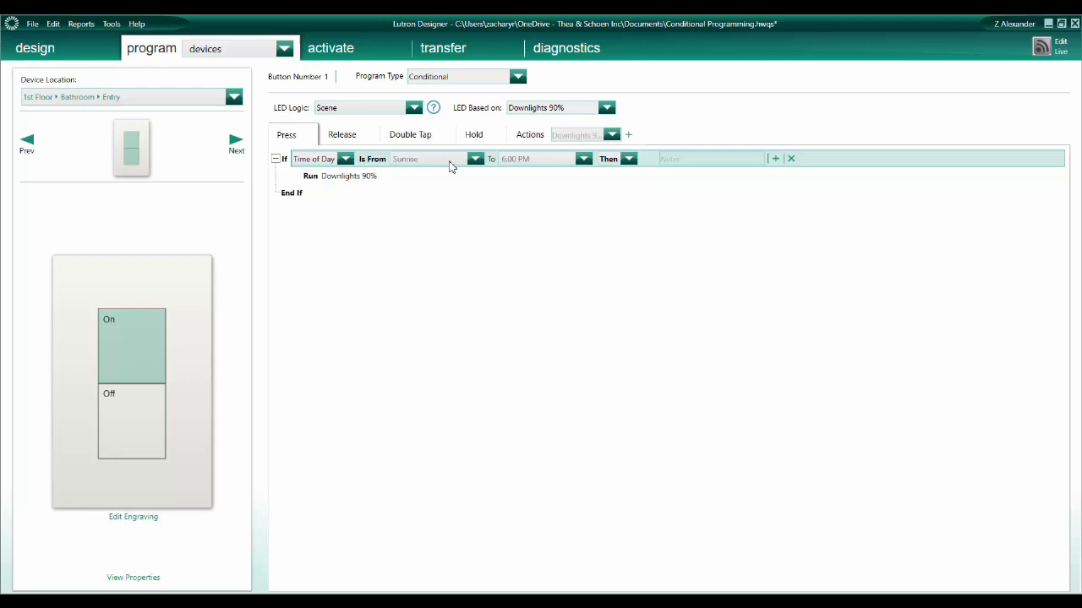
mouse_move(614, 160)
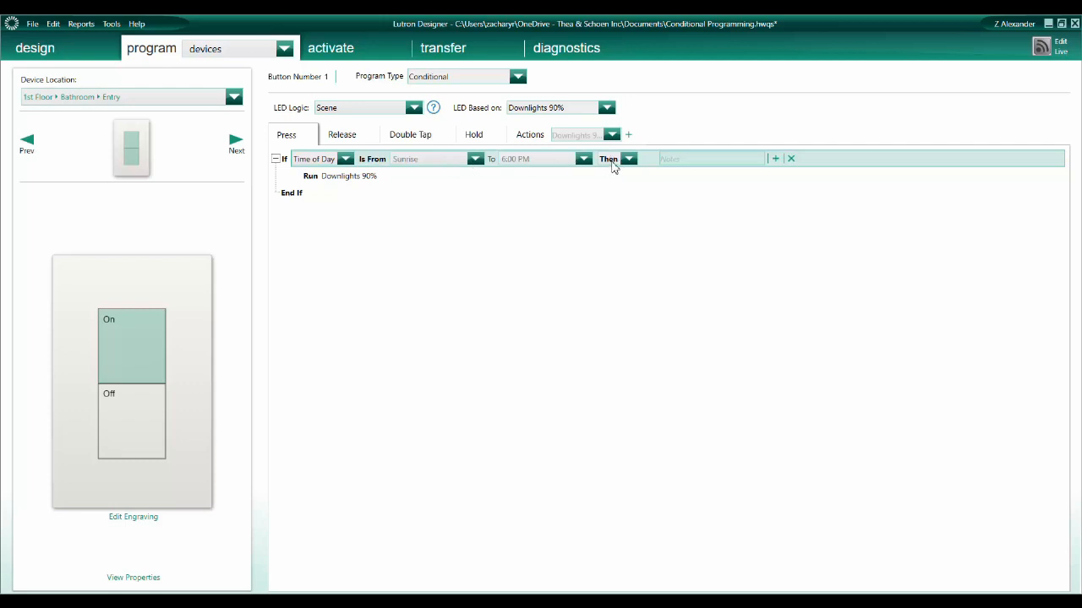
click(609, 159)
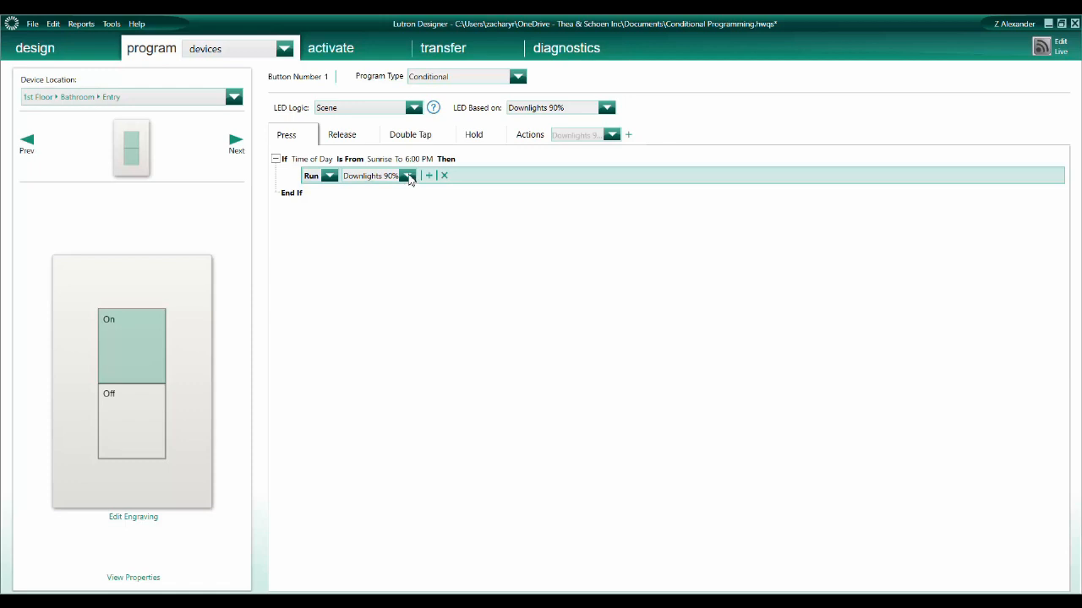
mouse_move(410, 181)
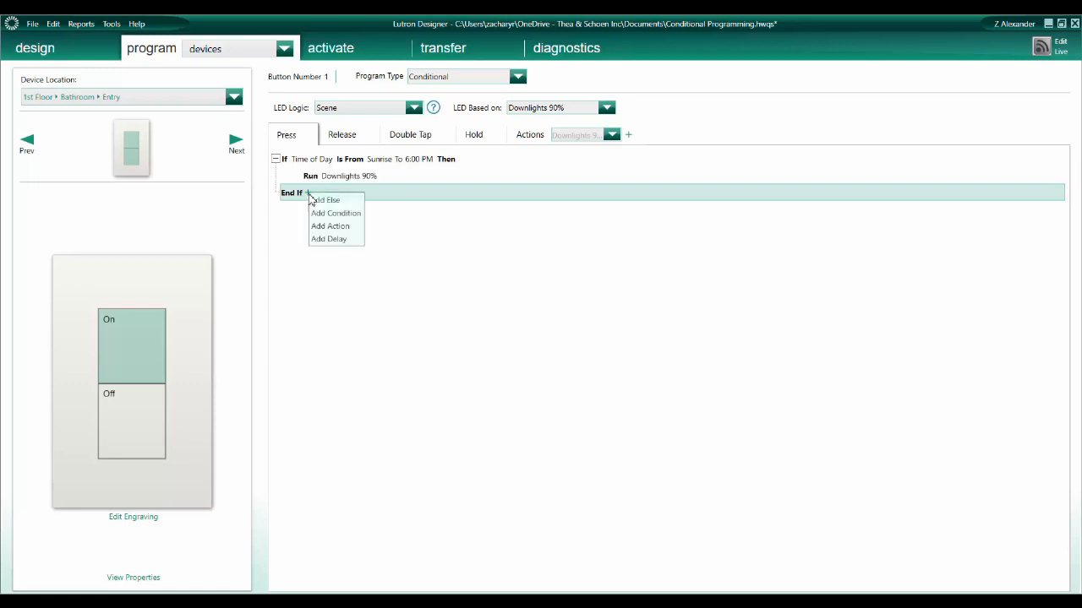
mouse_move(329, 200)
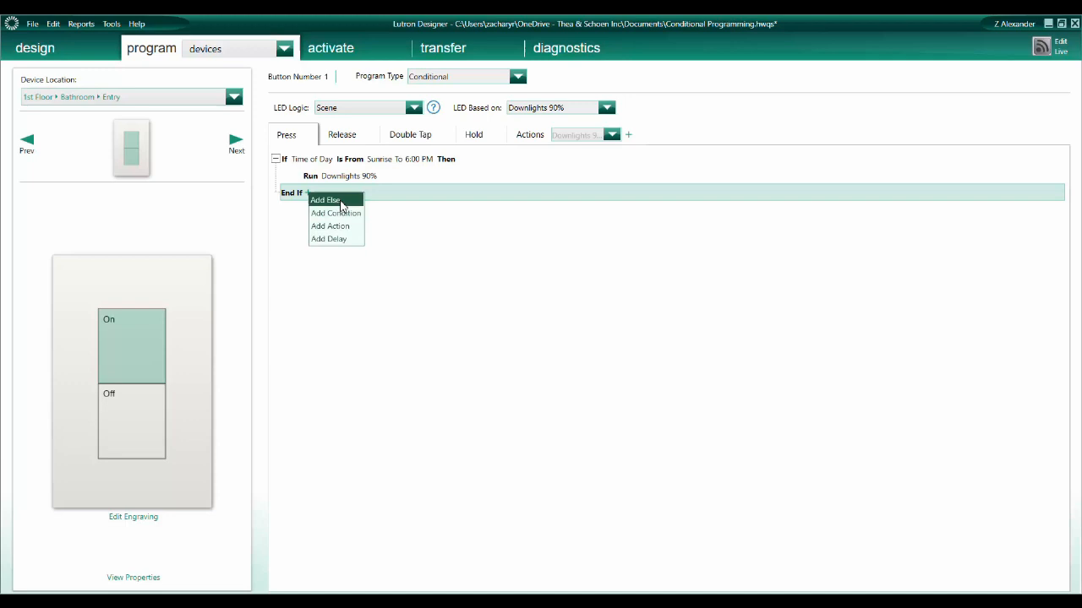
Step: Add an Else branch after the Run Downlights 90% step, ready for its own items
click(325, 200)
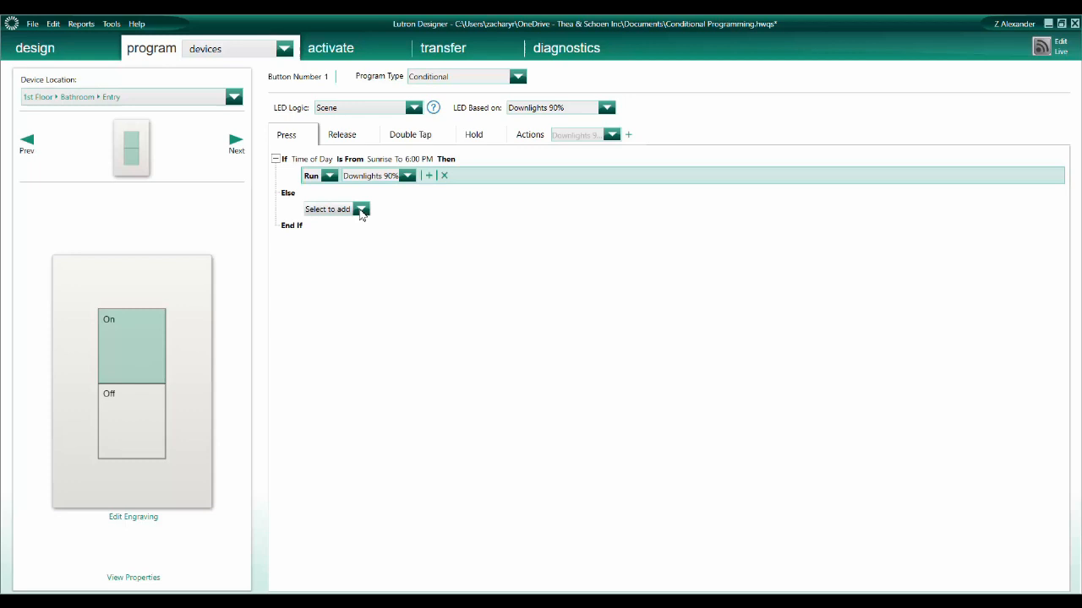
click(362, 210)
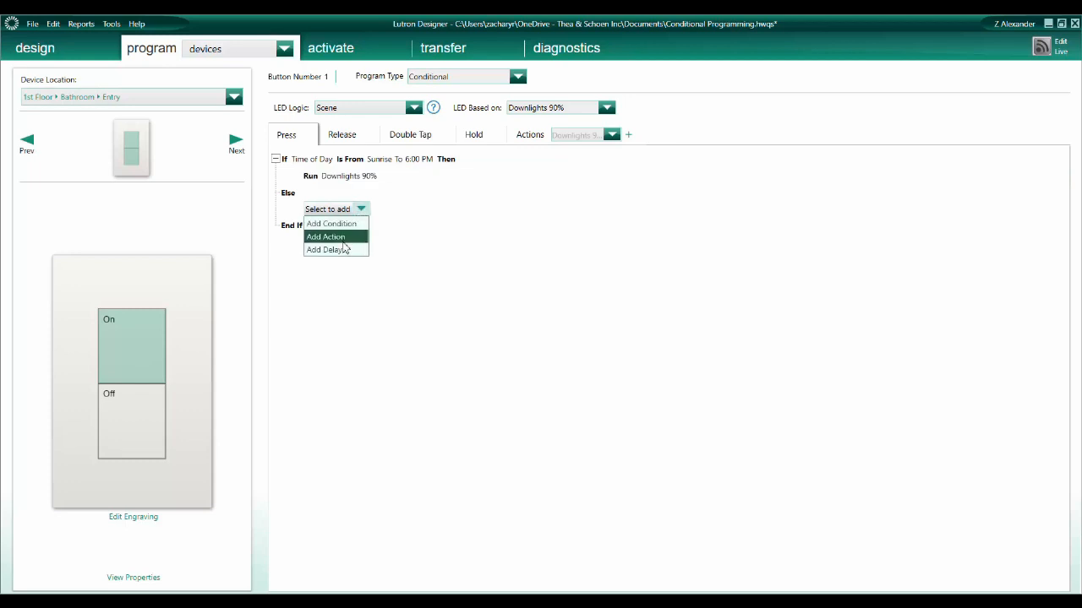
mouse_move(355, 217)
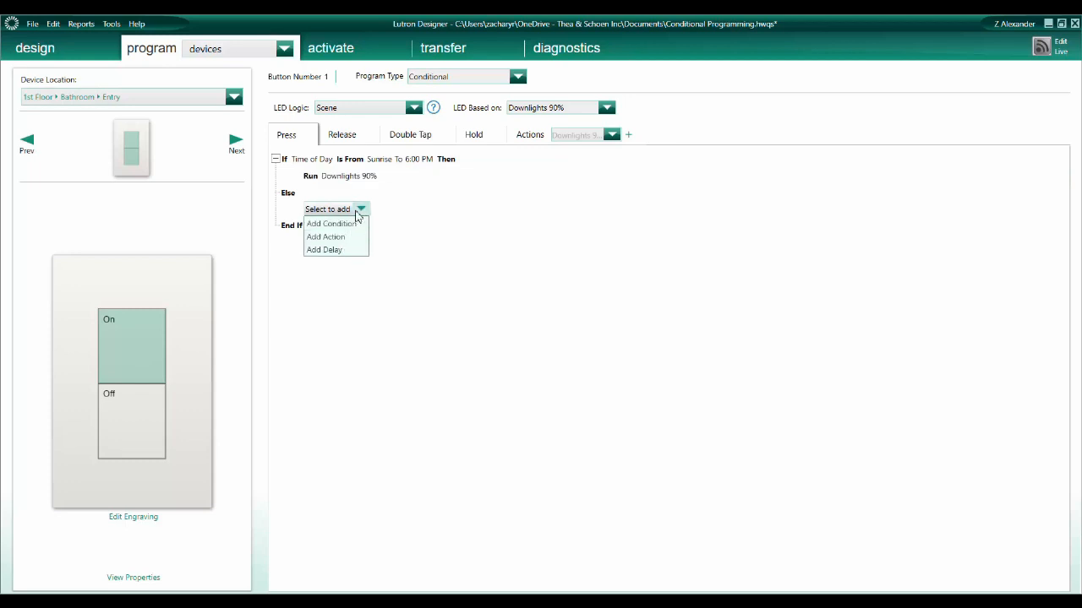
click(362, 209)
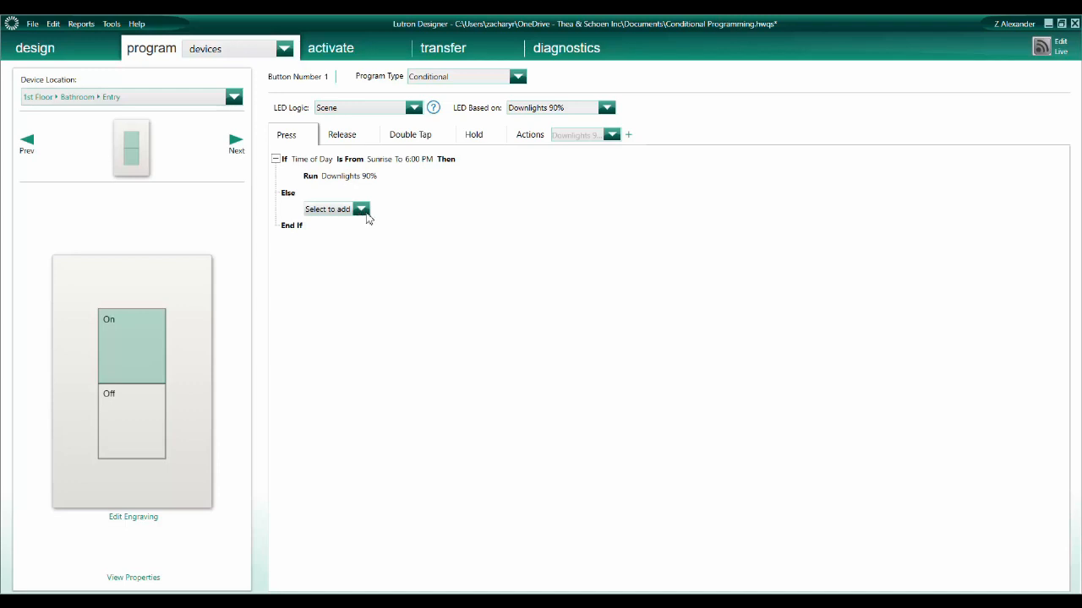
mouse_move(390, 213)
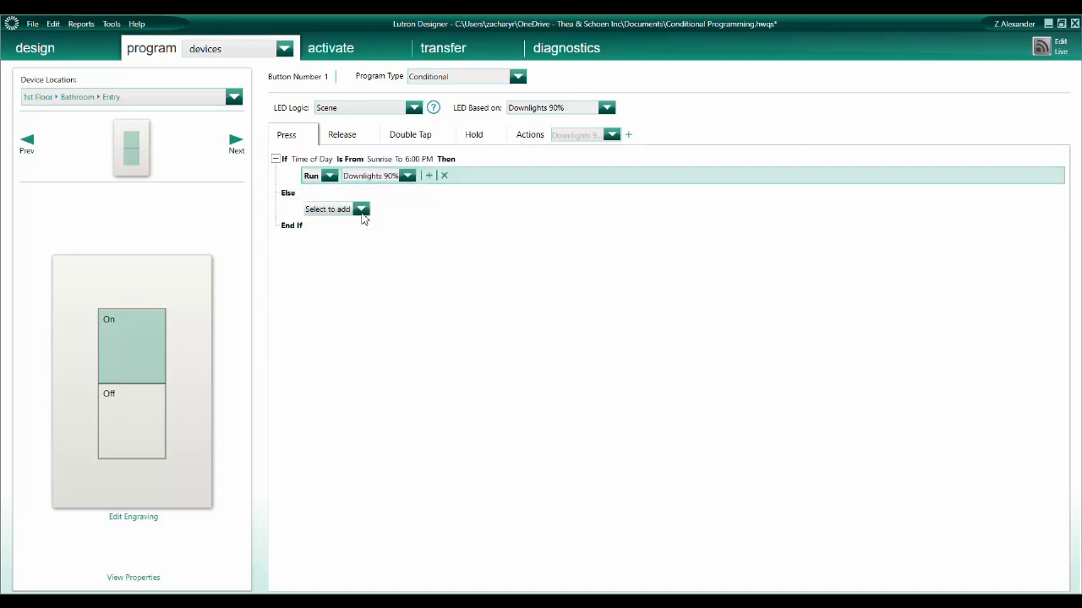
mouse_move(352, 216)
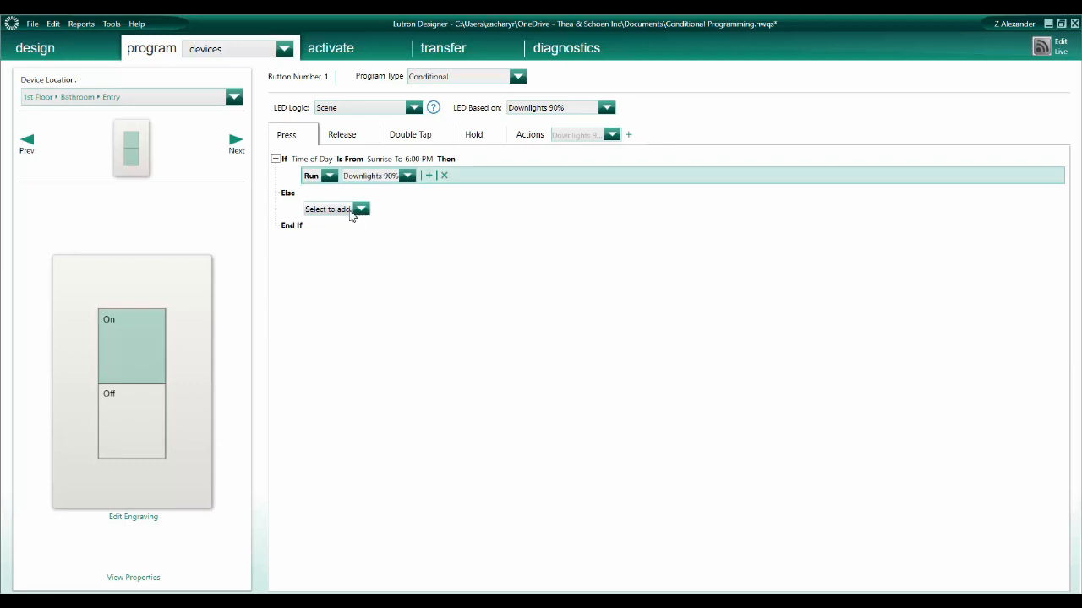
mouse_move(369, 217)
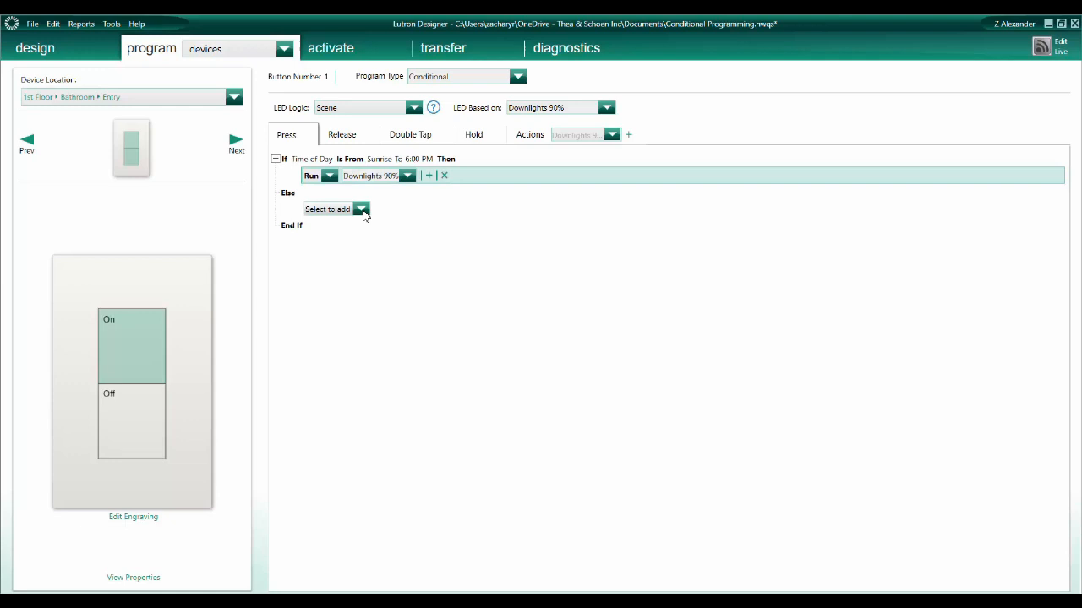
click(361, 210)
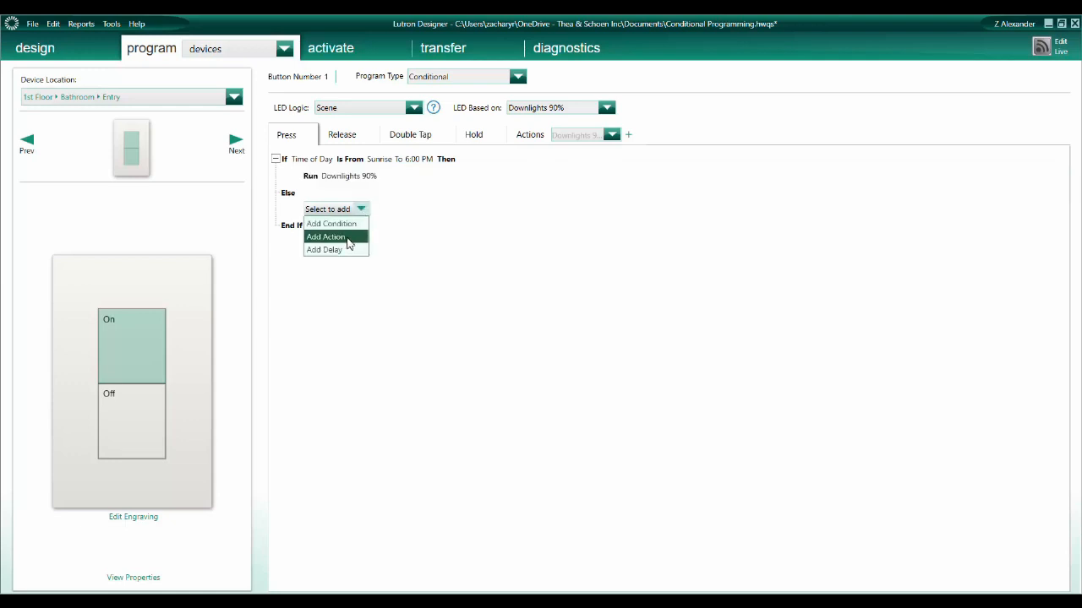
mouse_move(357, 217)
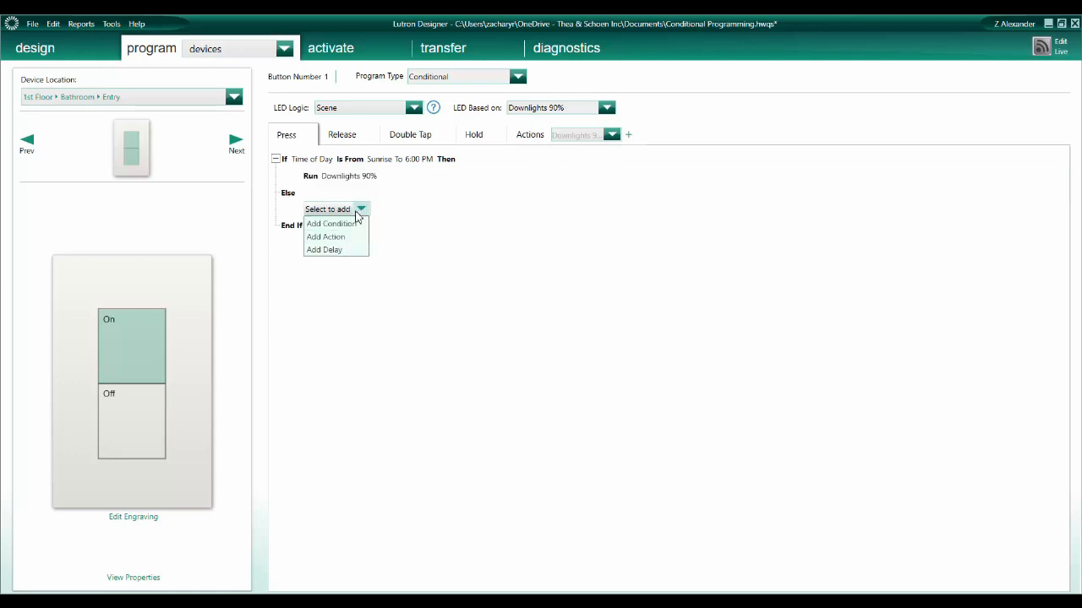
mouse_move(332, 223)
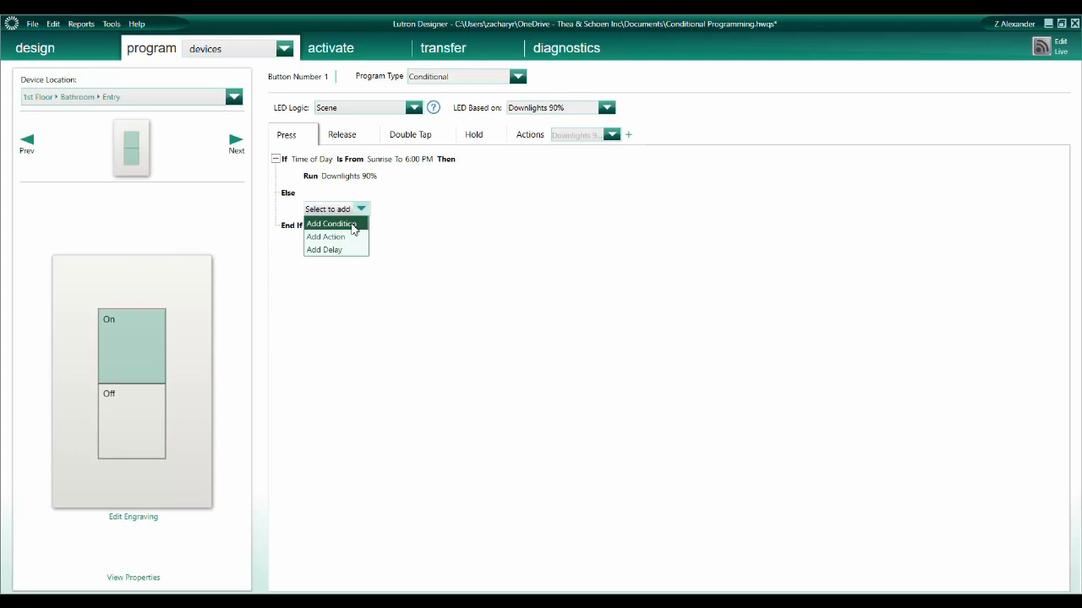
Step: Nest an If inside Else checking Time of Day from fixed 6:00 PM to 11:30 PM
click(331, 223)
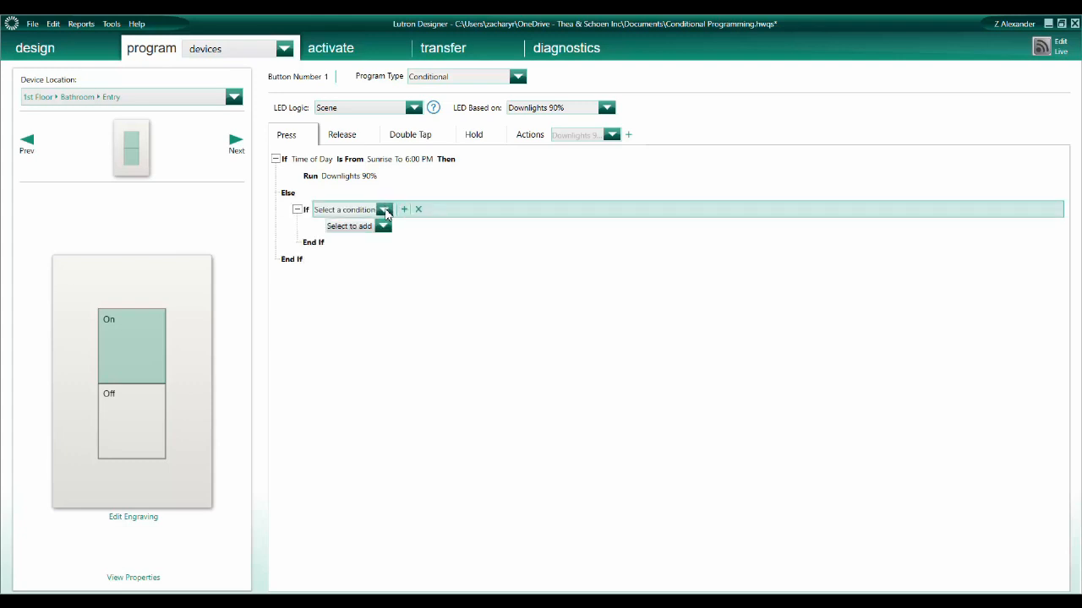
click(384, 210)
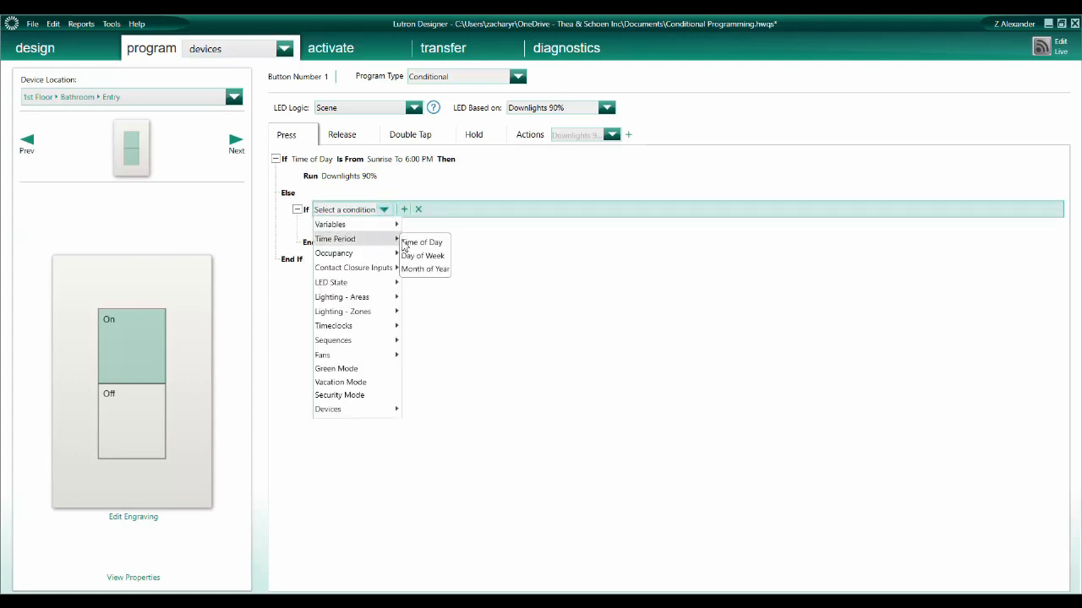
click(421, 243)
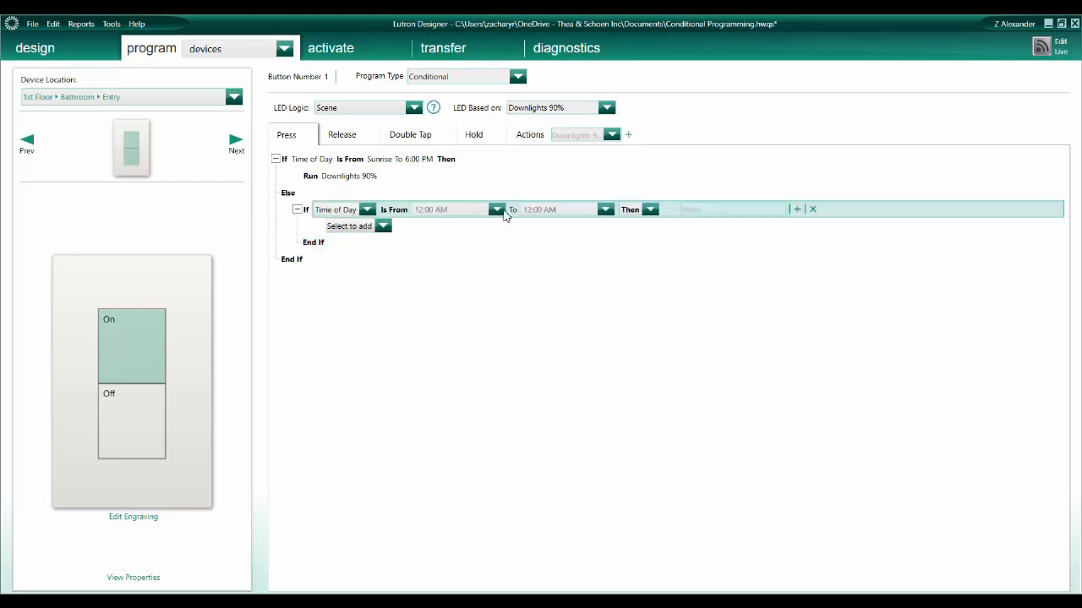
click(497, 210)
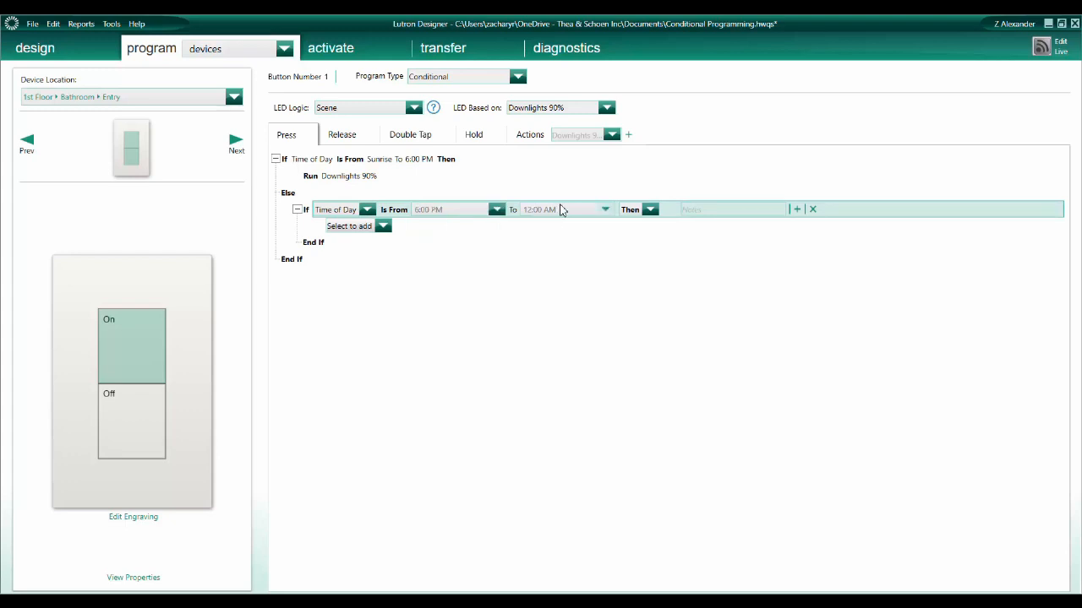
click(605, 210)
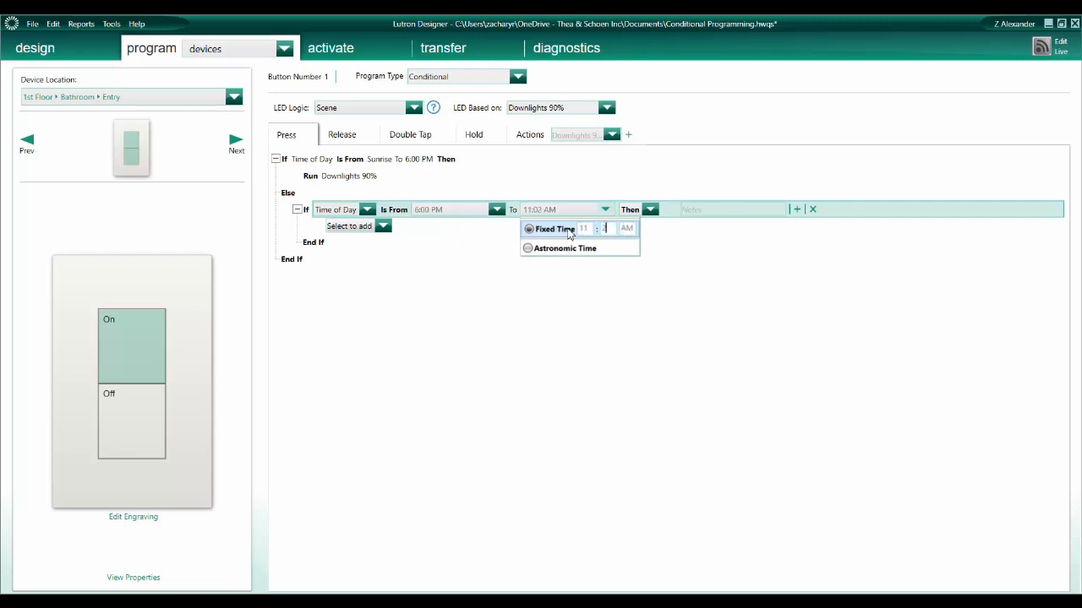
text(30)
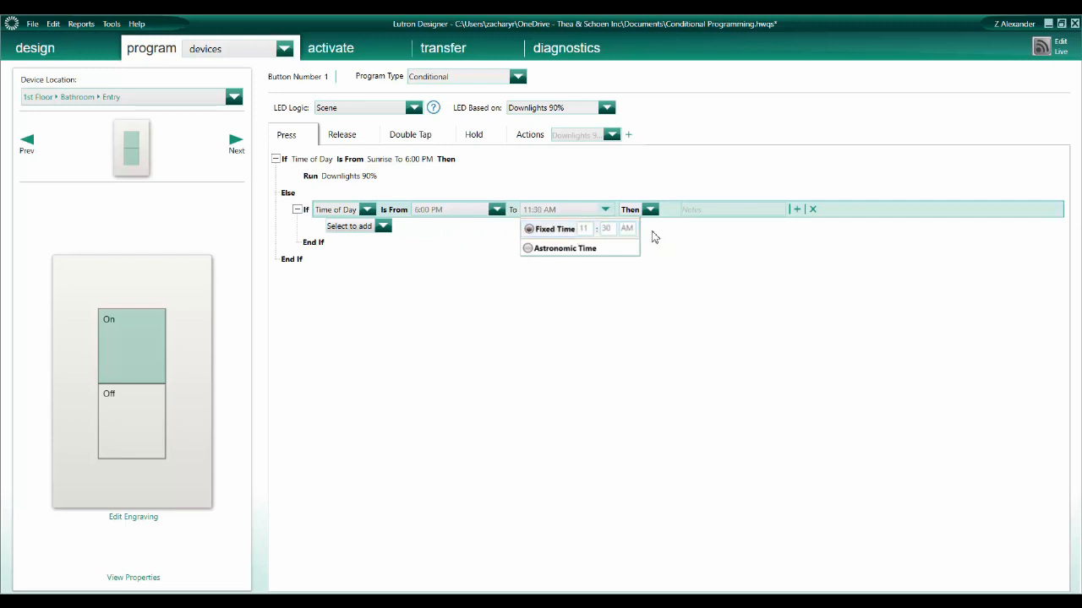
click(627, 229)
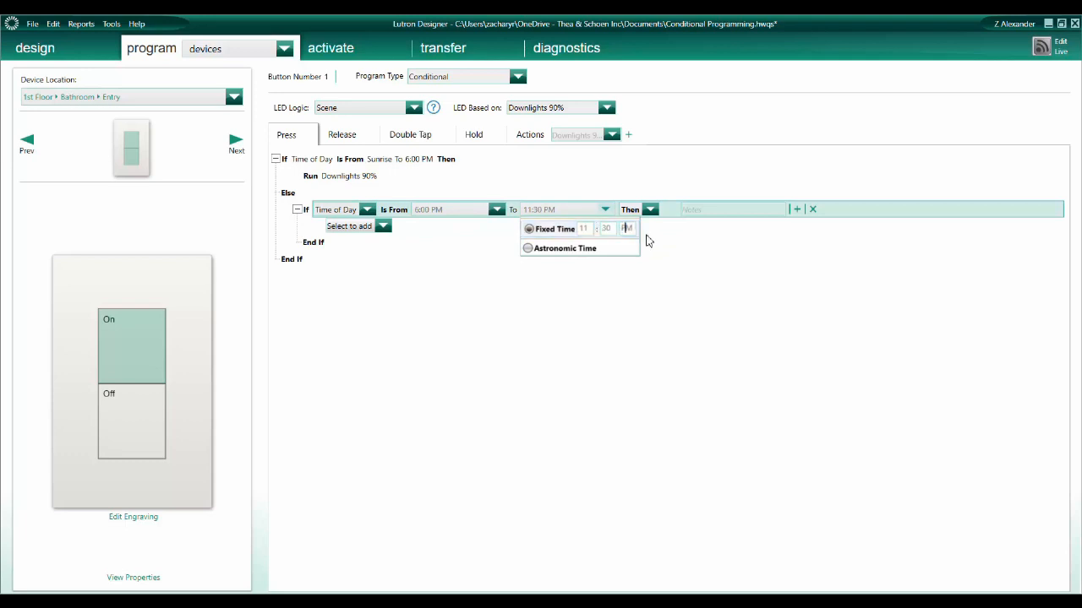
click(382, 226)
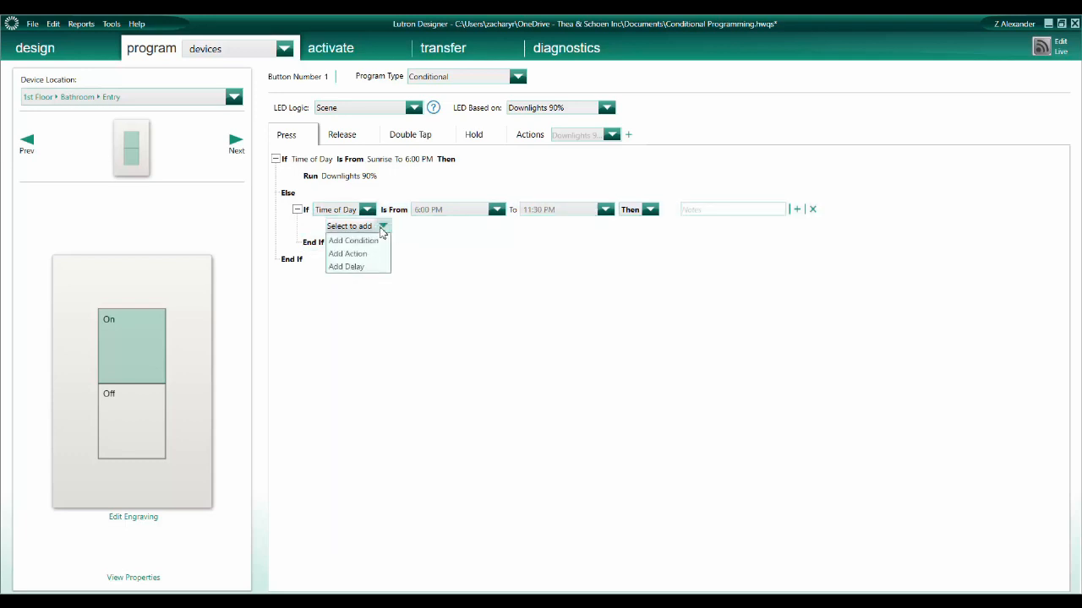
Step: Create a Downlights 70% action with 2 s fade and run it from the 6:00–11:30 PM condition
click(348, 253)
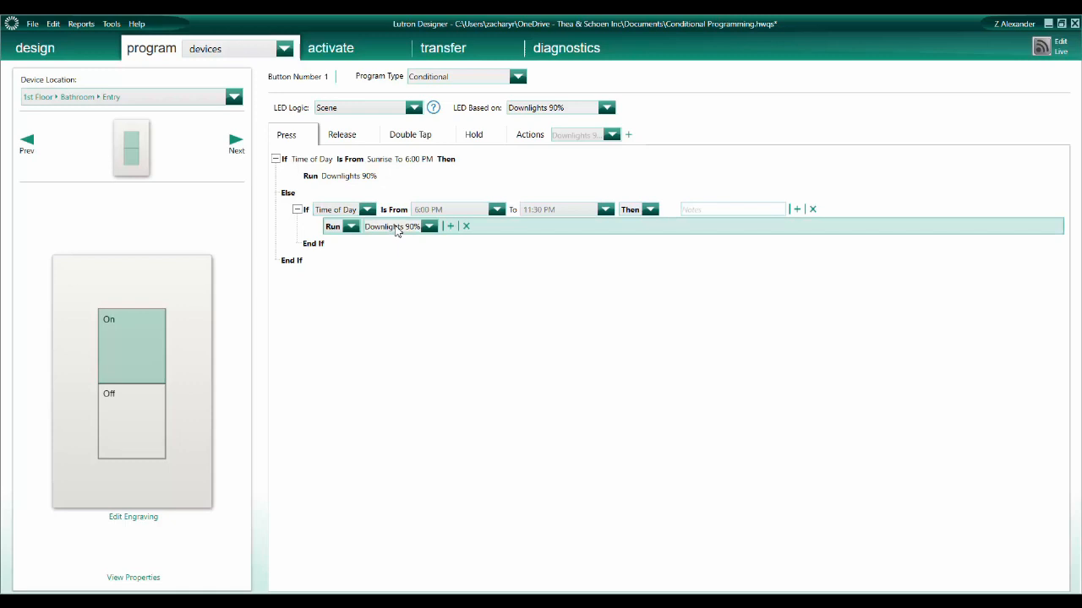
click(429, 227)
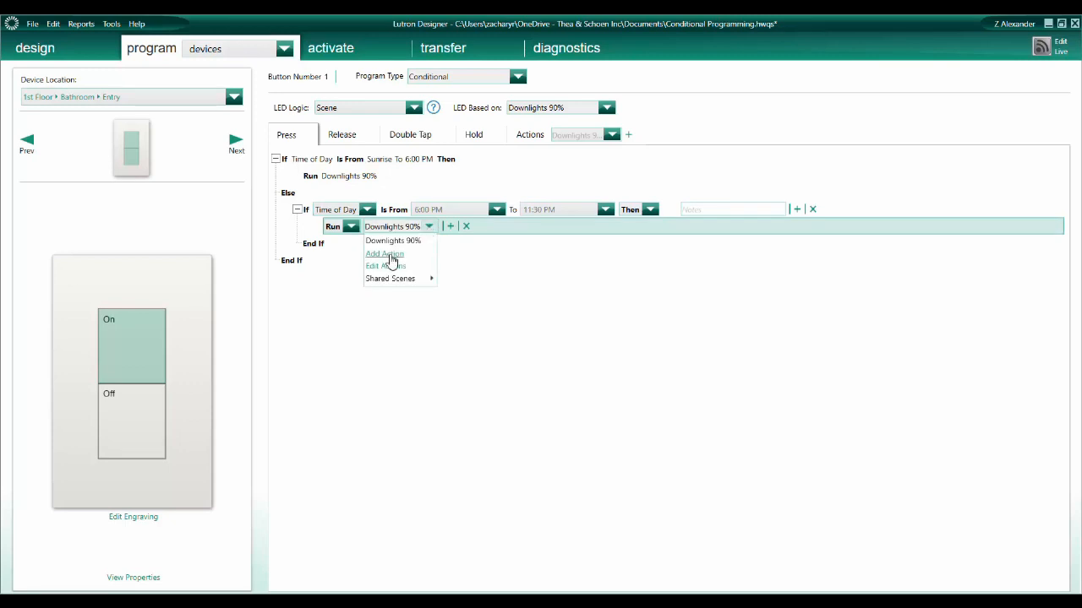
click(385, 253)
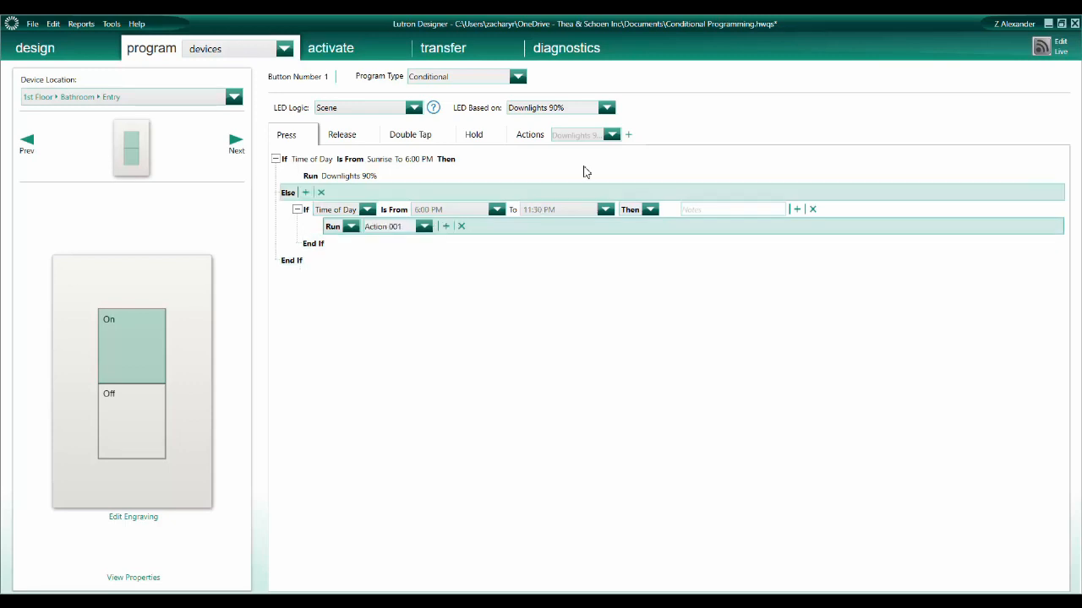
click(530, 135)
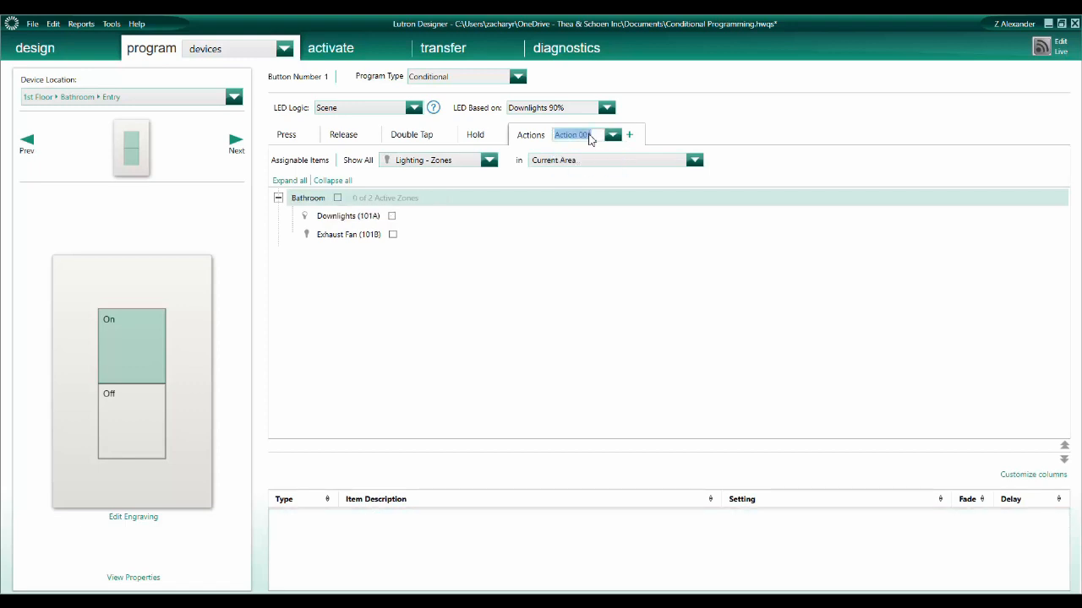
text(Dow)
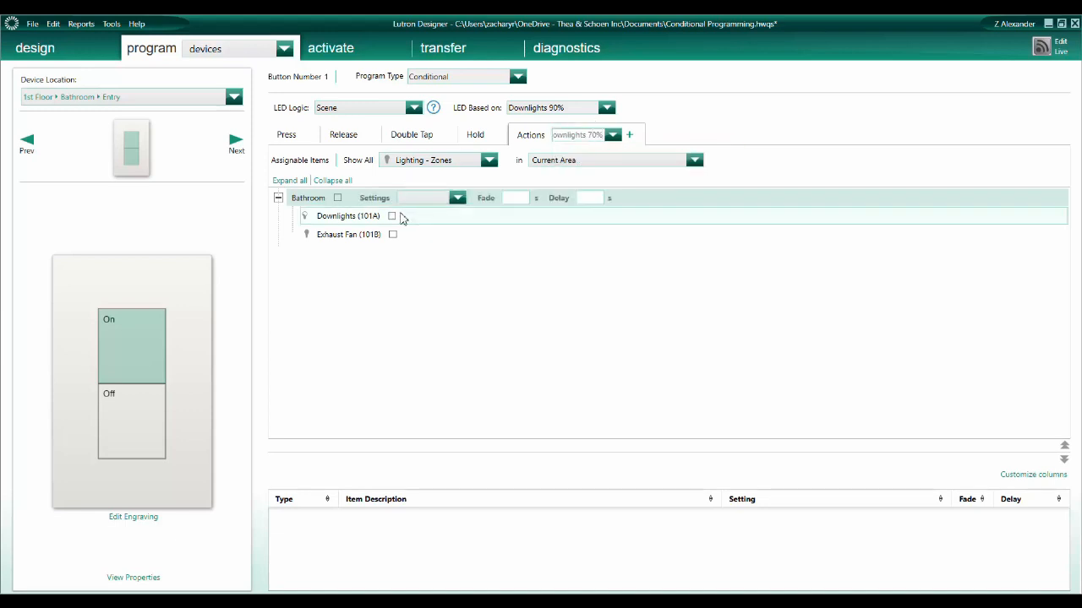
click(392, 216)
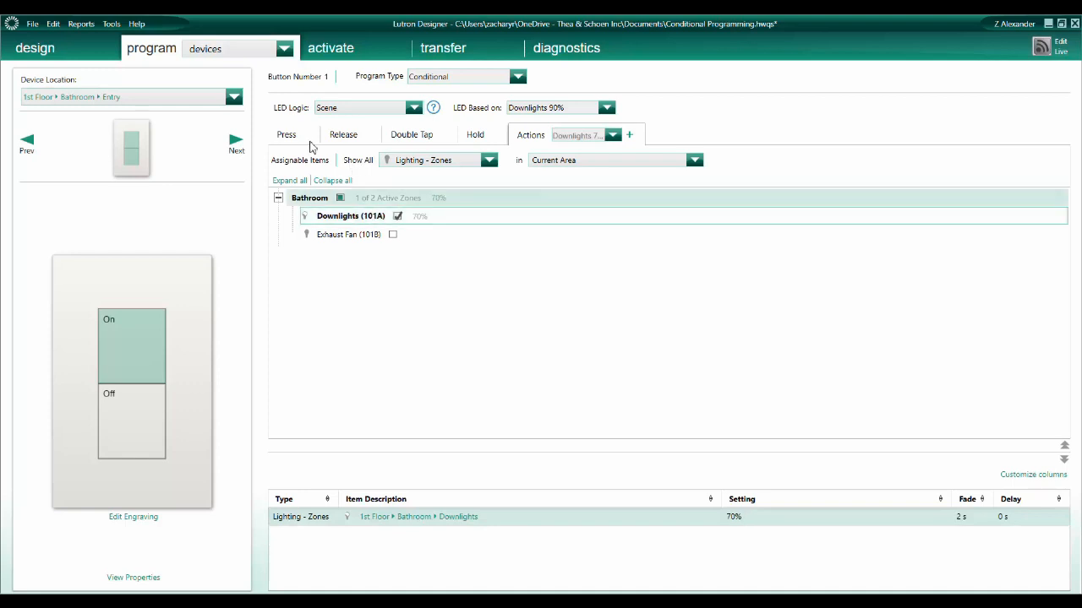
click(285, 135)
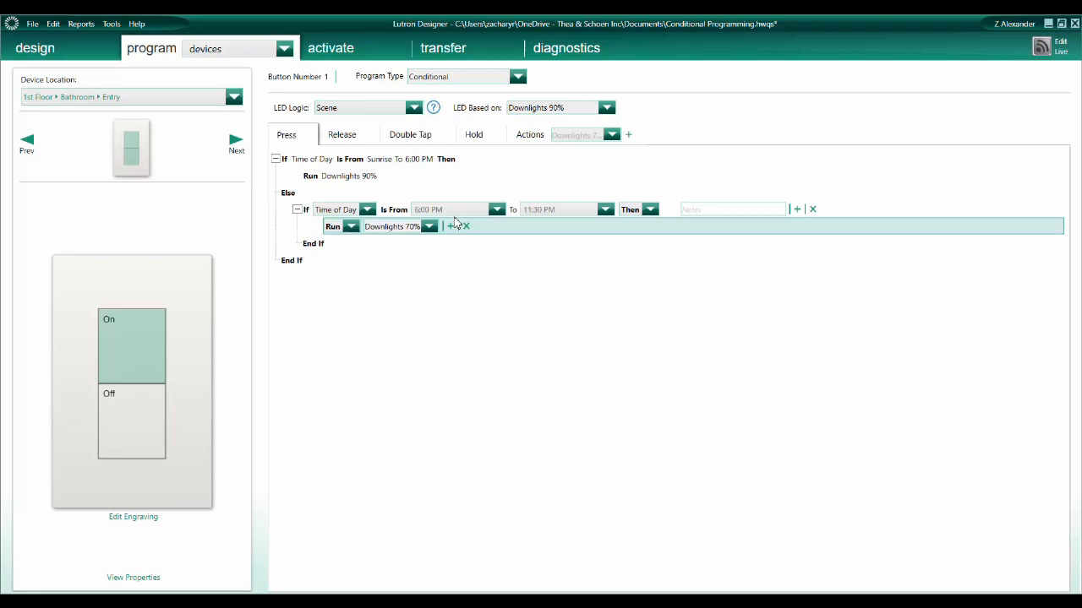
mouse_move(456, 216)
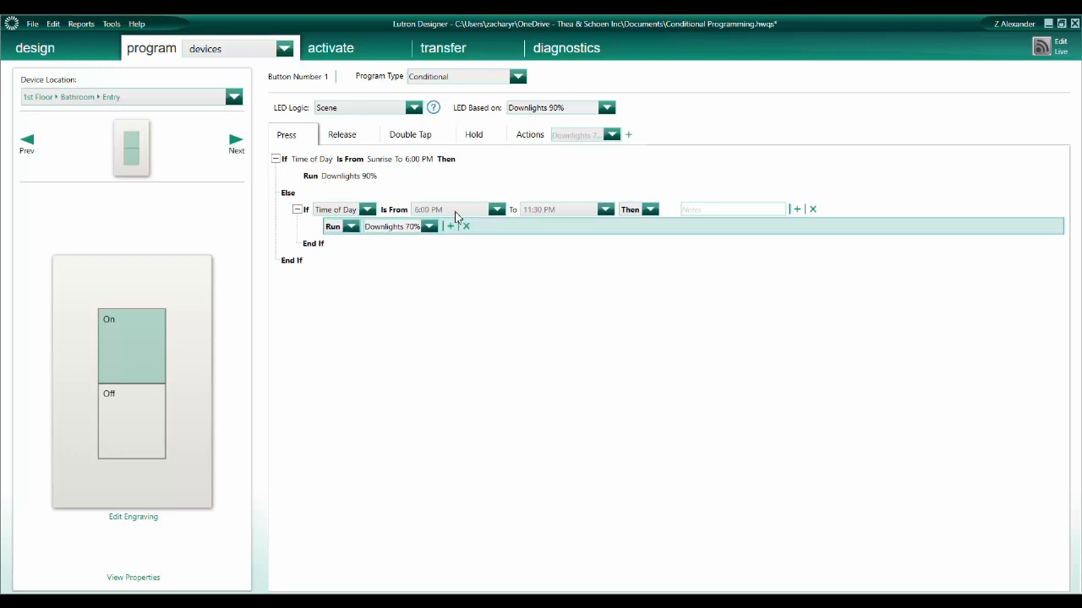
mouse_move(439, 220)
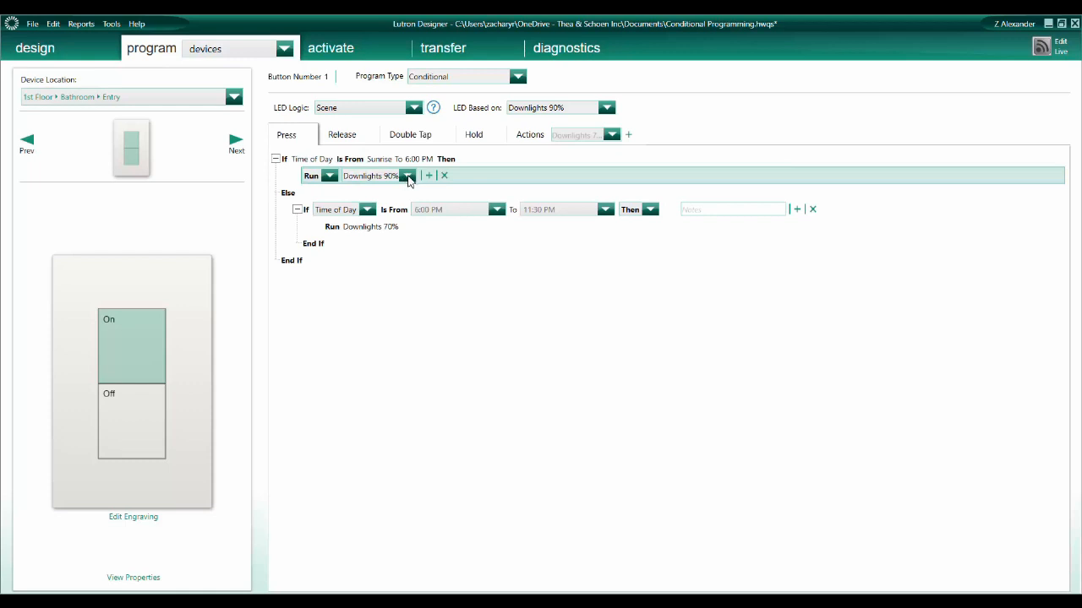
mouse_move(426, 218)
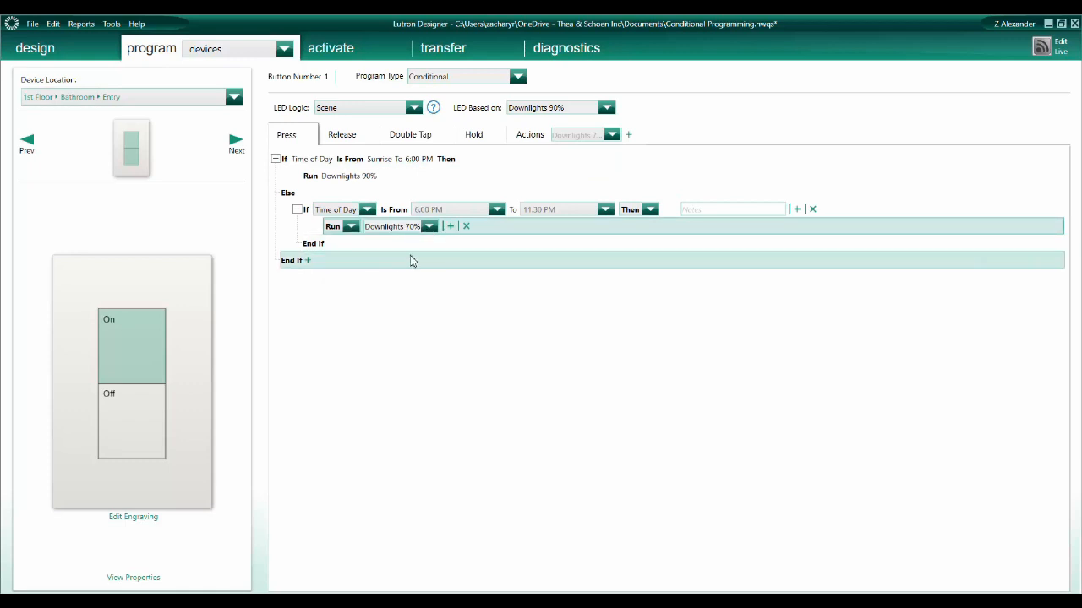
mouse_move(431, 250)
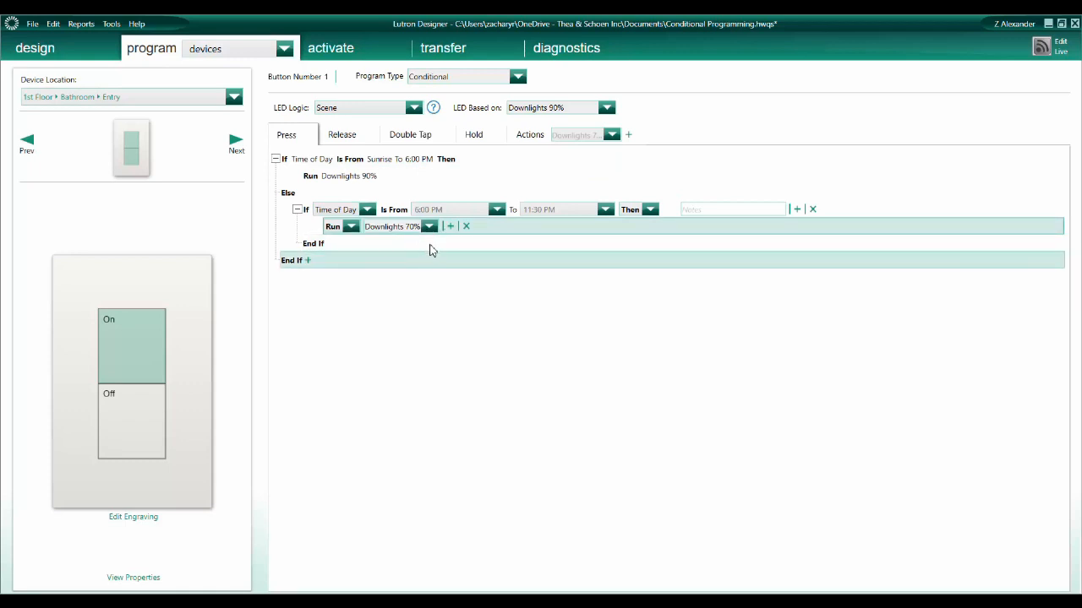
mouse_move(426, 253)
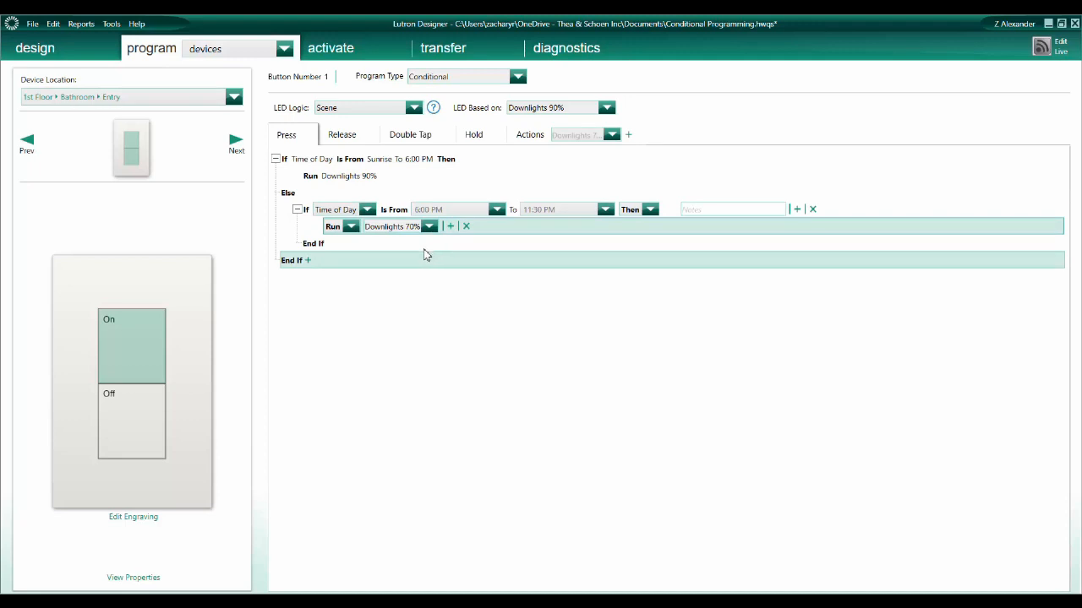
mouse_move(419, 261)
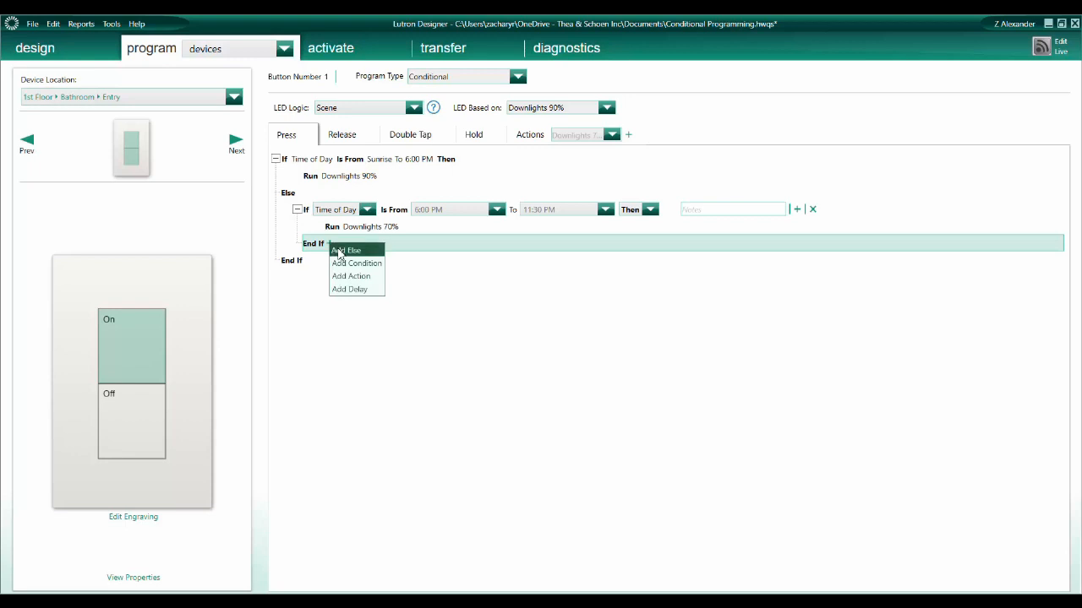
Step: Add an Else to the evening condition running a new Downlights 35% action
click(345, 250)
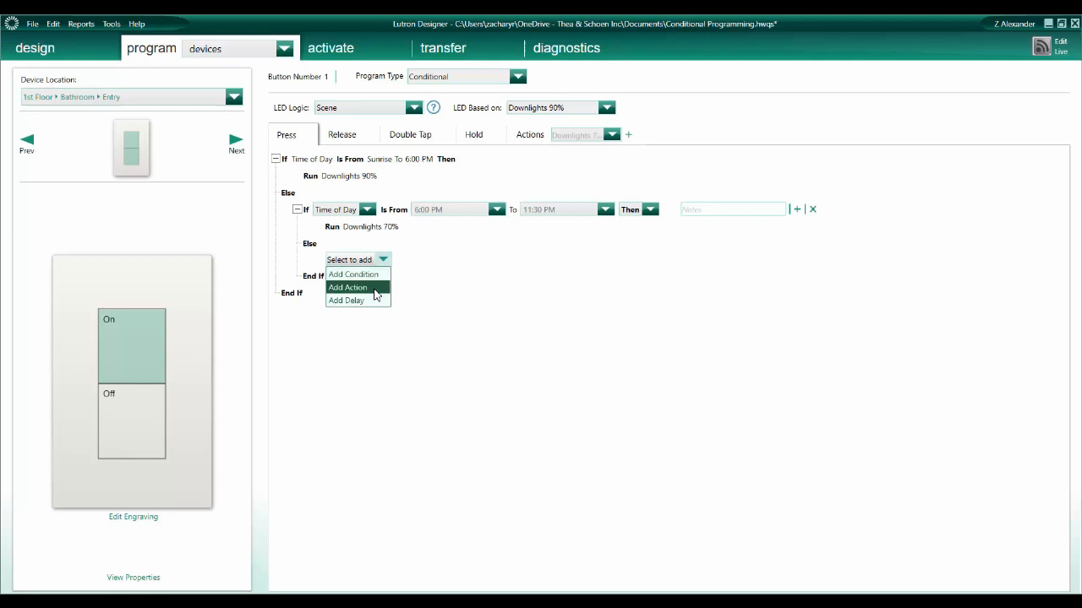
click(348, 288)
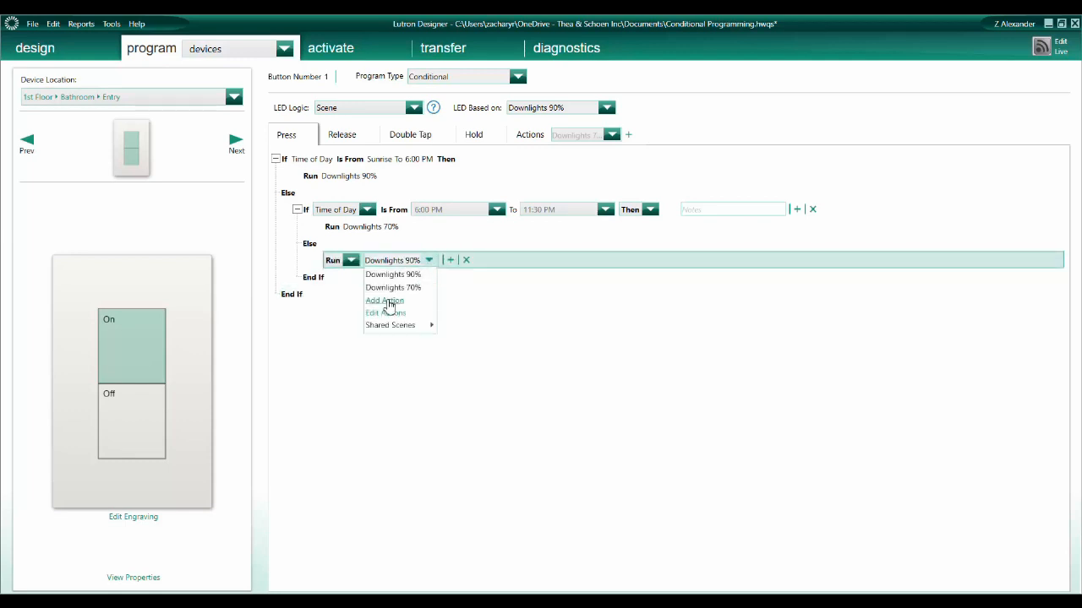
click(385, 301)
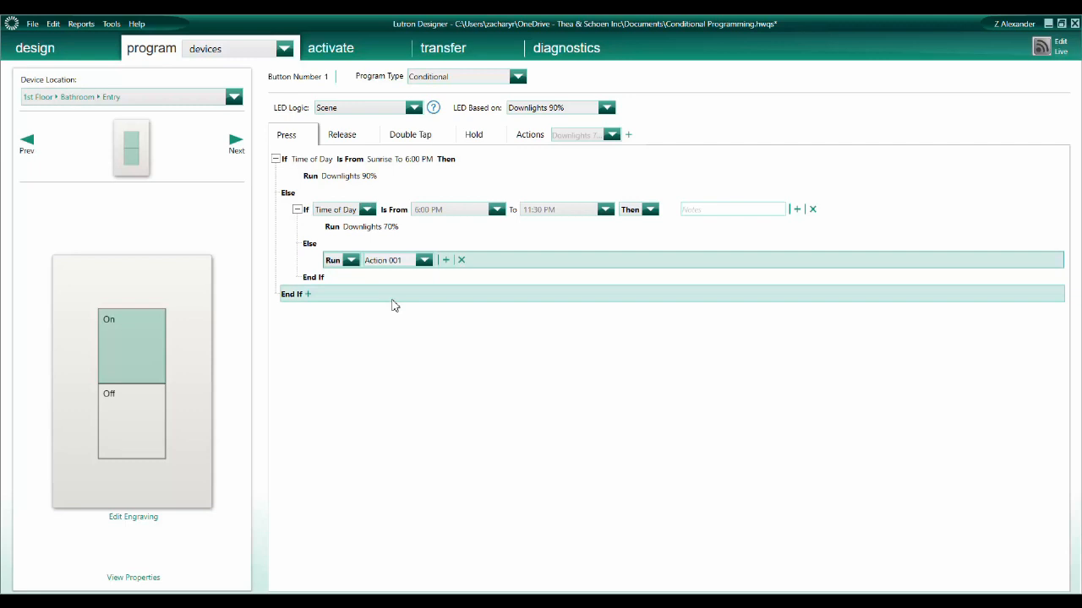
mouse_move(450, 301)
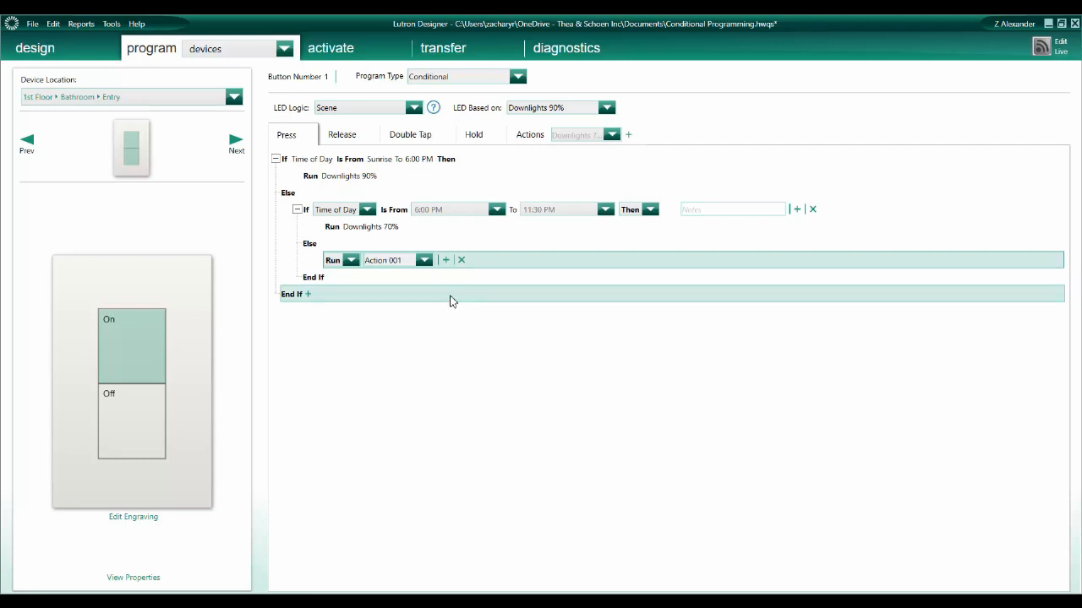
click(531, 135)
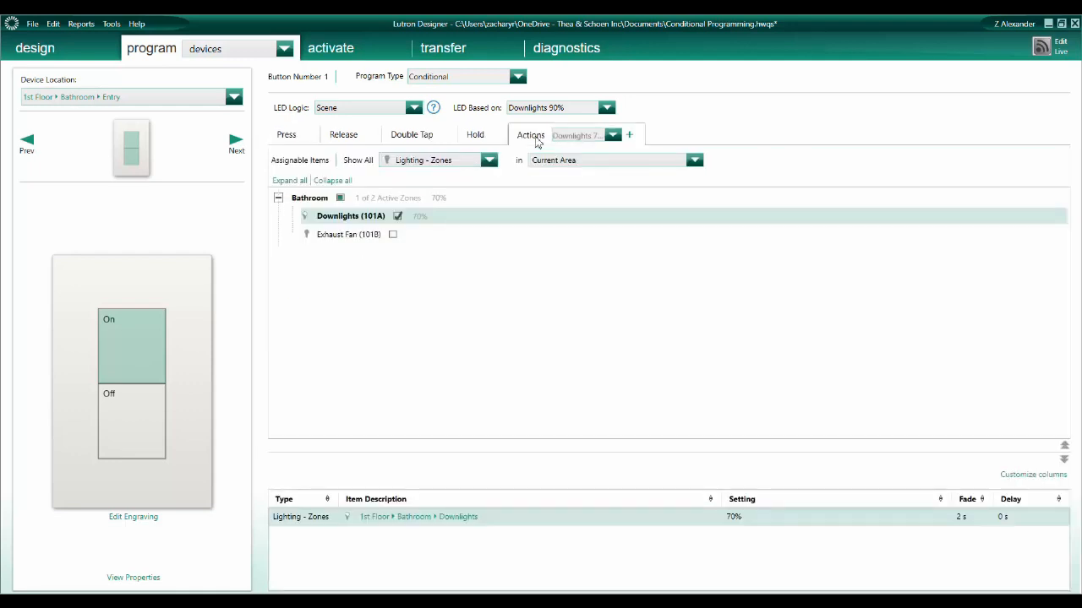
click(612, 135)
text(35%)
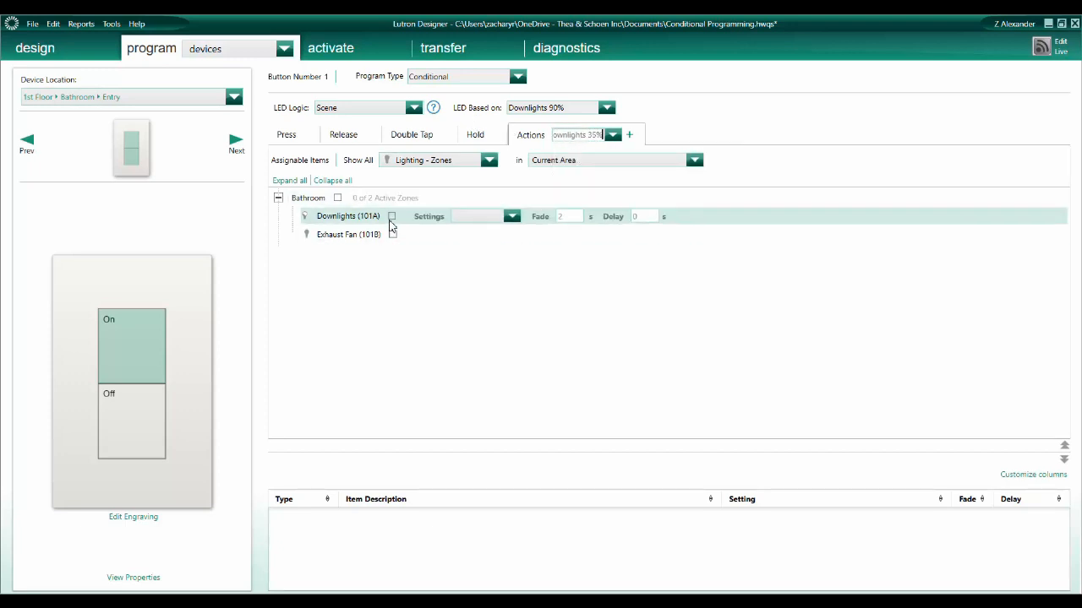
click(392, 216)
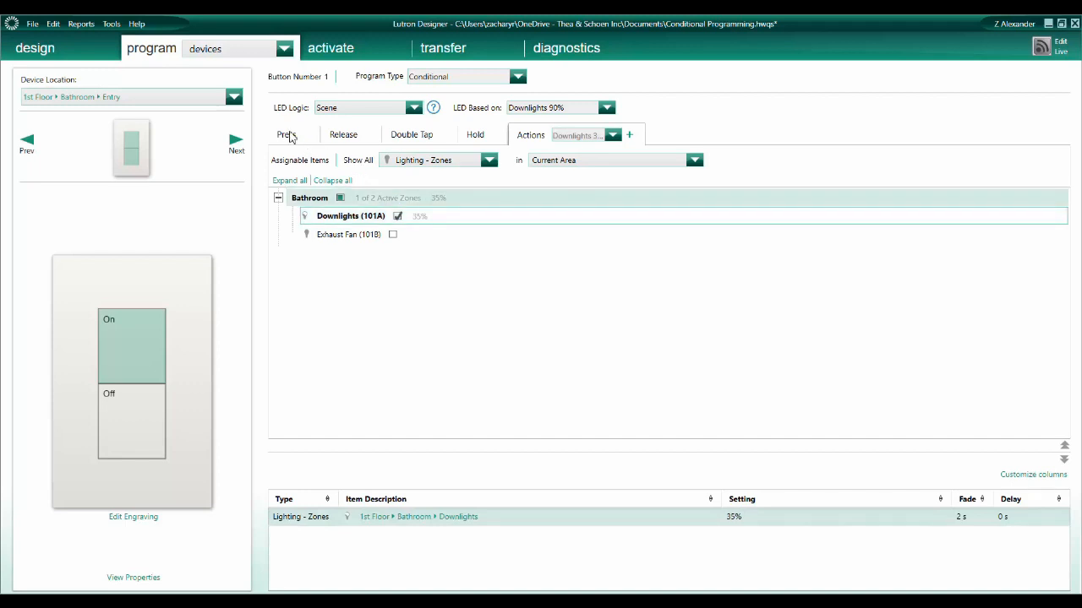
click(288, 135)
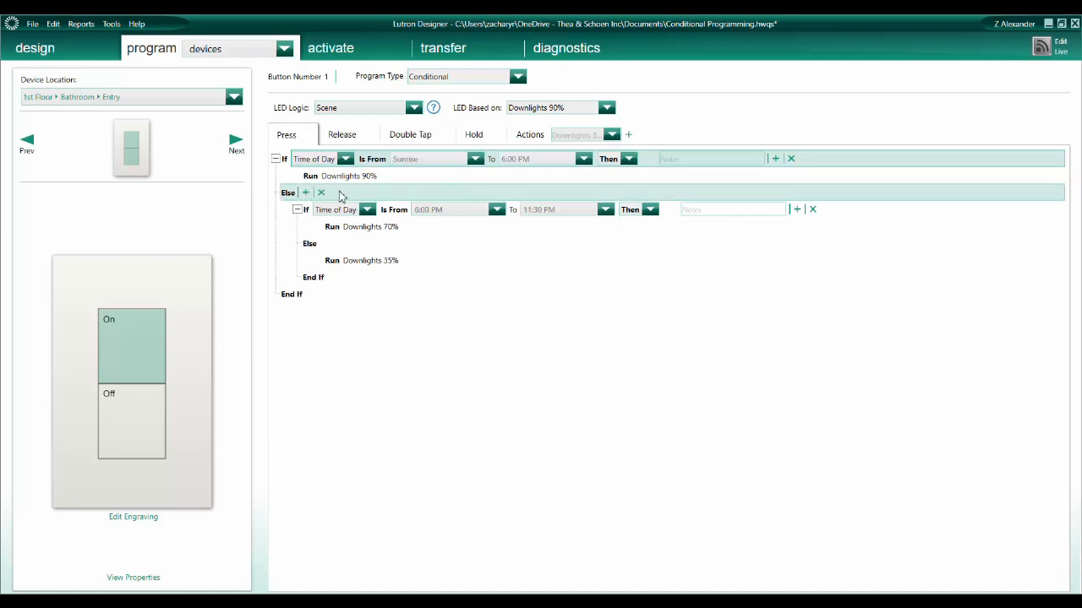
mouse_move(375, 196)
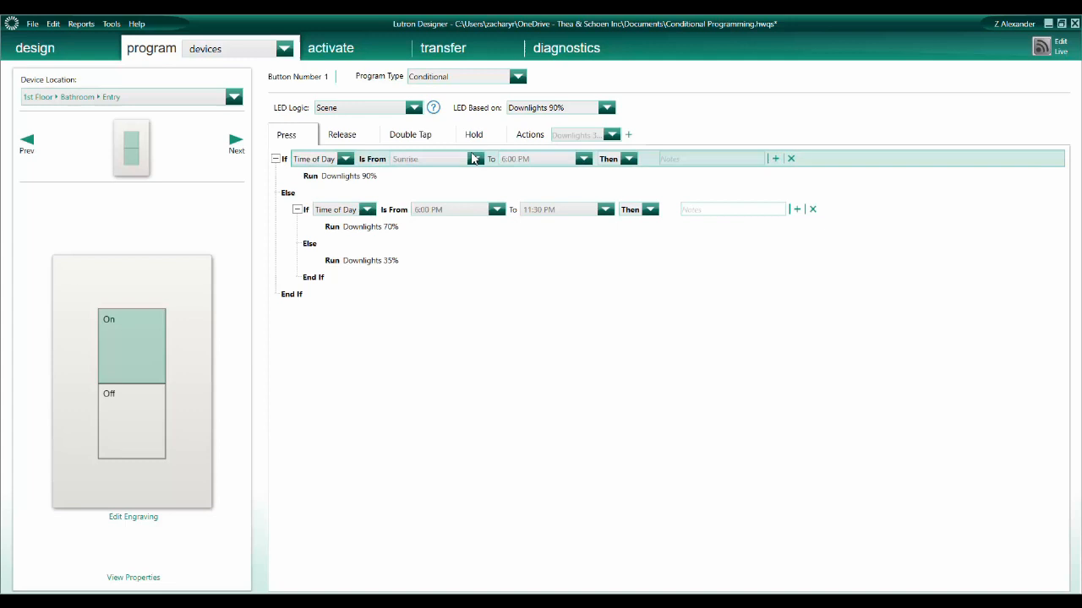
mouse_move(284, 173)
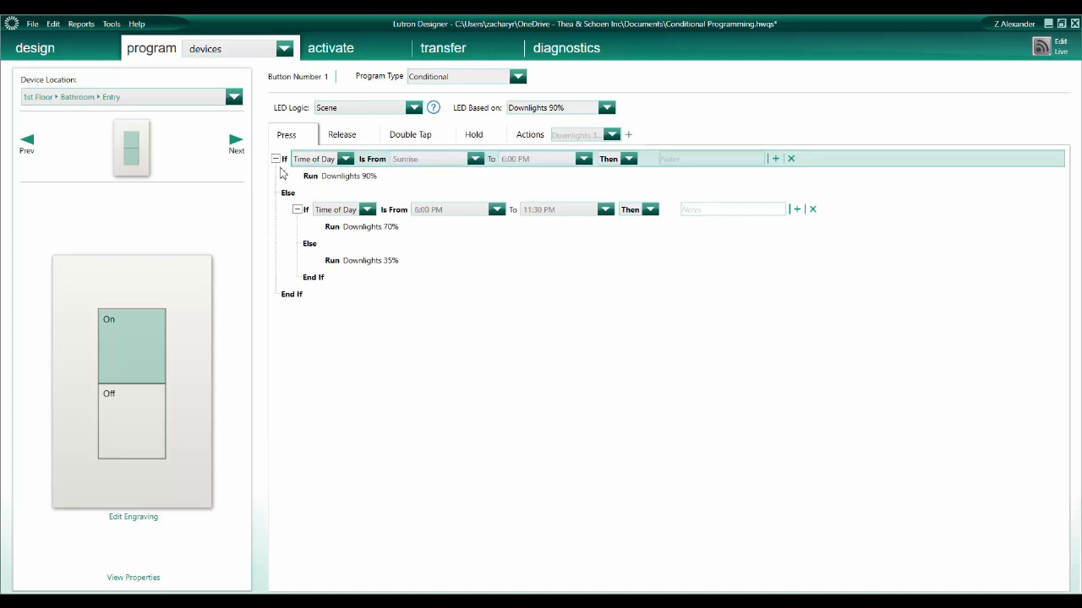
click(287, 193)
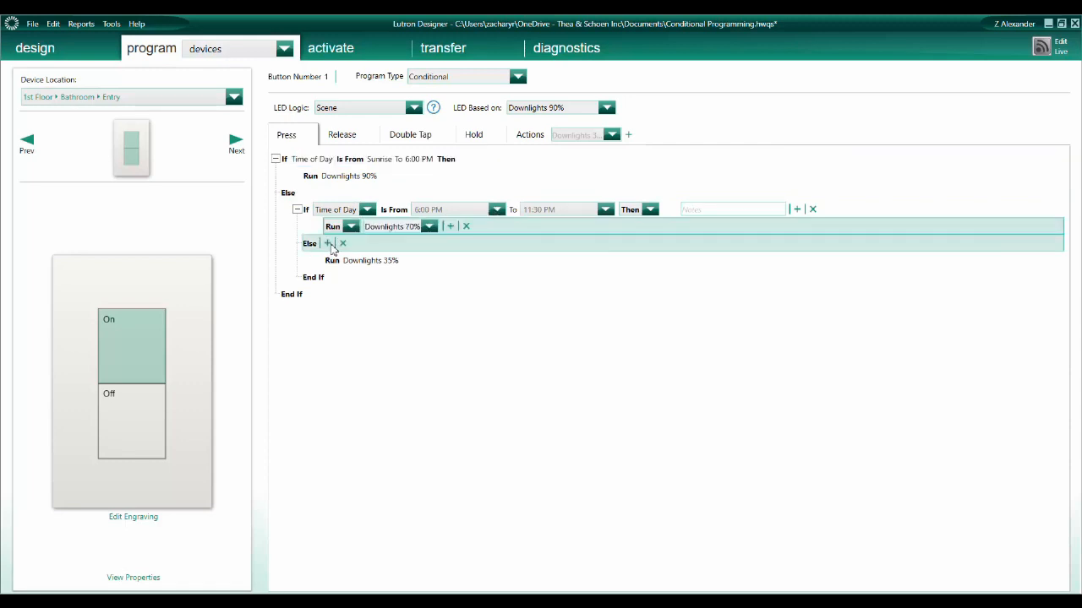
mouse_move(311, 257)
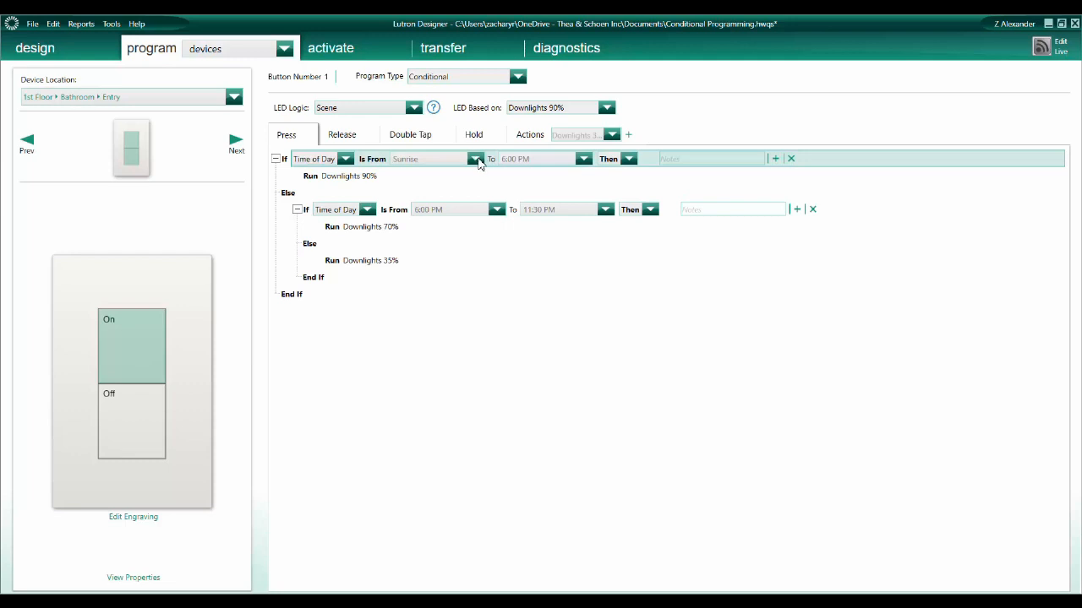
mouse_move(503, 159)
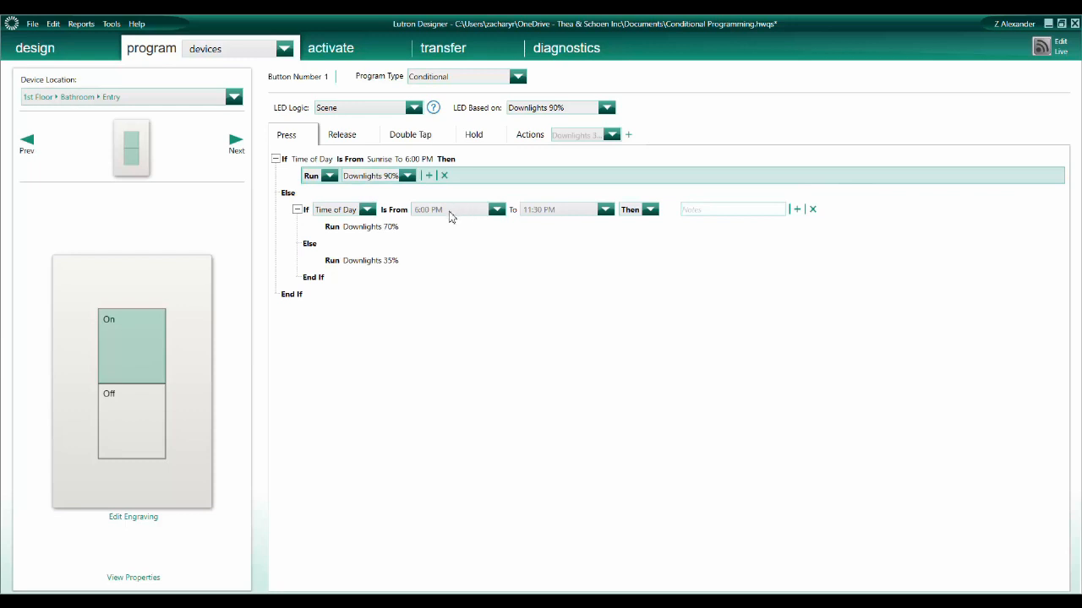
mouse_move(493, 210)
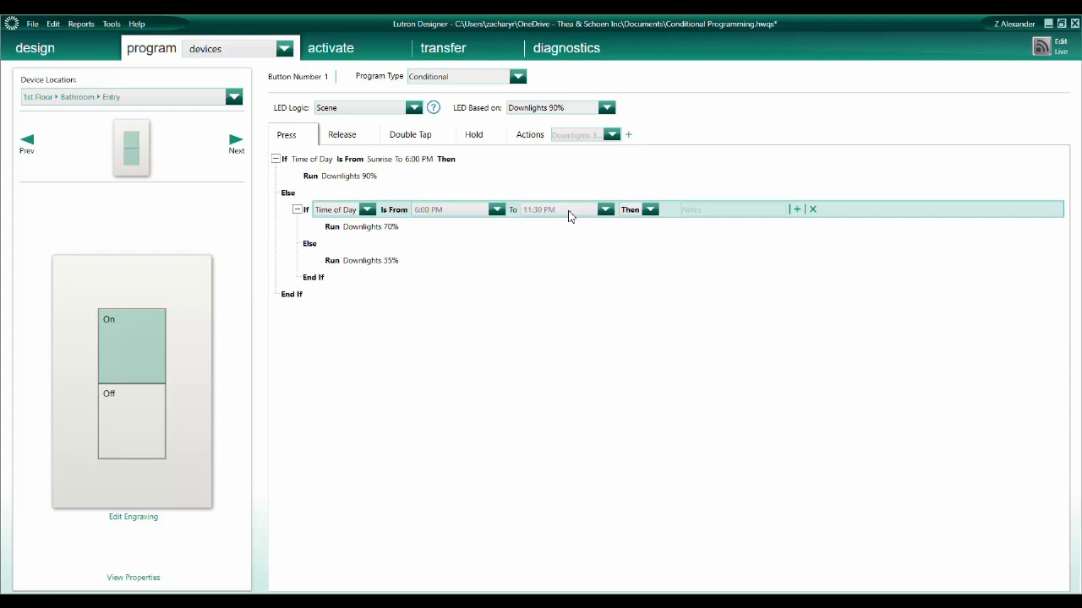
mouse_move(404, 209)
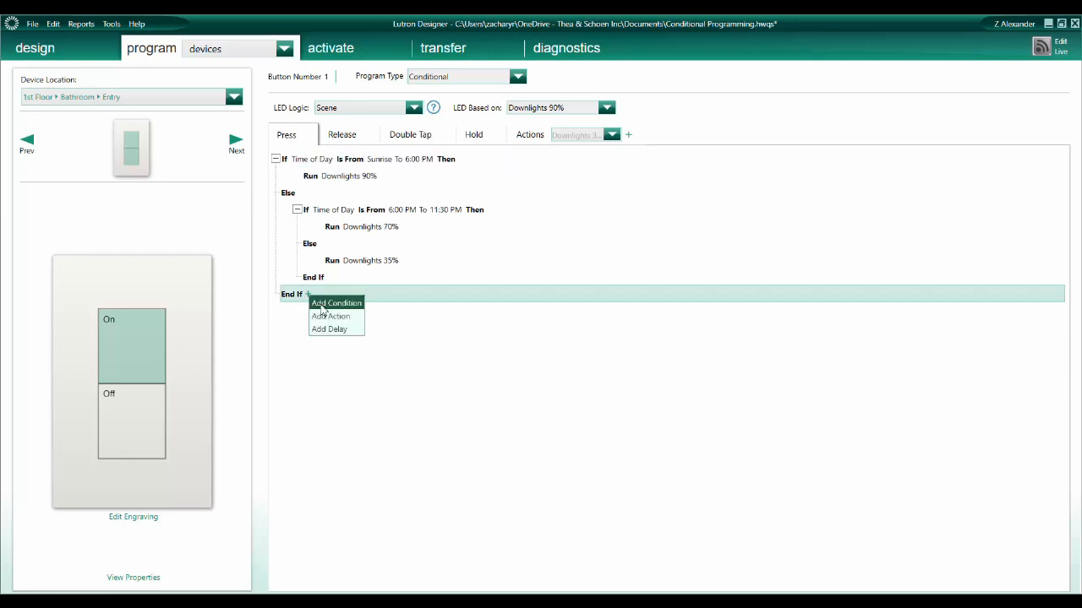
Step: Delete the stray empty 'If Select a condition' block left after the Downlights time-of-day End If
click(334, 303)
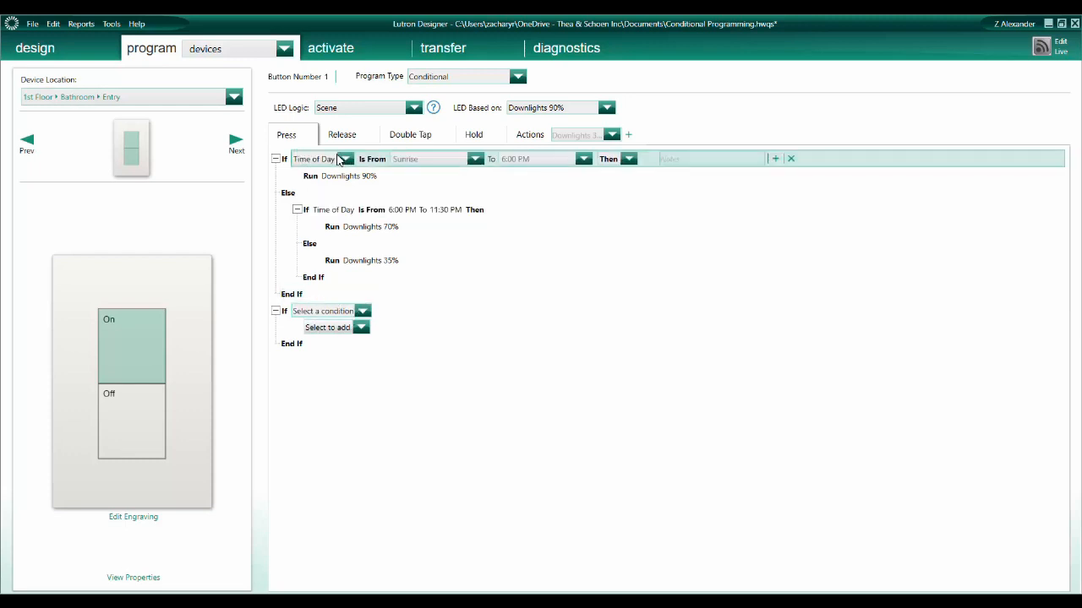
click(363, 226)
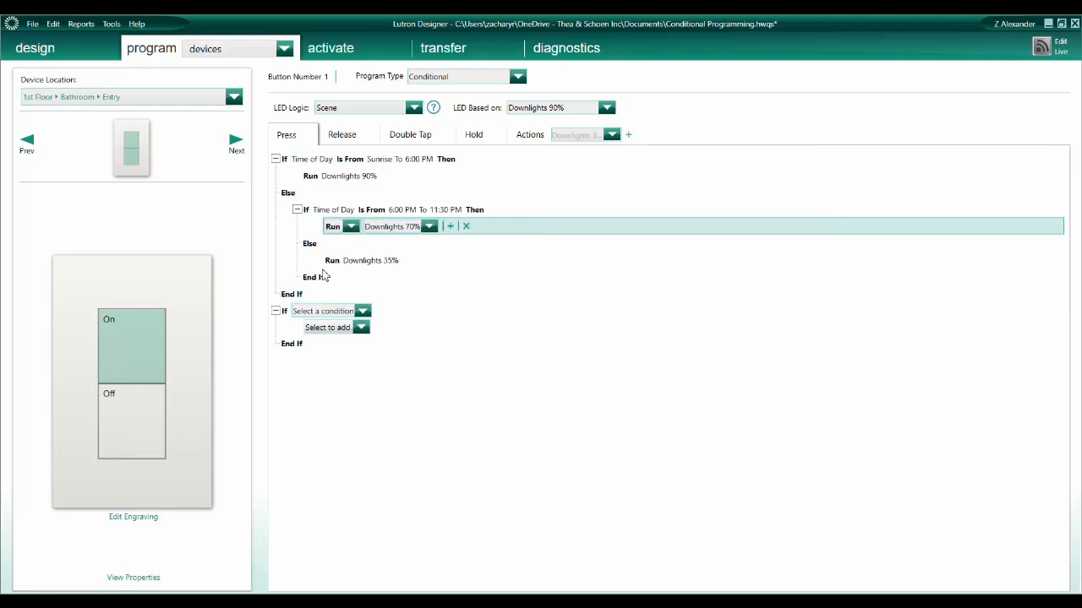
click(323, 311)
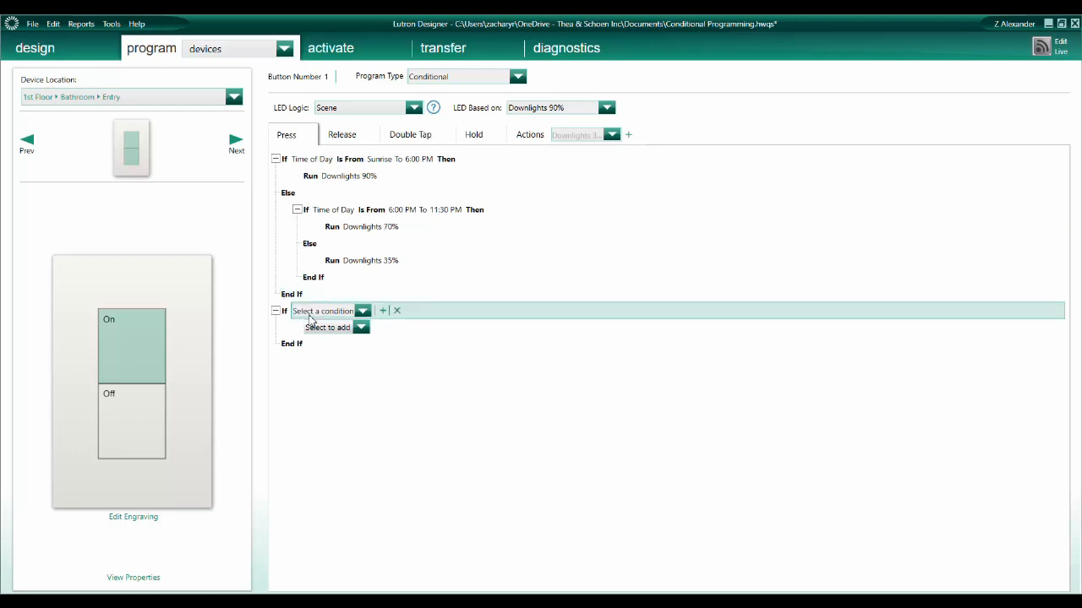
click(361, 311)
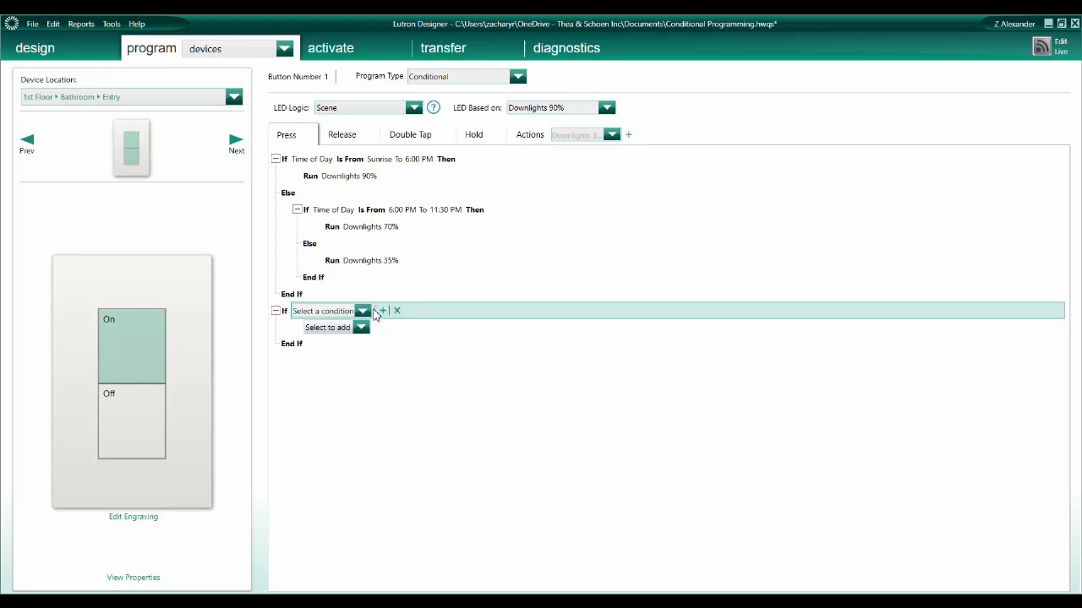
click(396, 311)
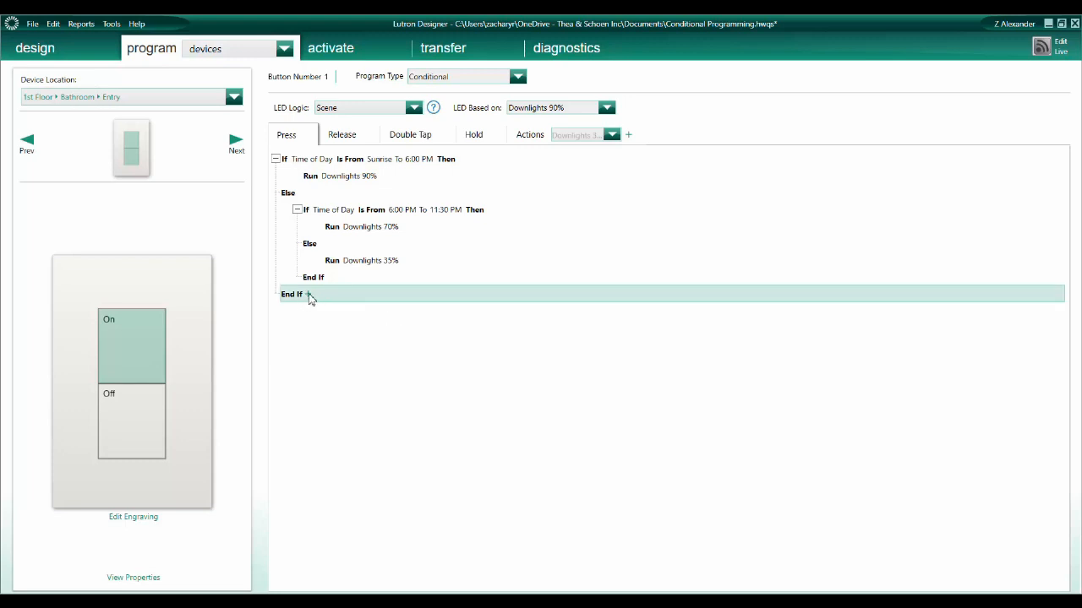
click(291, 294)
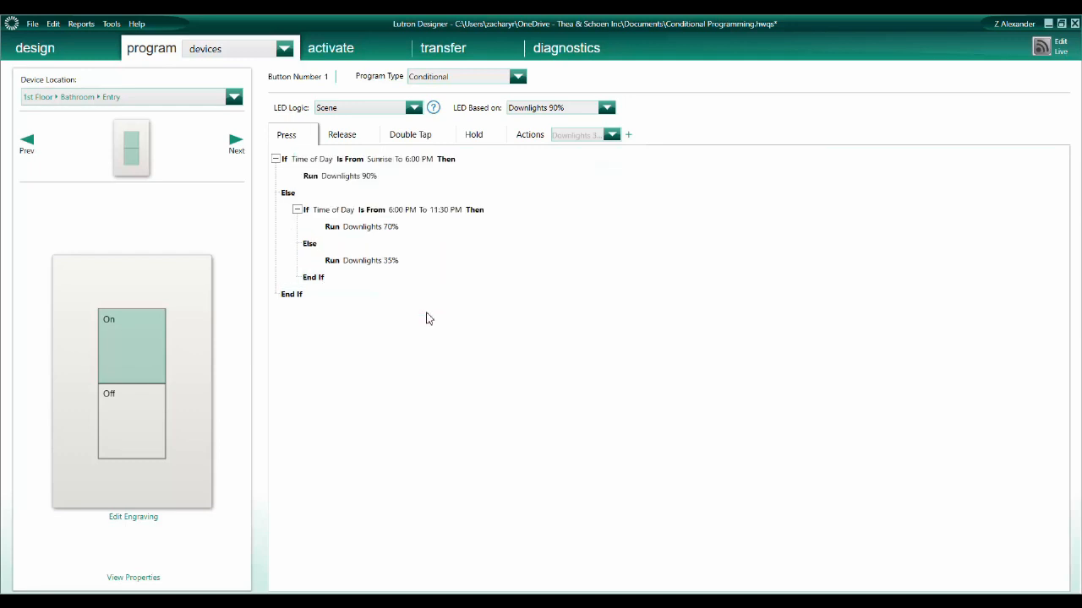
mouse_move(422, 331)
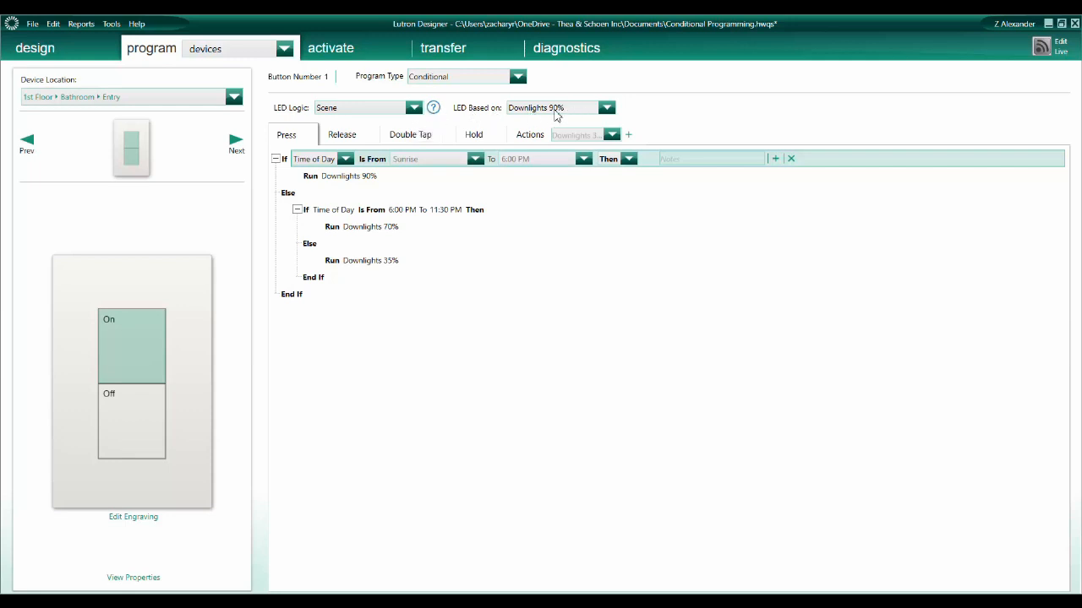
Step: Set the On button's LED Logic to Room instead of Scene
click(412, 108)
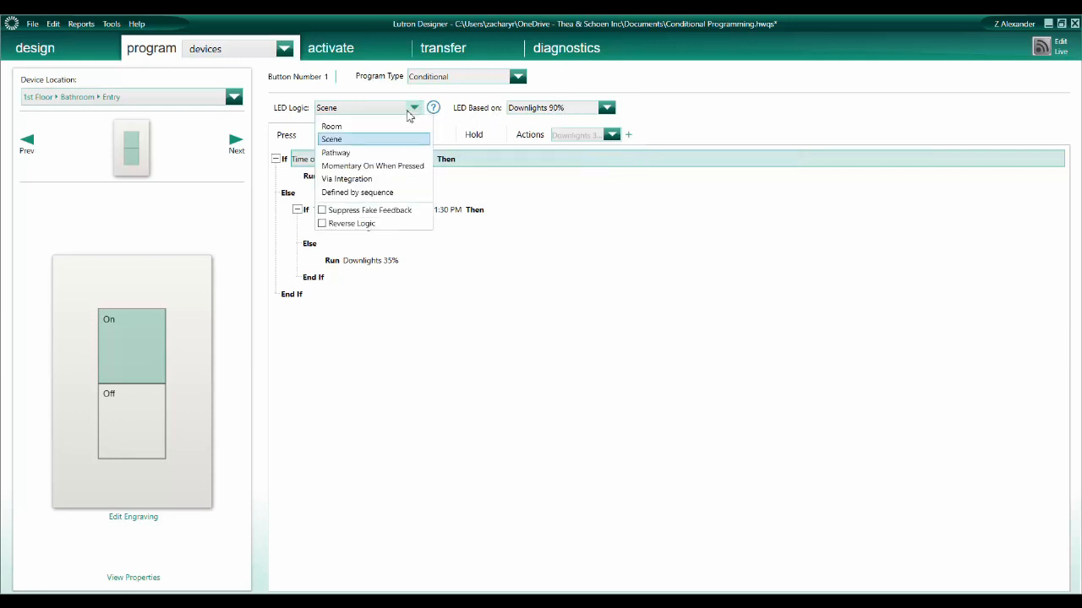
click(332, 125)
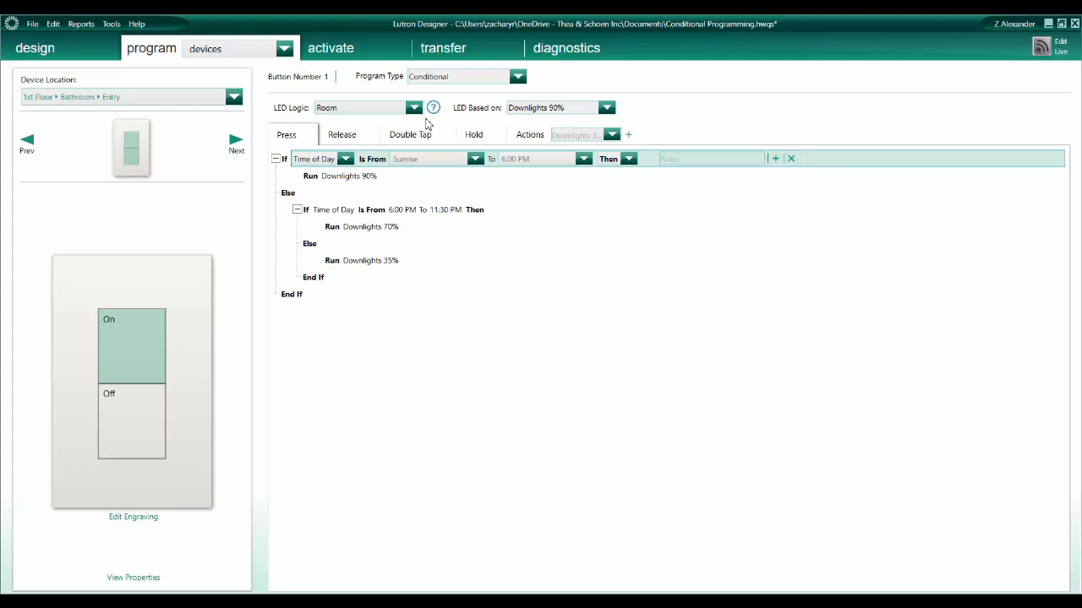
mouse_move(402, 144)
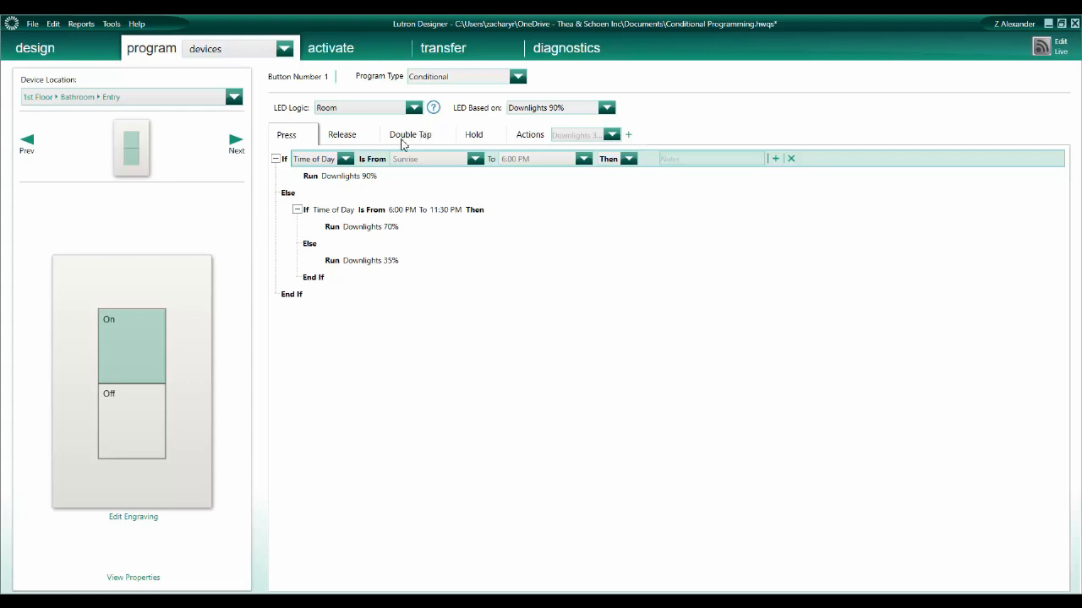
Step: Add a Double Tap action that runs the Master Bath Bright shared scene
click(410, 136)
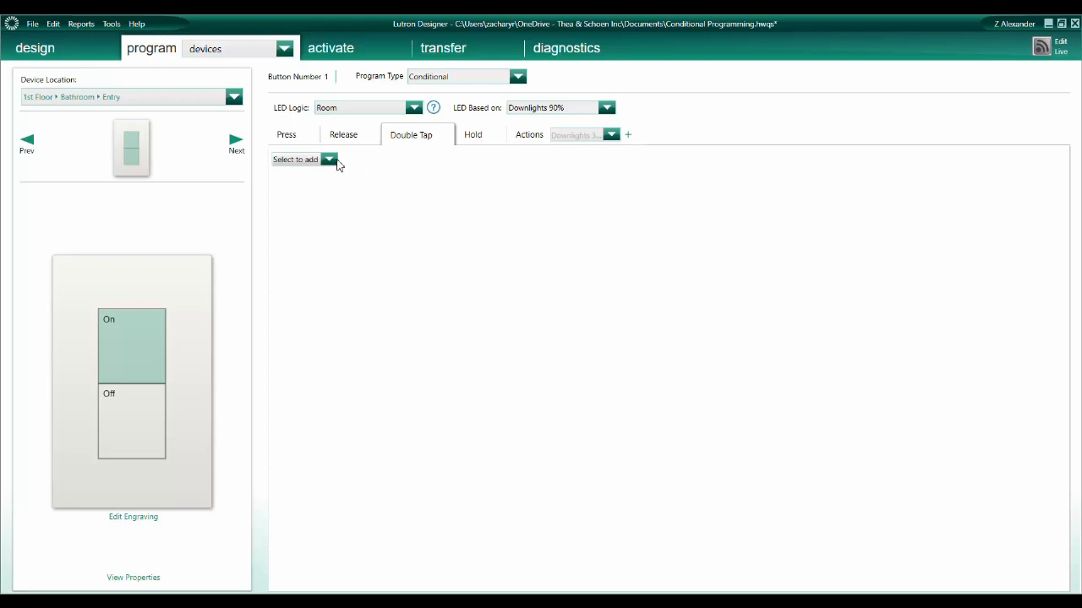
click(328, 159)
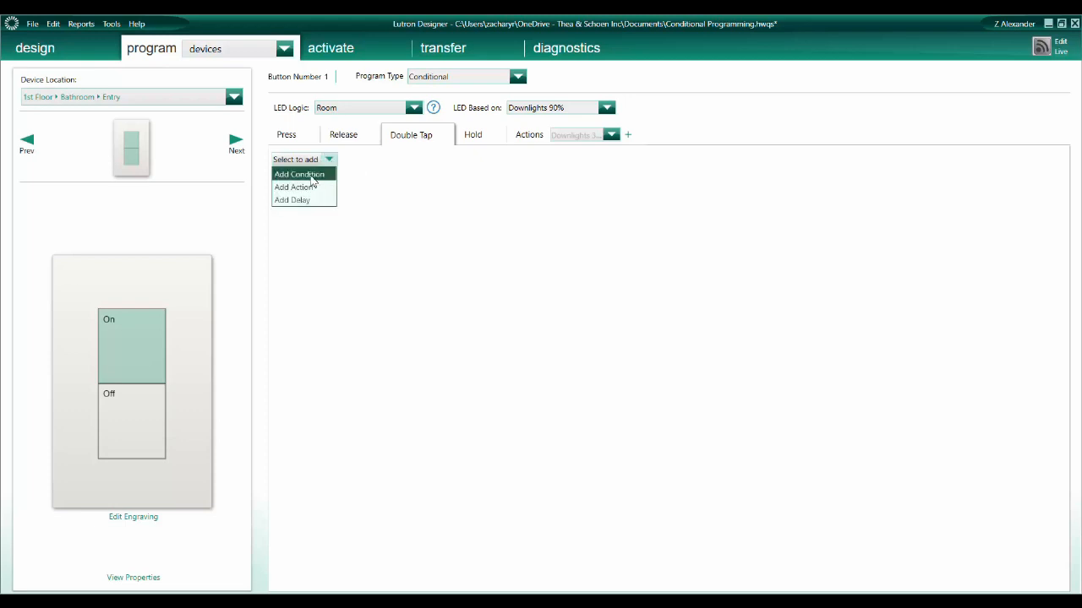
mouse_move(312, 186)
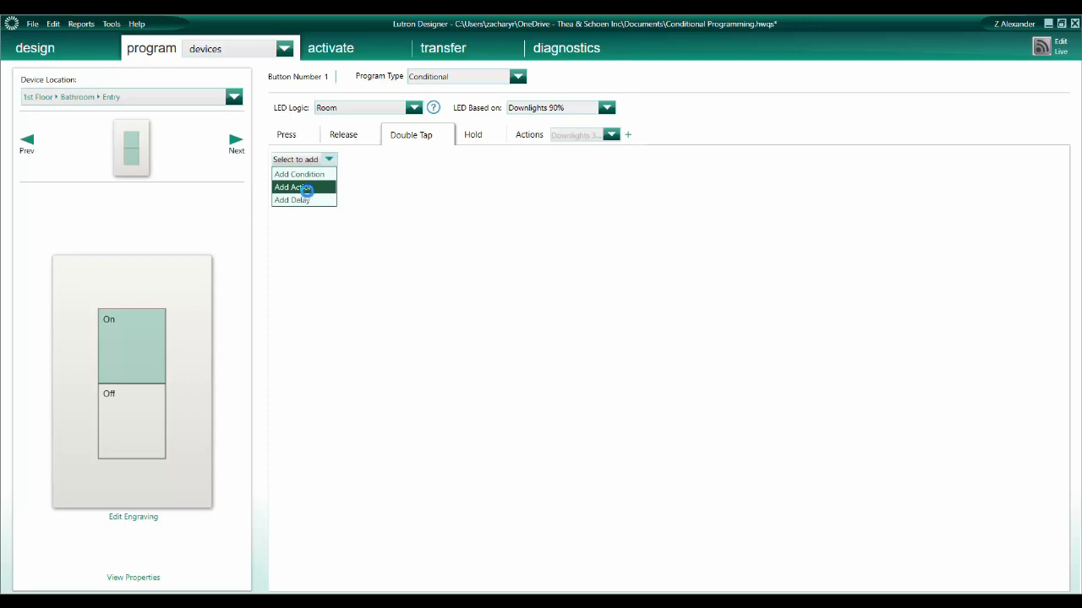
click(294, 186)
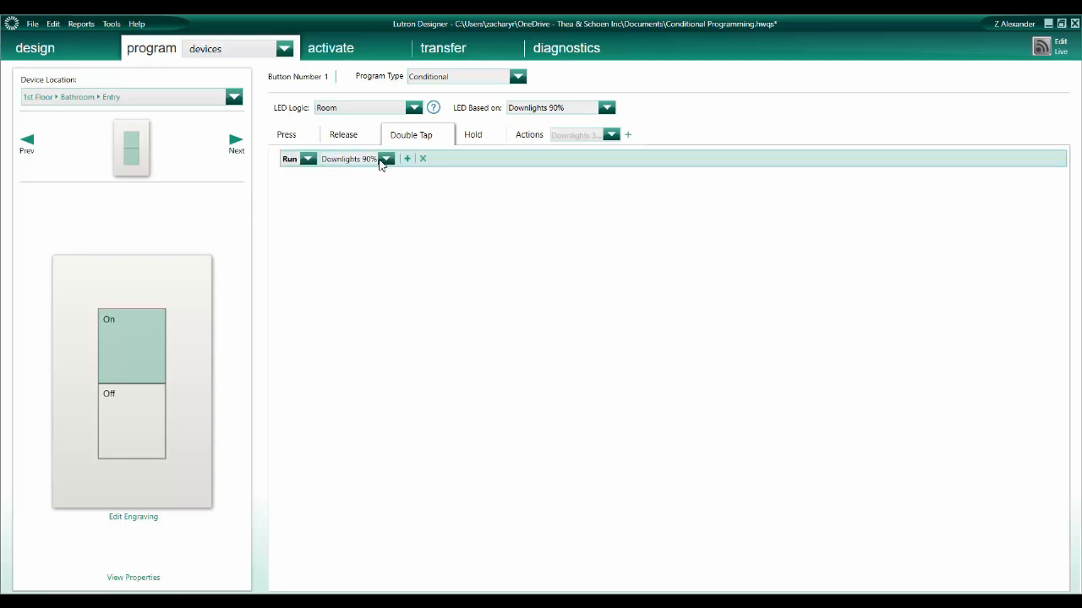
click(385, 159)
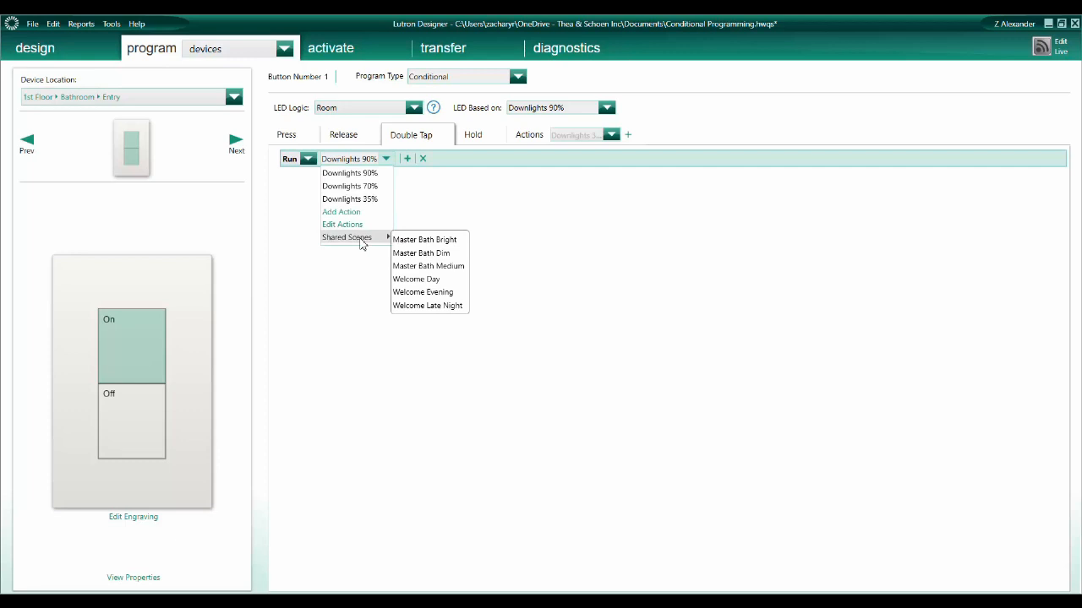
mouse_move(365, 240)
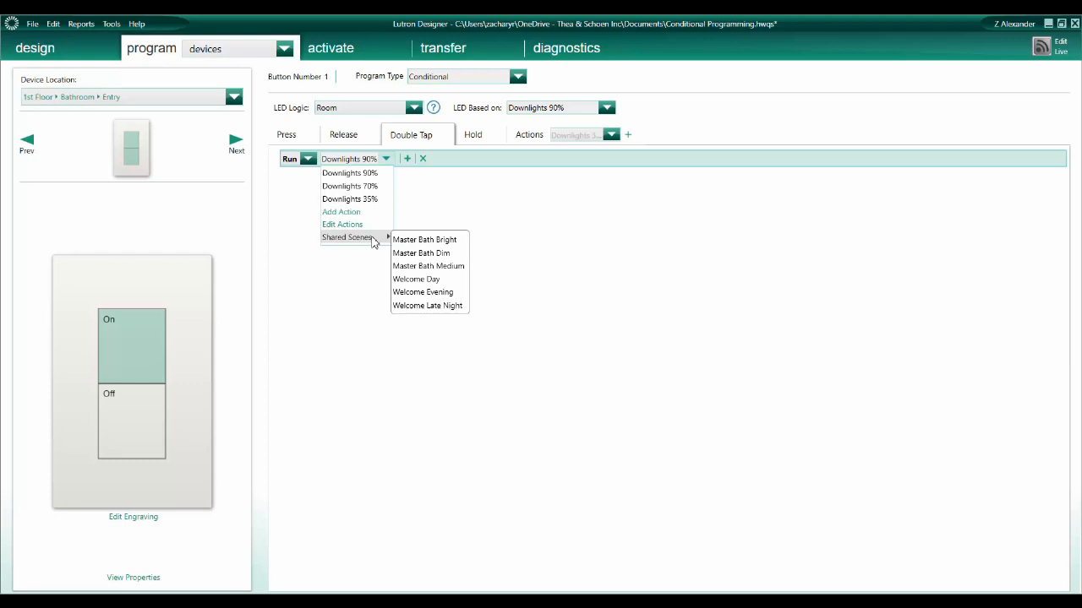
mouse_move(378, 241)
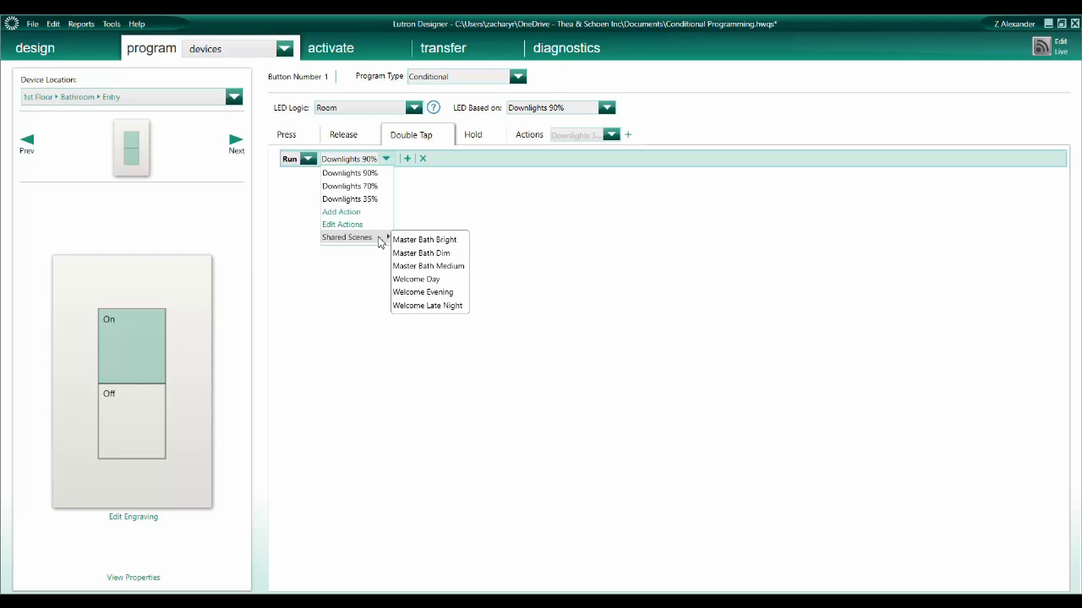
mouse_move(426, 240)
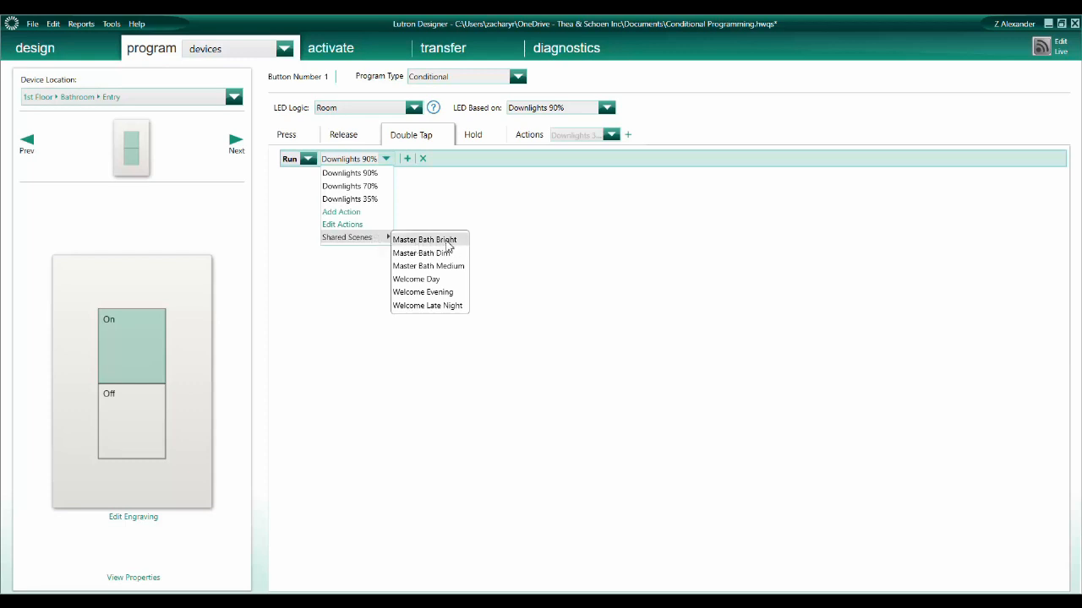
click(426, 240)
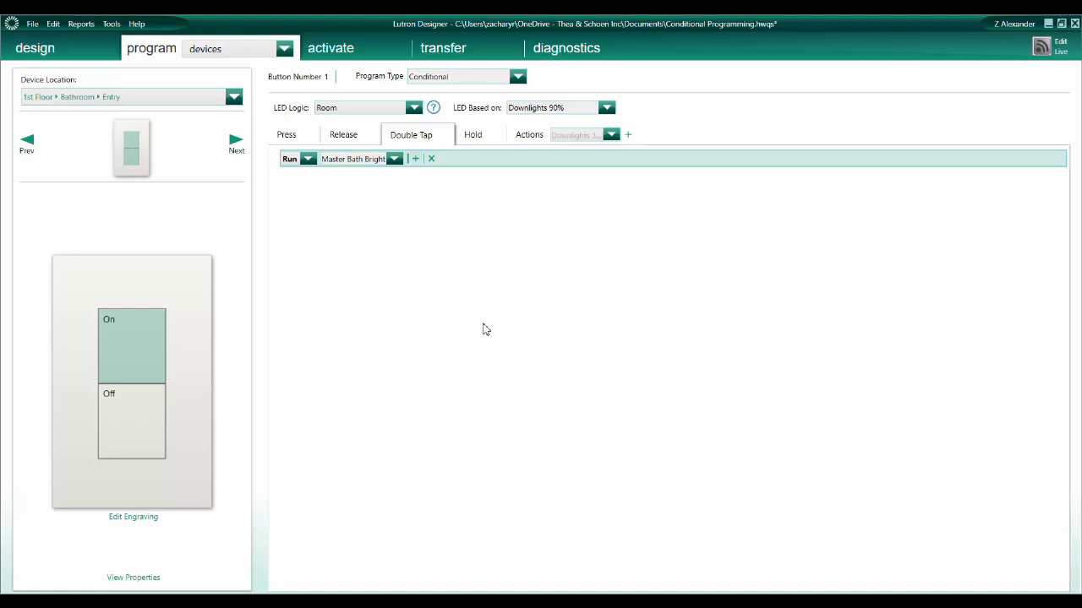
mouse_move(470, 329)
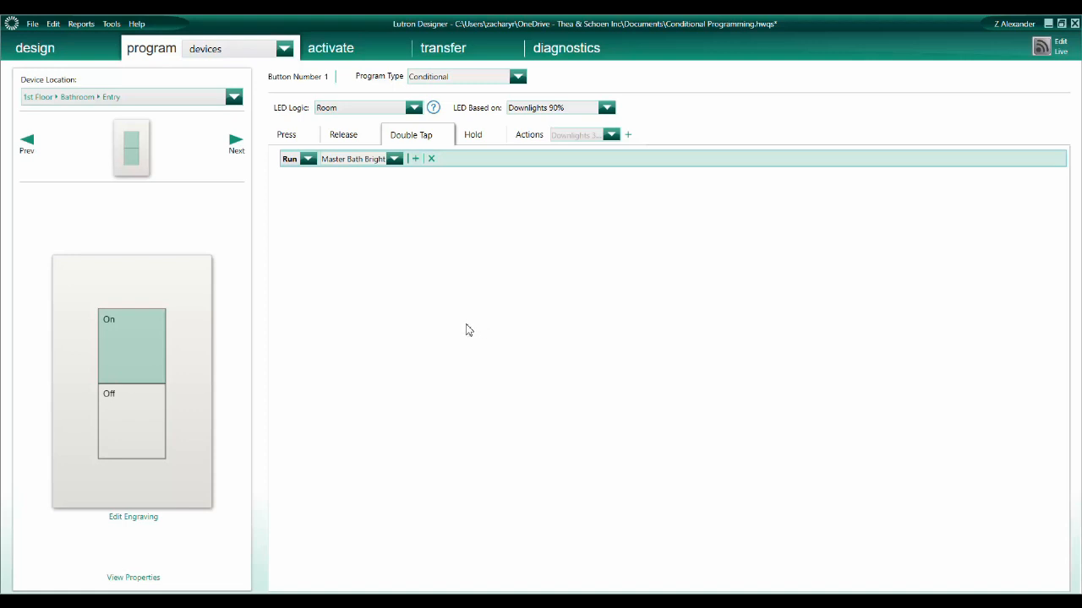
mouse_move(260, 345)
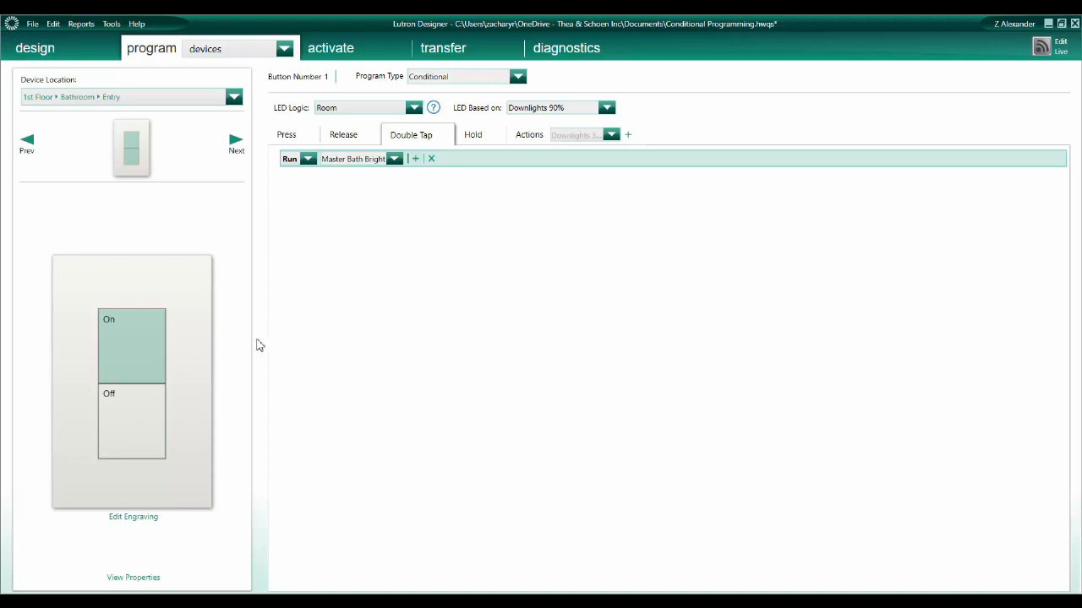
mouse_move(145, 349)
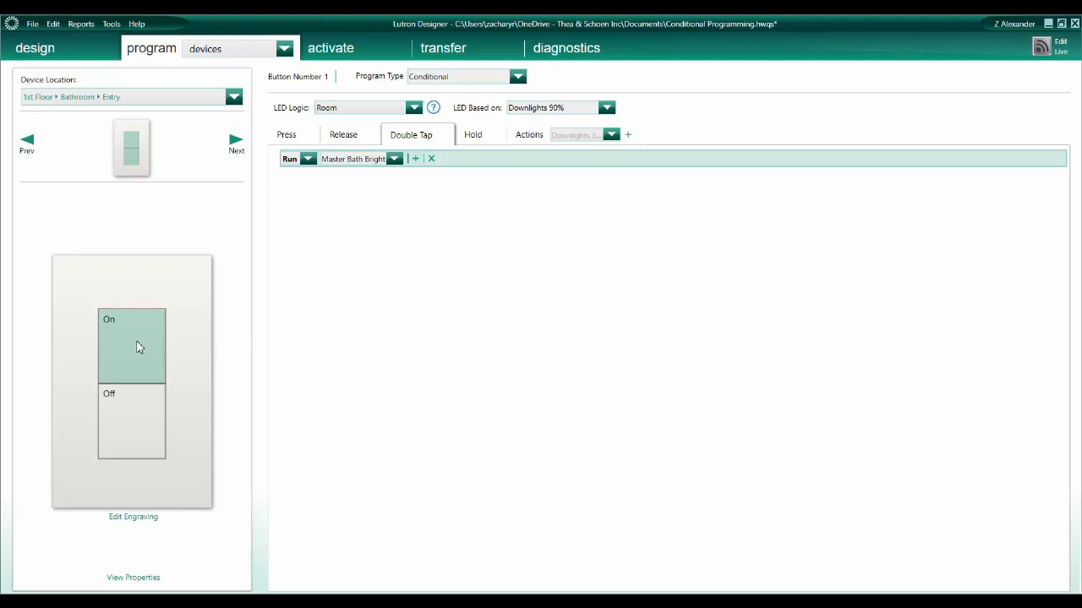
mouse_move(105, 30)
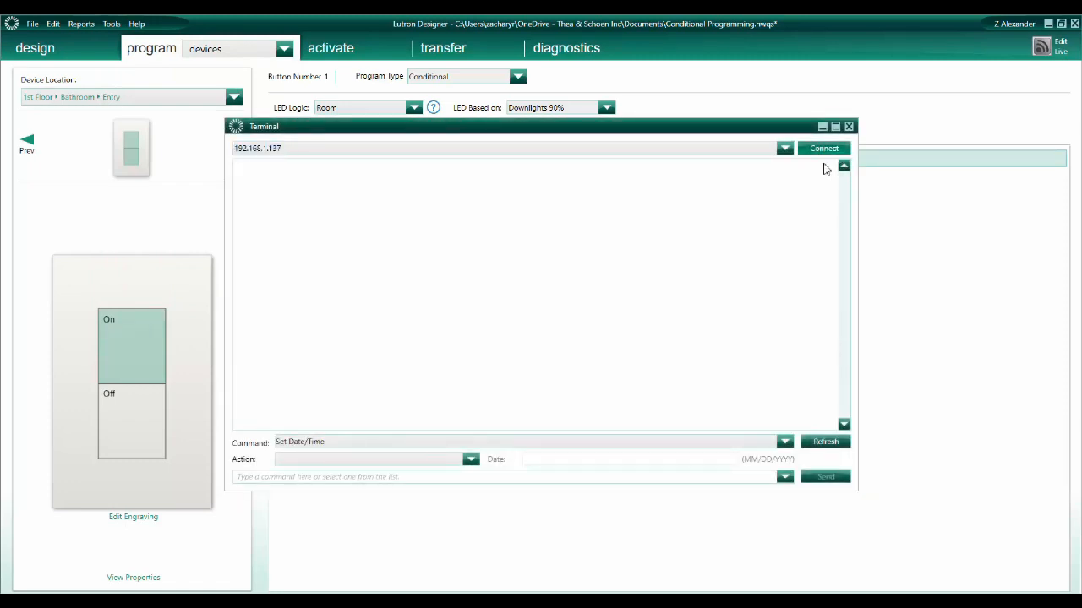
click(823, 149)
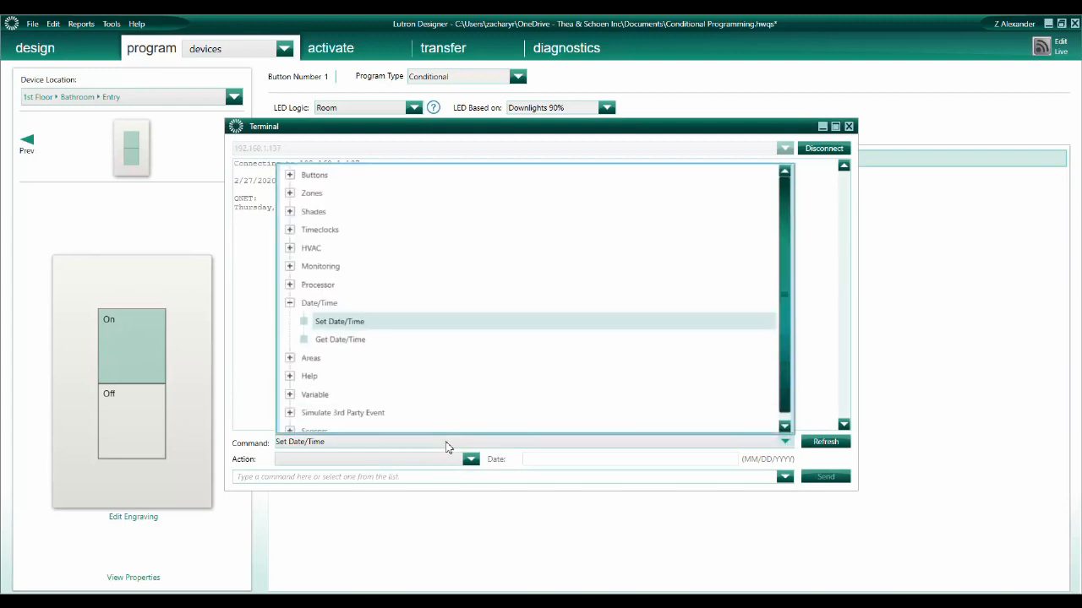
click(822, 149)
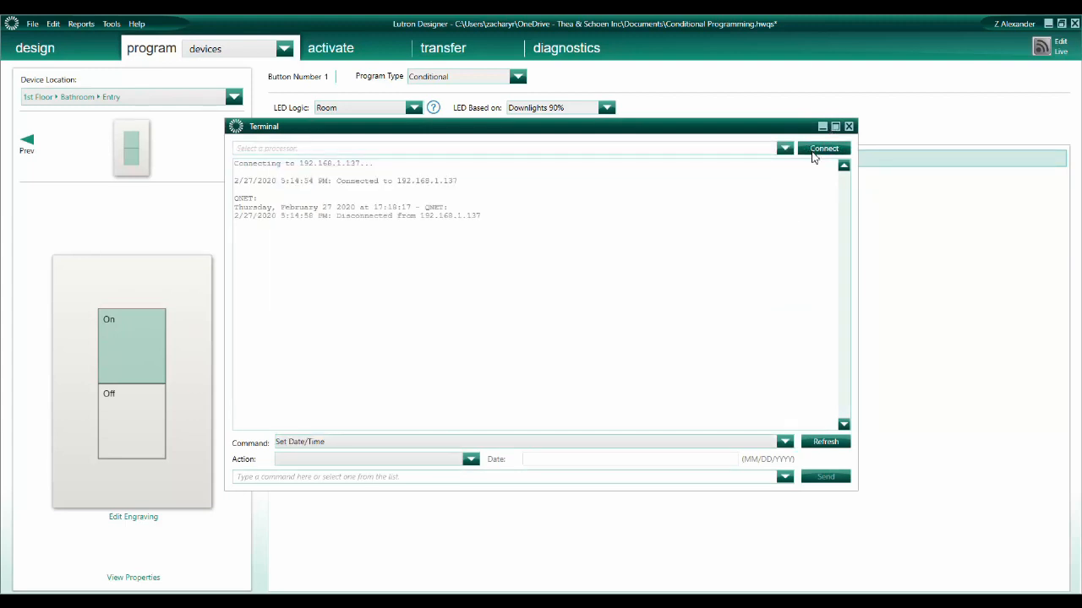
click(848, 125)
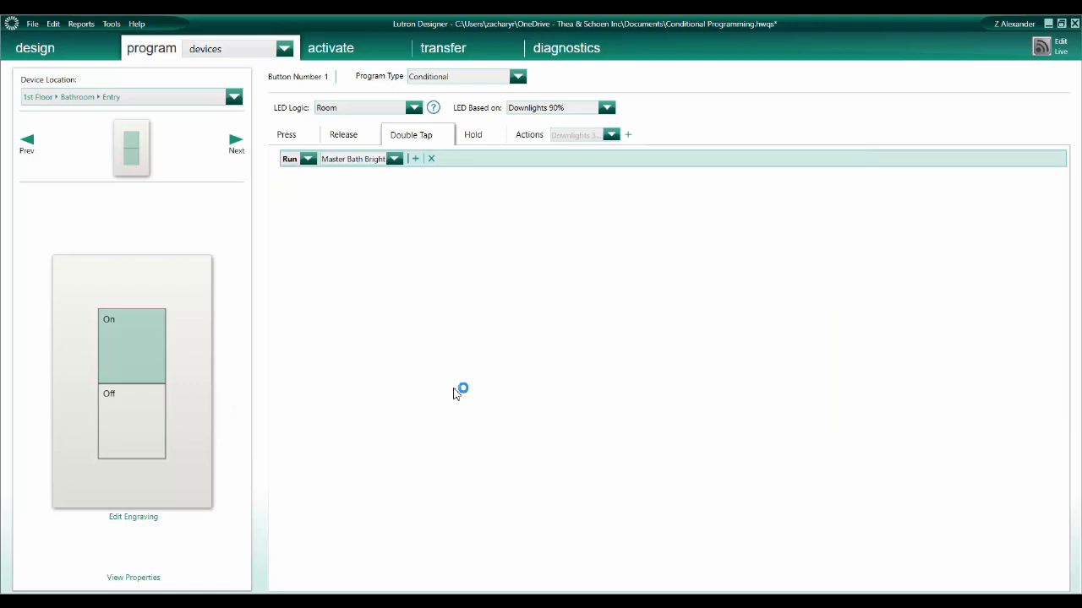
mouse_move(698, 545)
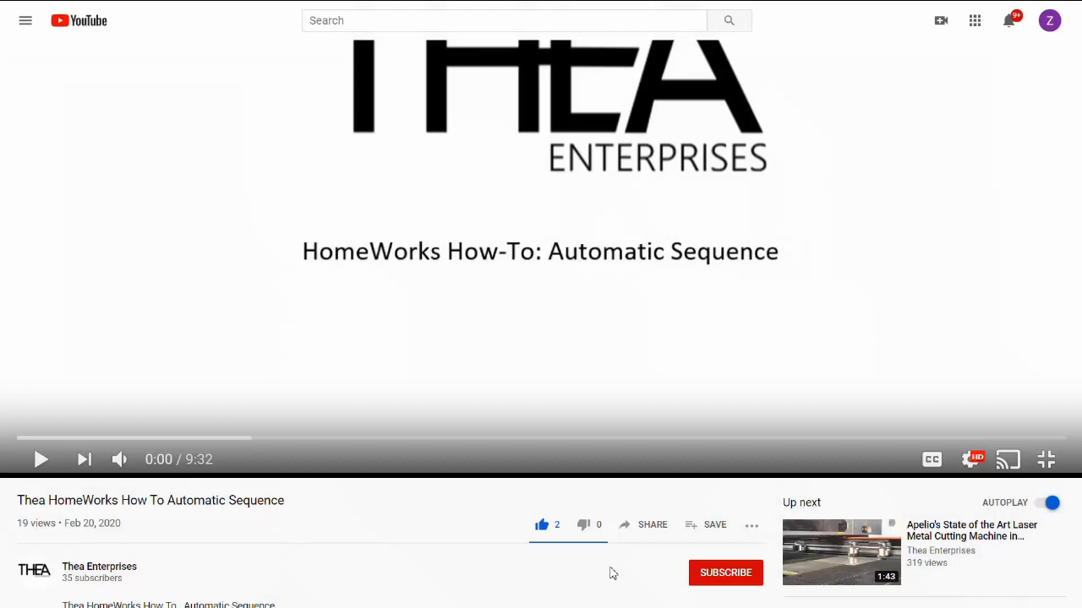
Step: Subscribe to the Thea Enterprises channel with notifications set to All
click(725, 572)
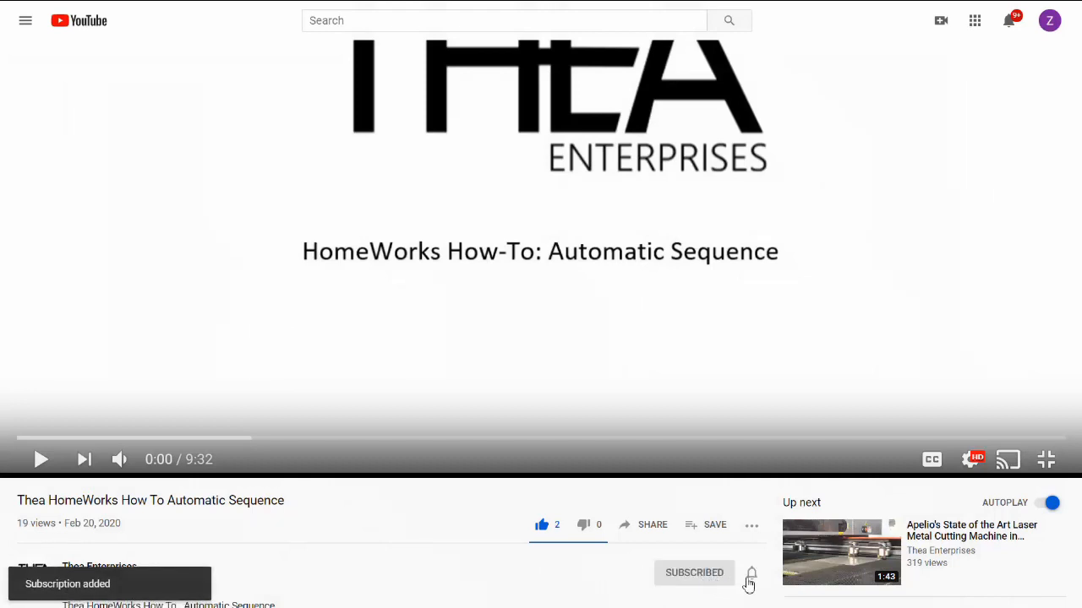
click(750, 573)
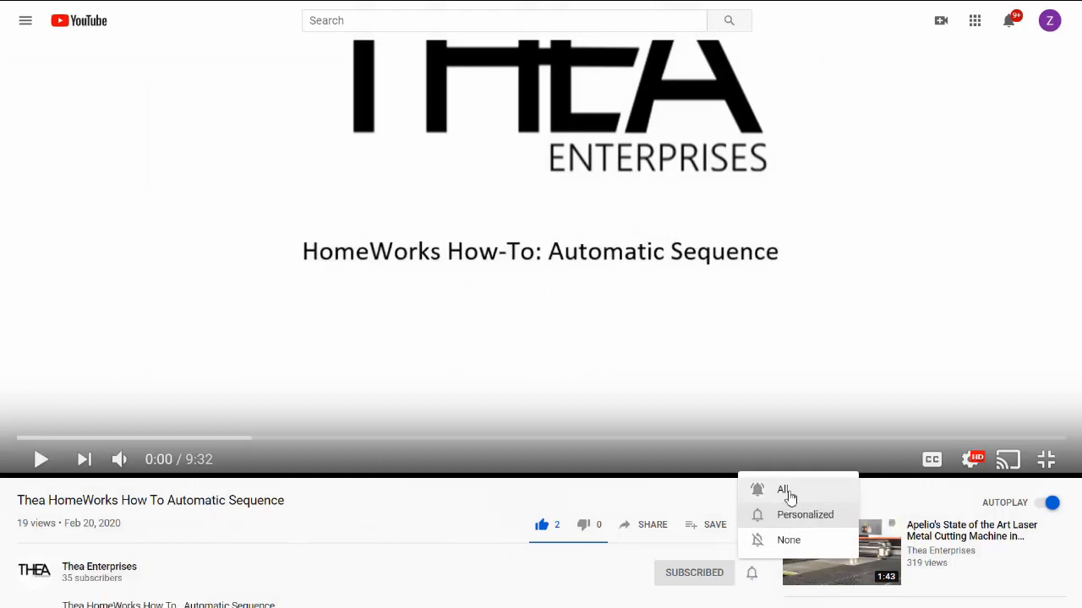
click(782, 491)
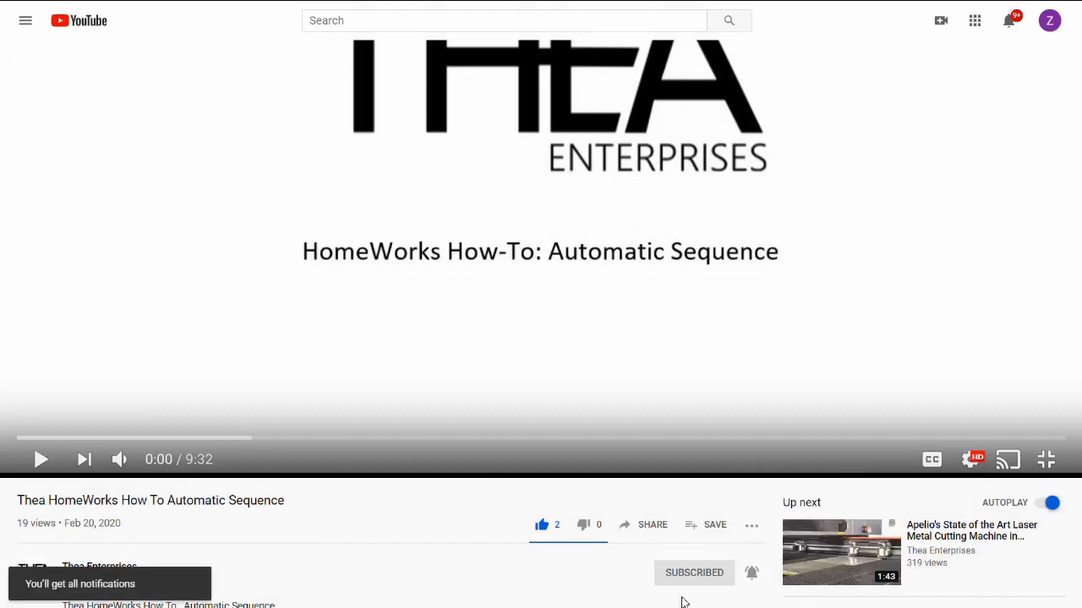
mouse_move(691, 598)
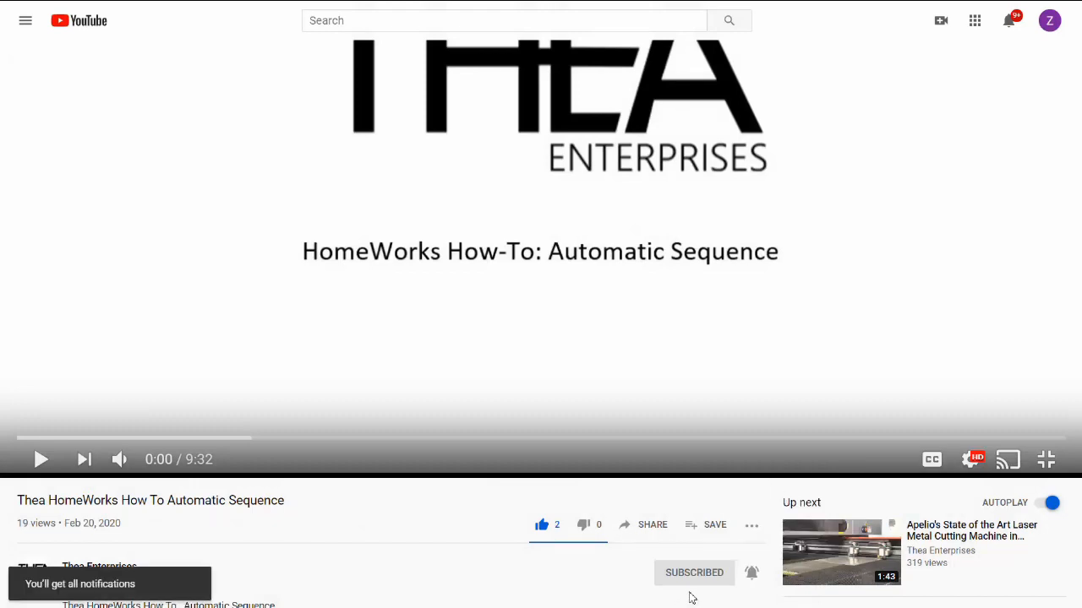